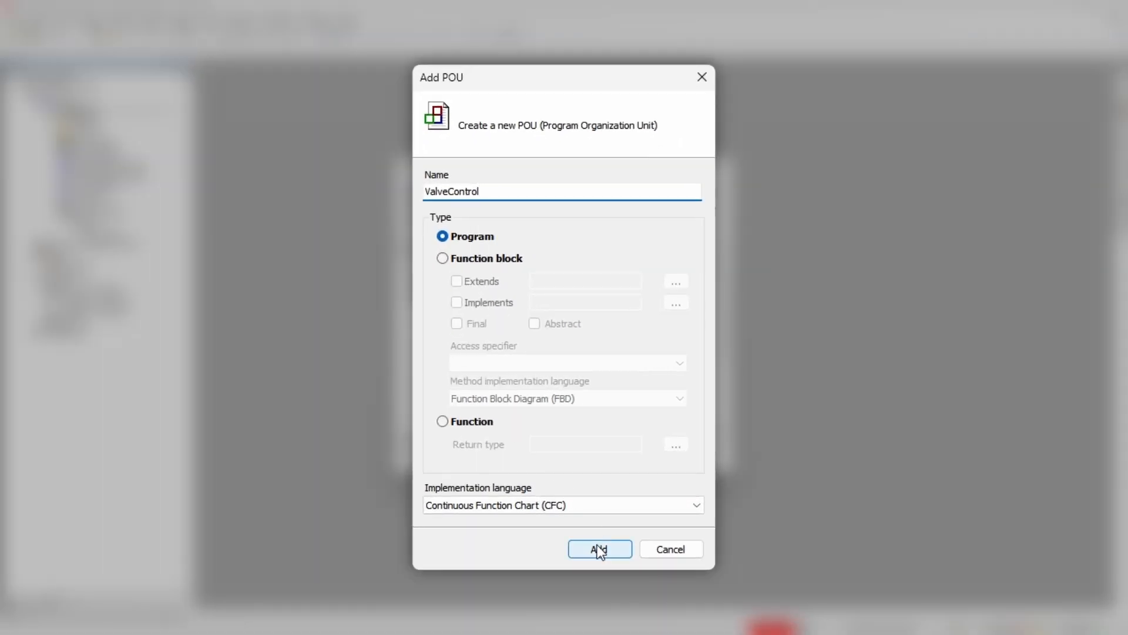
Add the ValveControl CFC program, declare rT1: REAL, and insert the TempGraph_80_60 block
{"action": "left_click", "coordinate": [599, 549]}
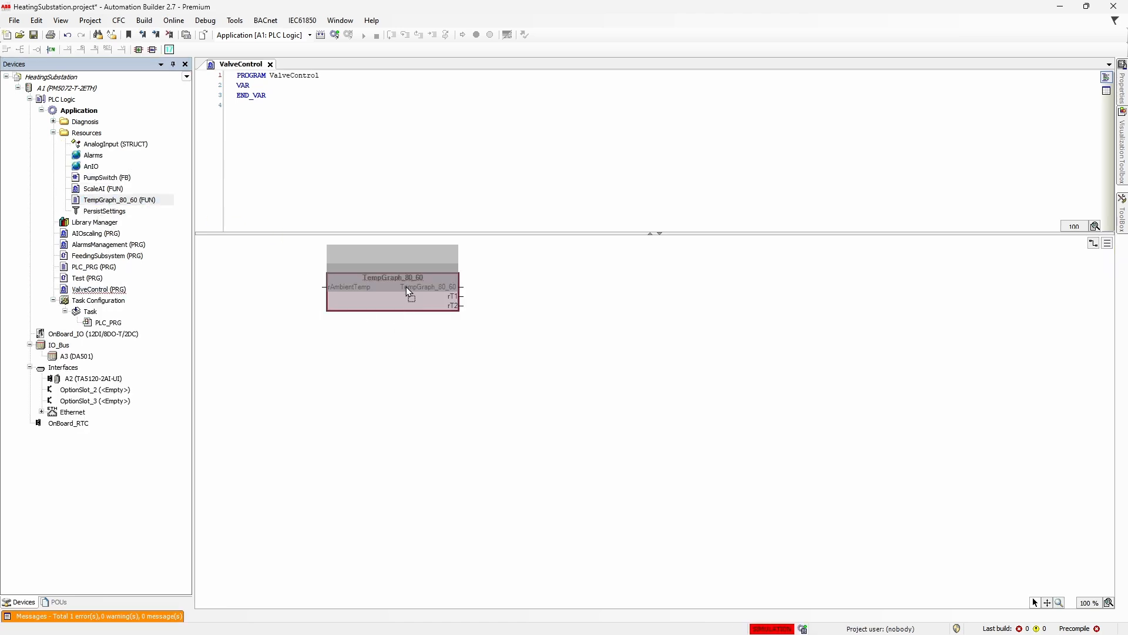
{"action": "type", "text": "rT1: REAL;"}
{"action": "left_click", "coordinate": [665, 105]}
{"action": "type", "text": "rT2: REAL;"}
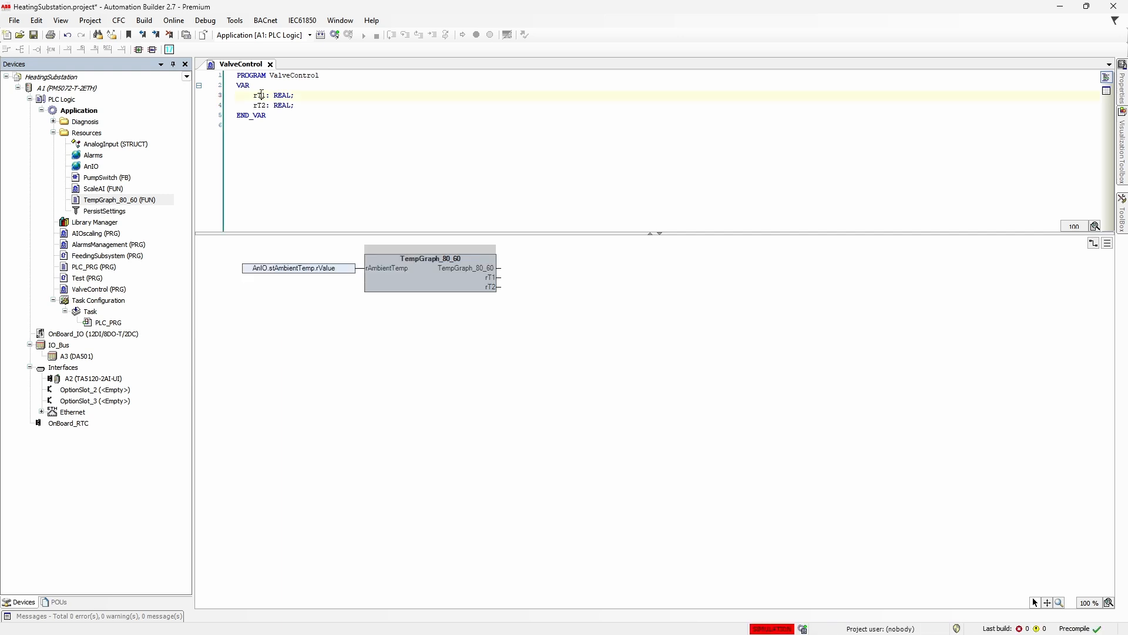
{"action": "left_click", "coordinate": [259, 105]}
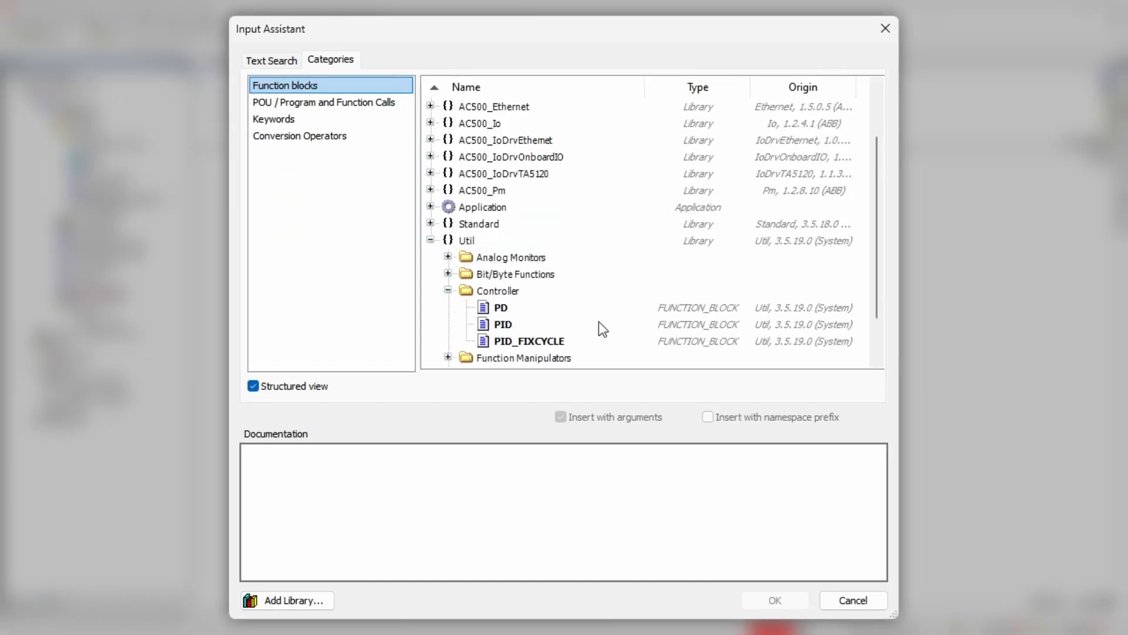
{"action": "mouse_move", "coordinate": [521, 325]}
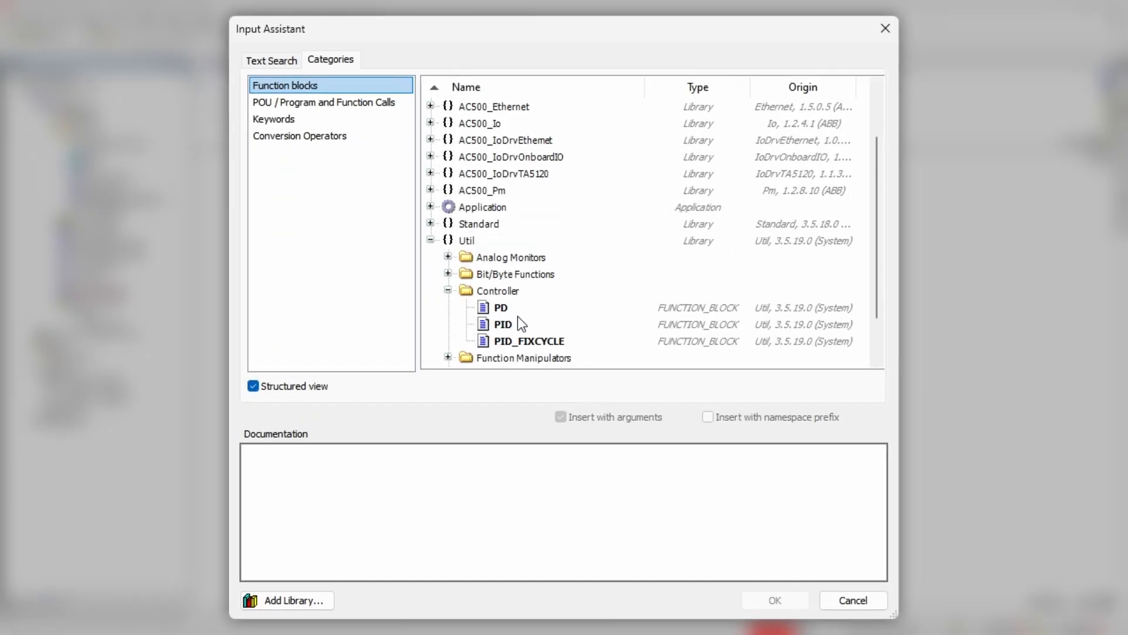
Select the PD controller from Util > Controller in the Input Assistant
{"action": "left_click", "coordinate": [500, 307]}
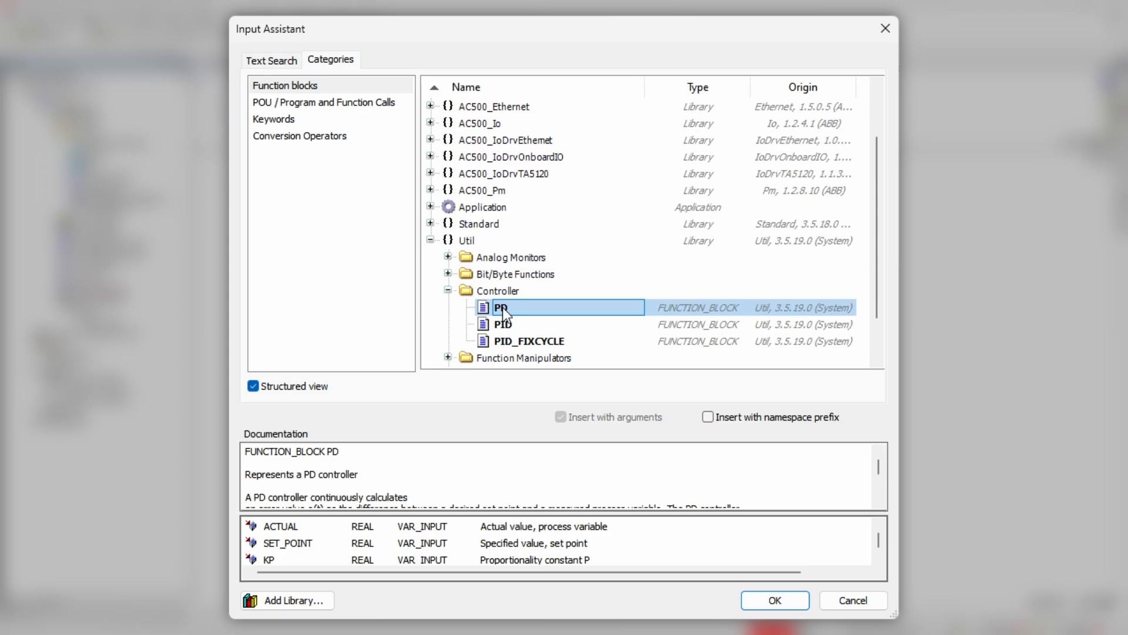
{"action": "left_click", "coordinate": [775, 599]}
{"action": "type", "text": "AnIO.stSupplyTemp."}
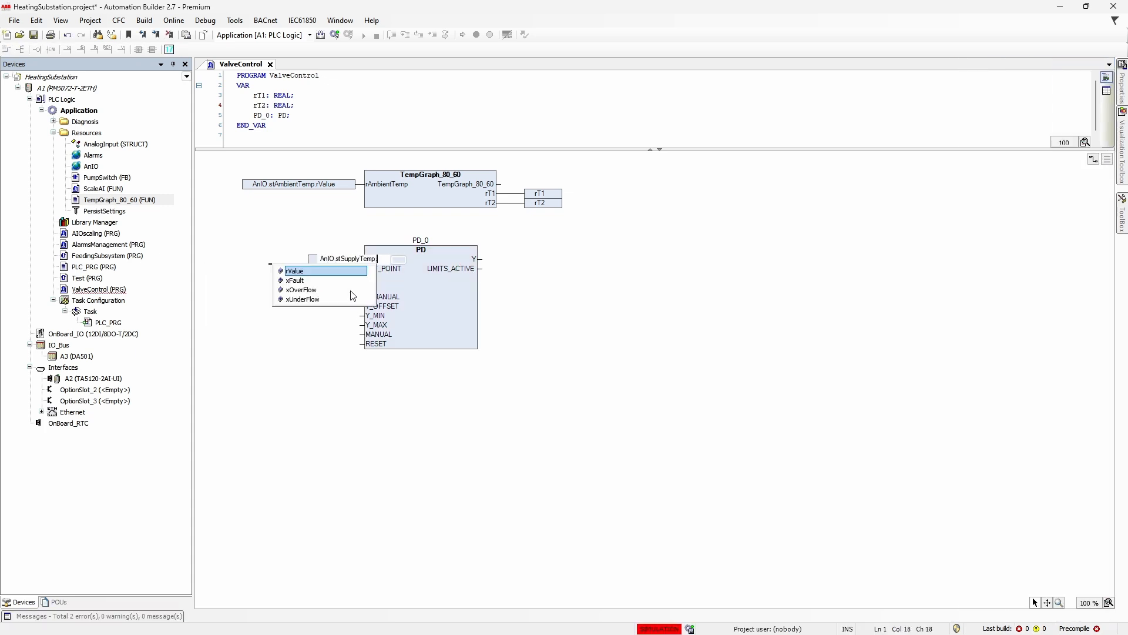
Wire AnIO.stSupplyTemp.rValue to PD_0 ACTUAL and rT1 to SET_POINT
{"action": "left_click", "coordinate": [293, 270]}
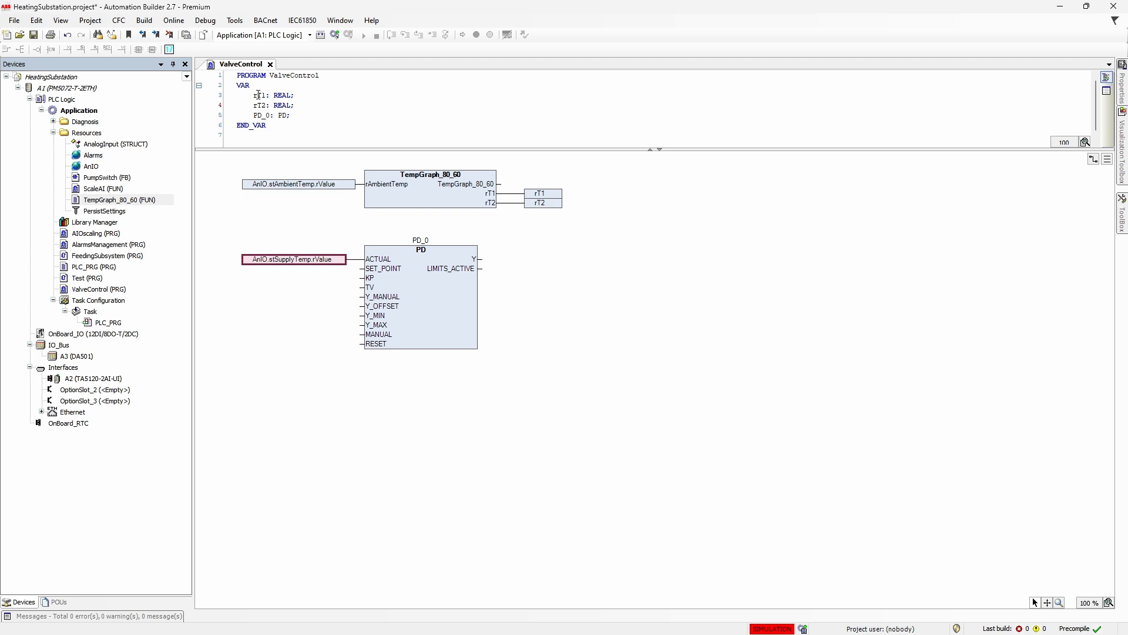
{"action": "left_click", "coordinate": [259, 95]}
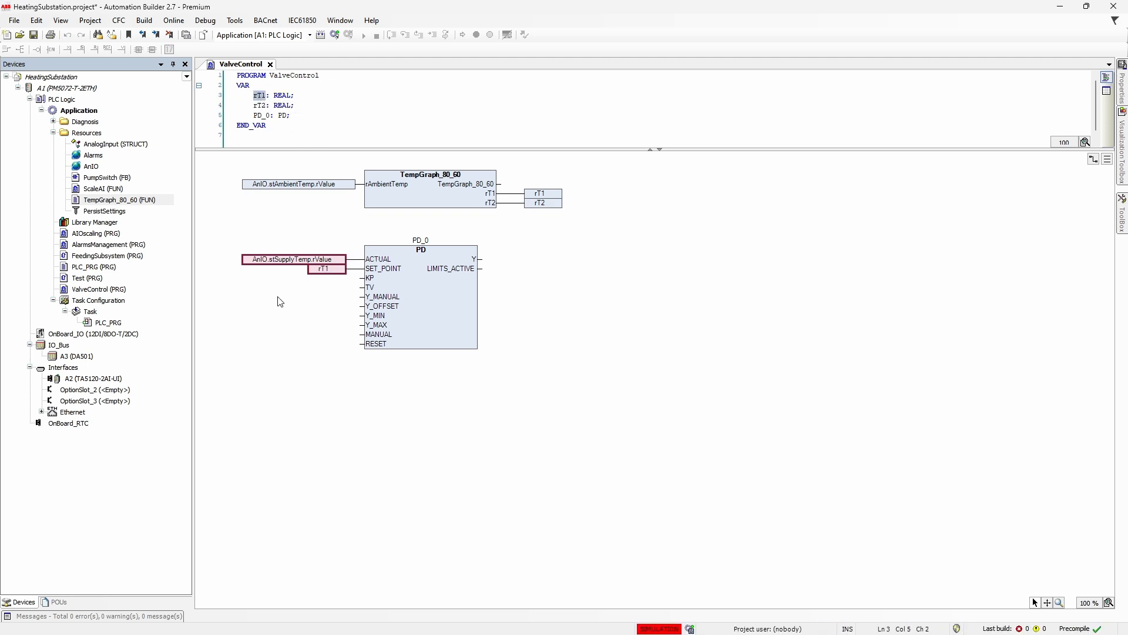
{"action": "mouse_move", "coordinate": [569, 393]}
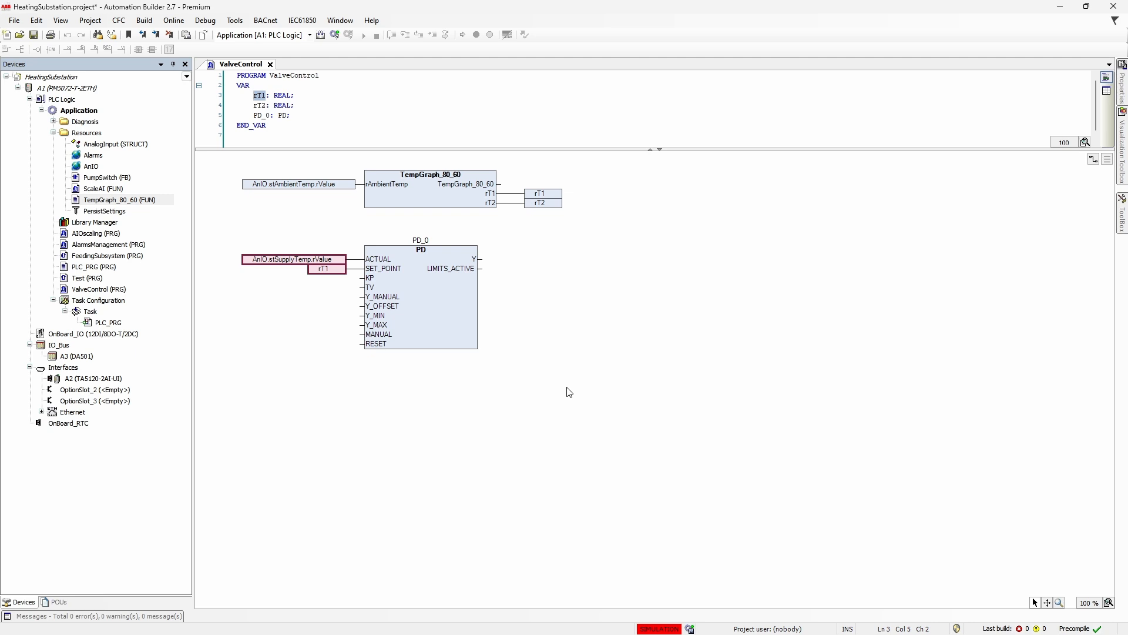
{"action": "mouse_move", "coordinate": [502, 403]}
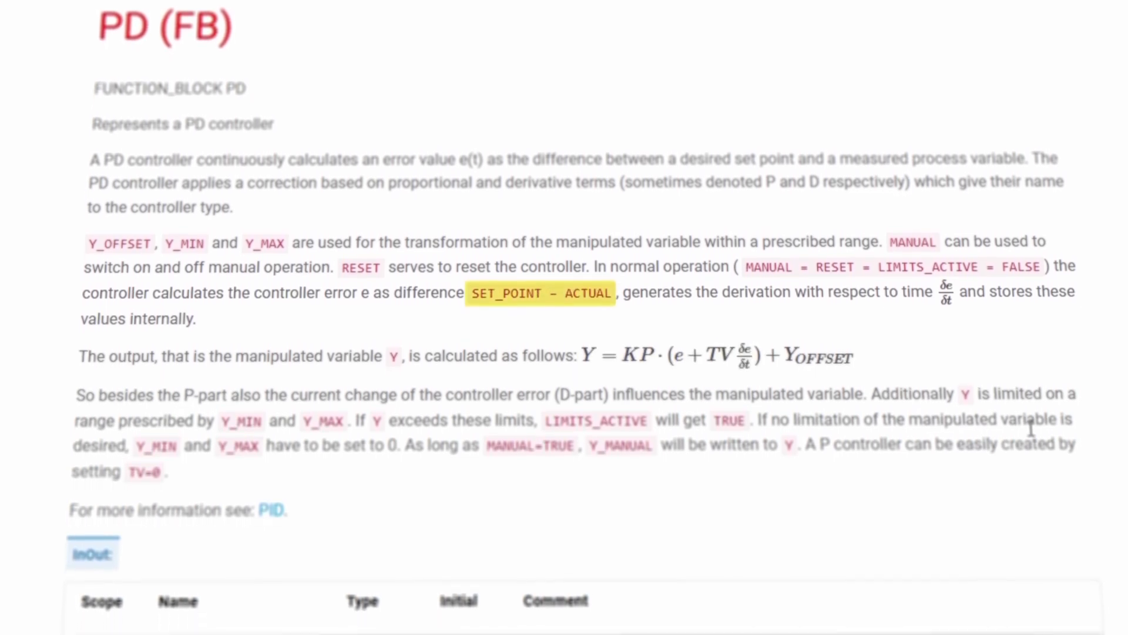
Scroll through the CODESYS PD (FB) help page to the output Y formula
{"action": "scroll", "scroll_direction": "down", "scroll_amount": 3}
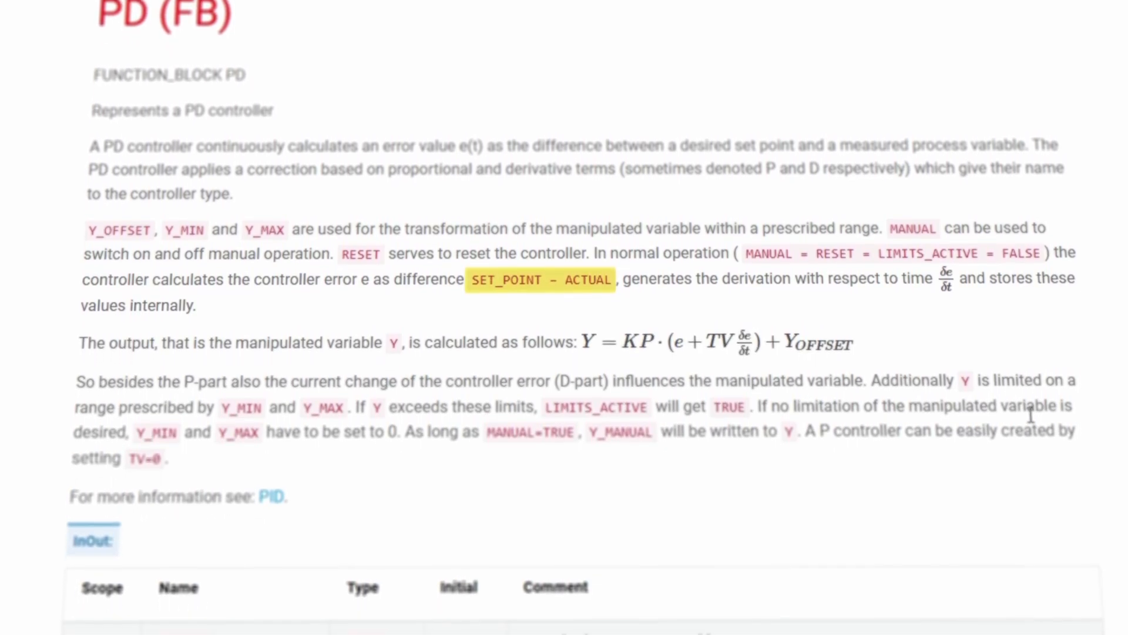
{"action": "scroll", "scroll_direction": "down", "scroll_amount": 3}
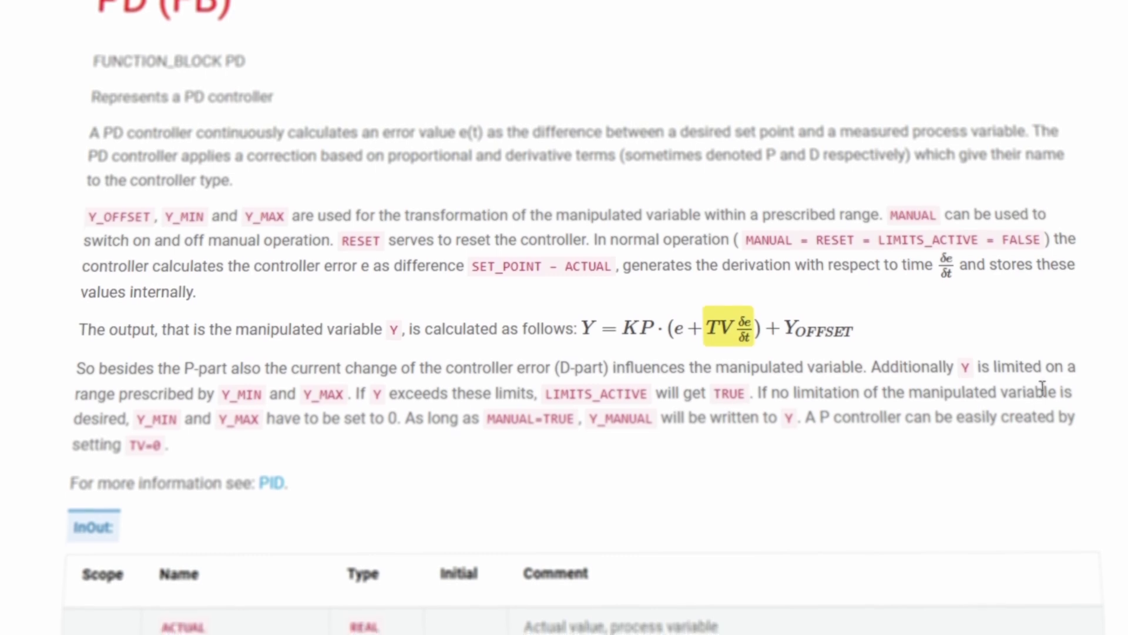
{"action": "scroll", "scroll_direction": "down", "scroll_amount": 3}
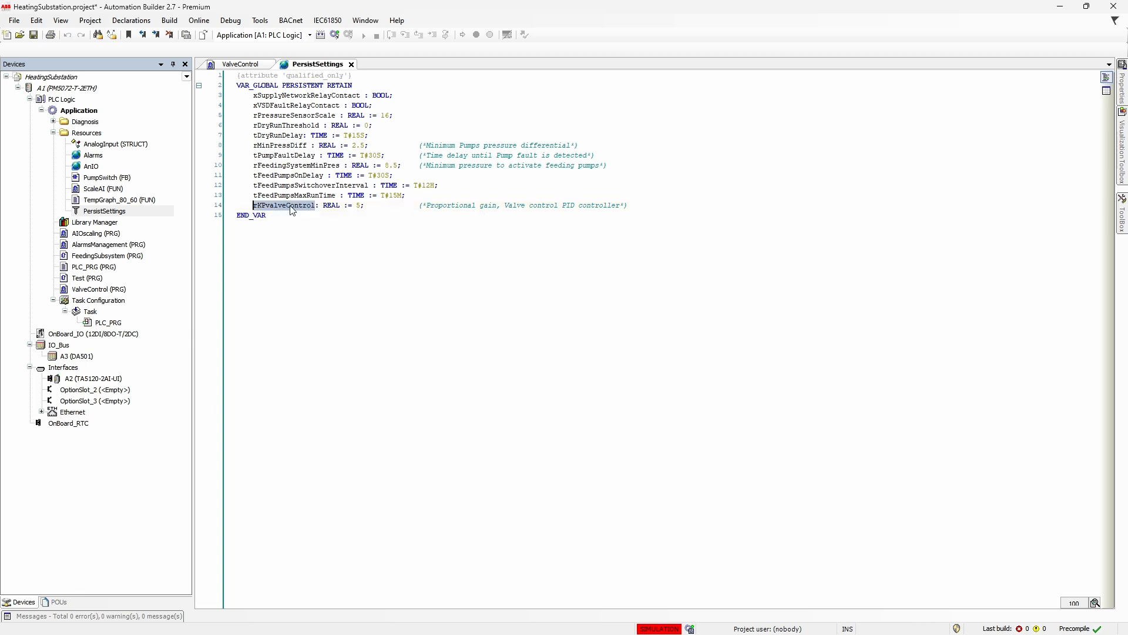
Connect PersistSettings.rKPvalveControl to the PD block's KP gain input
{"action": "left_click", "coordinate": [240, 63]}
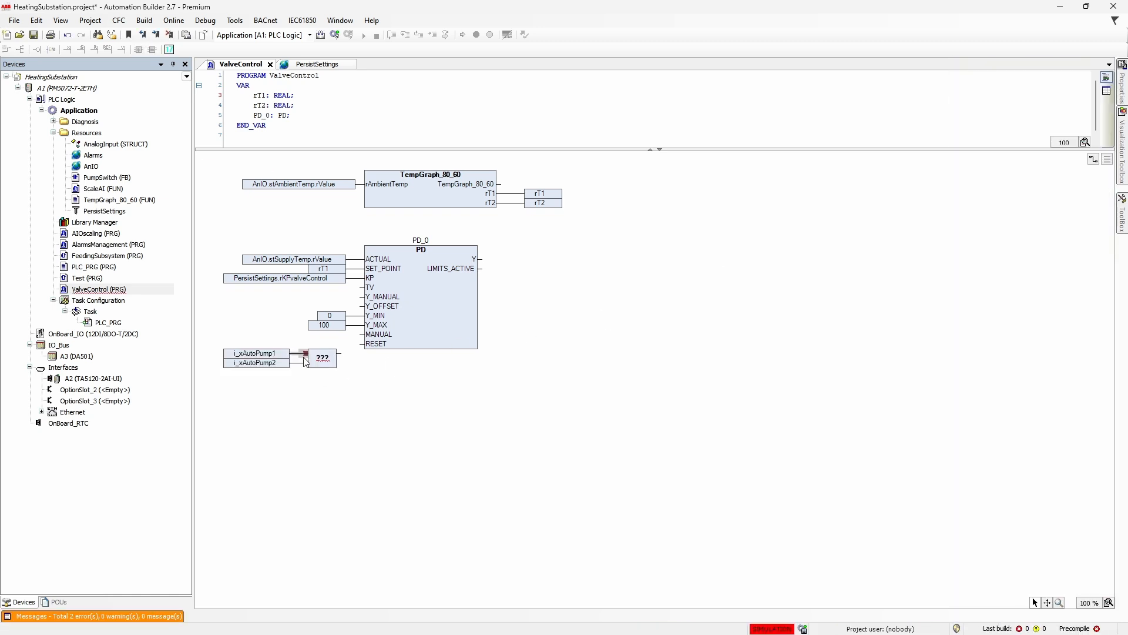
Negate an auto-pump input of the RESET AND block and set the Y_OFFSET constant to 0
{"action": "right_click", "coordinate": [322, 357]}
{"action": "type", "text": "AND"}
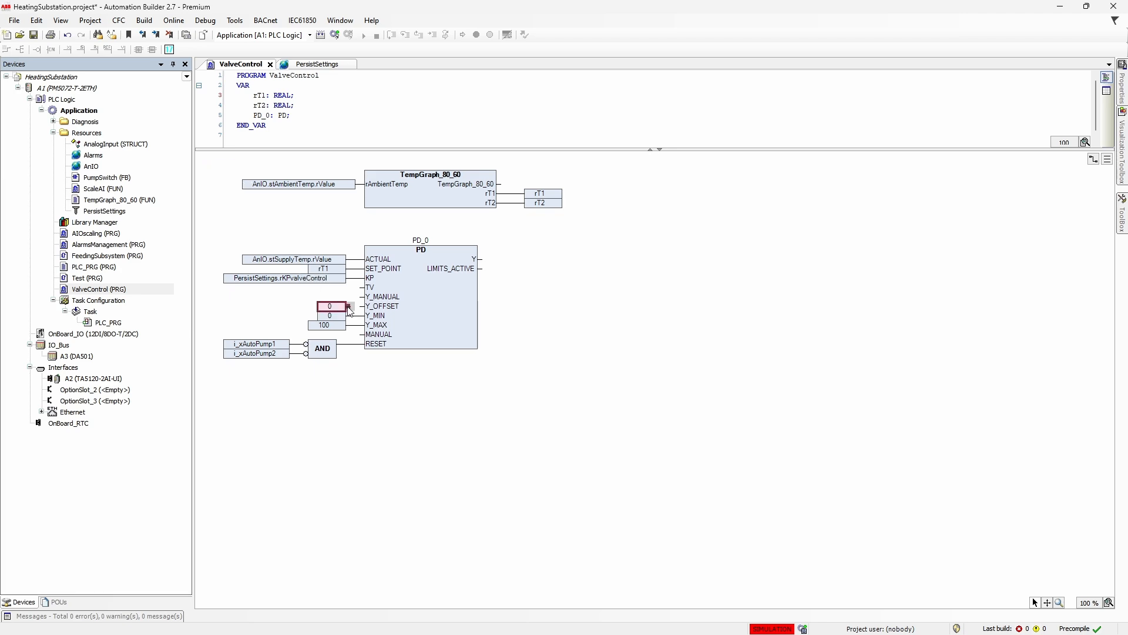
{"action": "double_click", "coordinate": [75, 356]}
{"action": "type", "text": "PWM"}
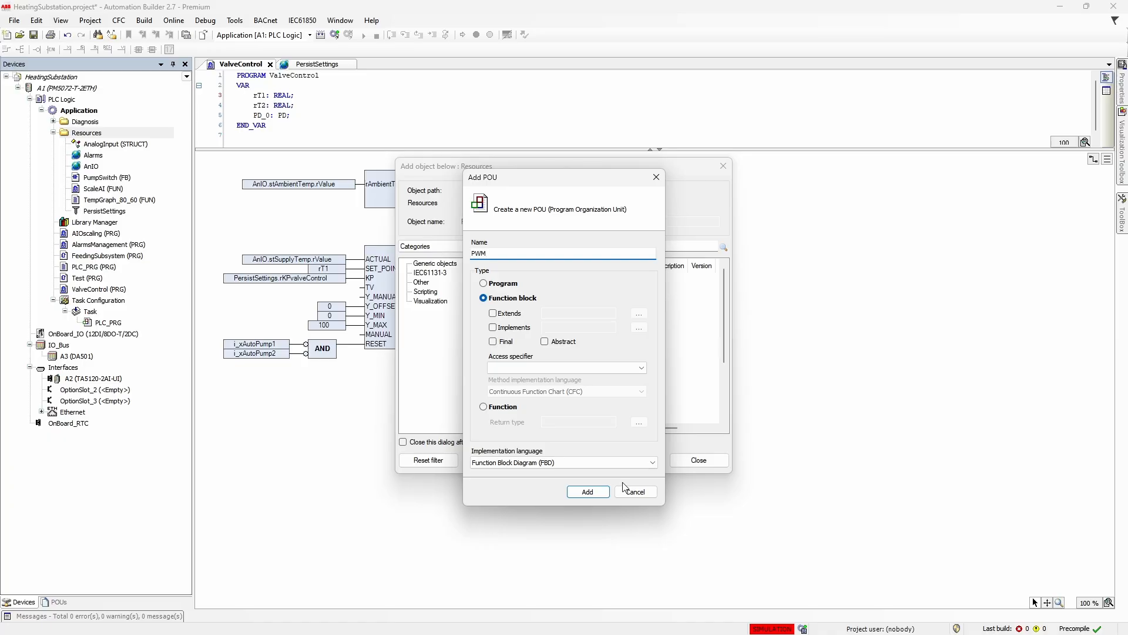
Create the PWM block and declare tCycleTime := T#10S, xOut: BOOL and tOnTime: TIME
{"action": "left_click", "coordinate": [588, 491]}
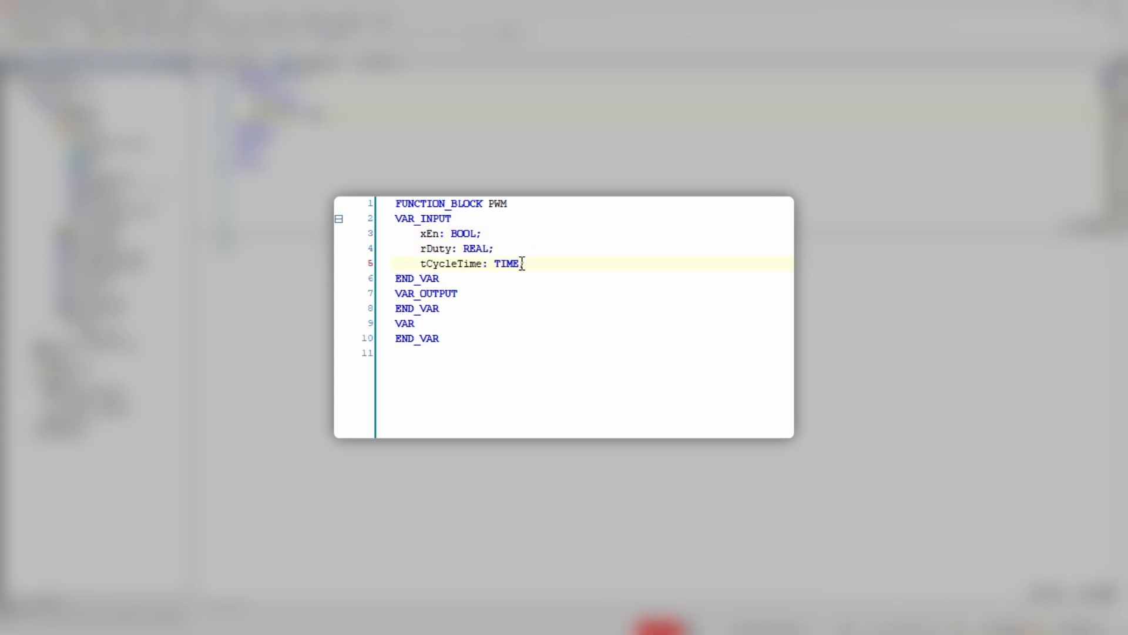
{"action": "type", "text": ":= t#10s;"}
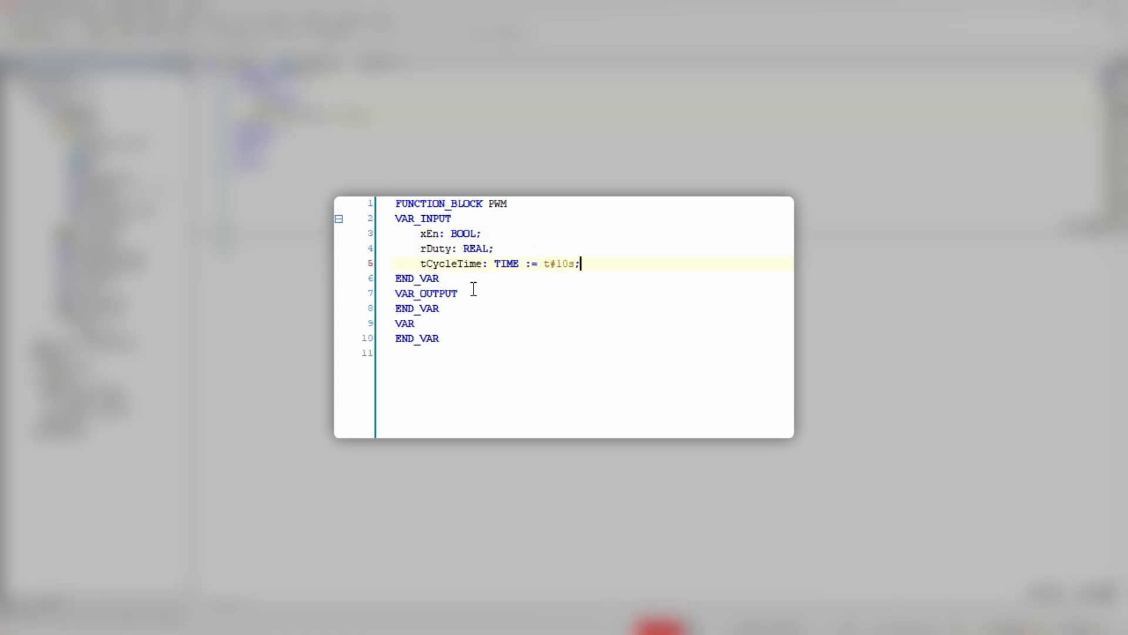
{"action": "type", "text": "xOut: BOOL;"}
{"action": "type", "text": "TimerOFF : TP;"}
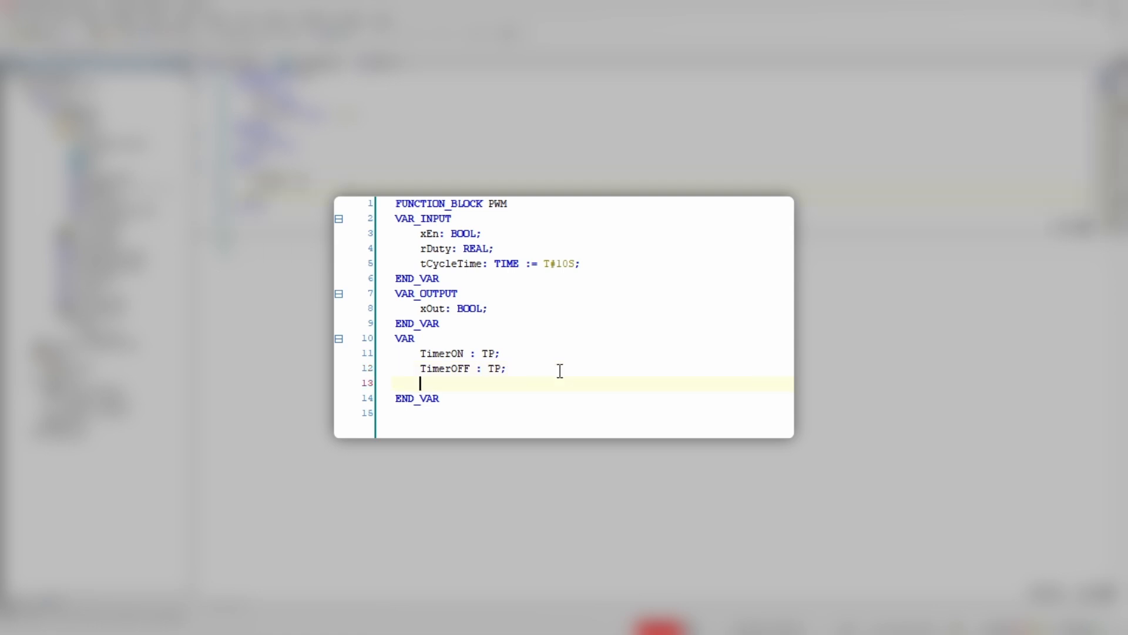
{"action": "type", "text": "tOnTime: TIME;"}
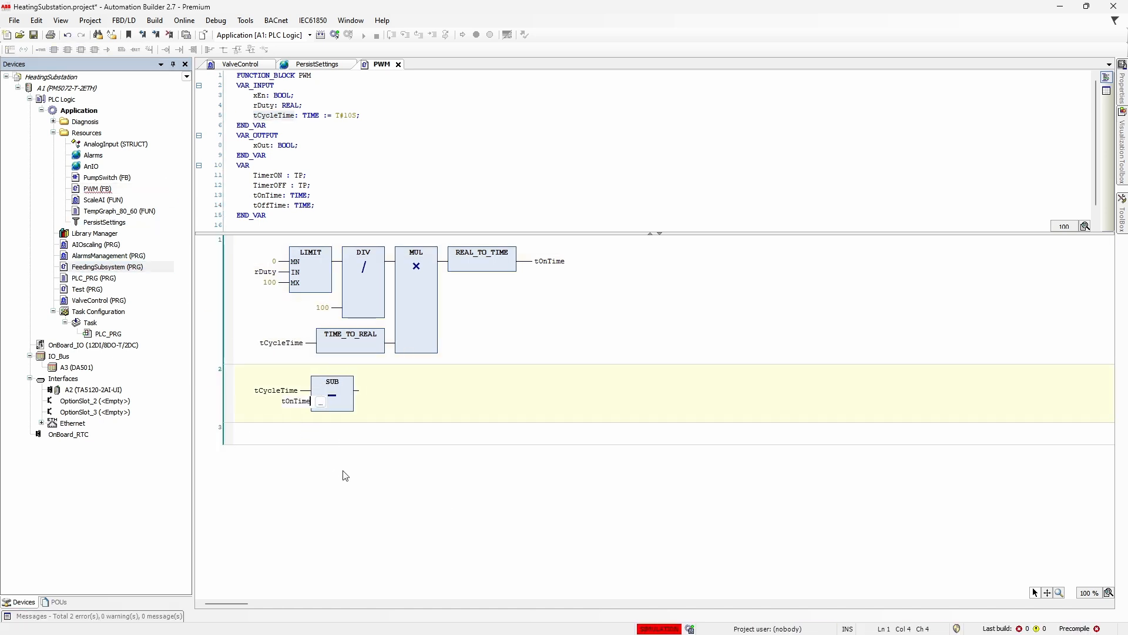
Add a network for the TimerON/TimerOFF pulse logic driving xOut
{"action": "right_click", "coordinate": [320, 401]}
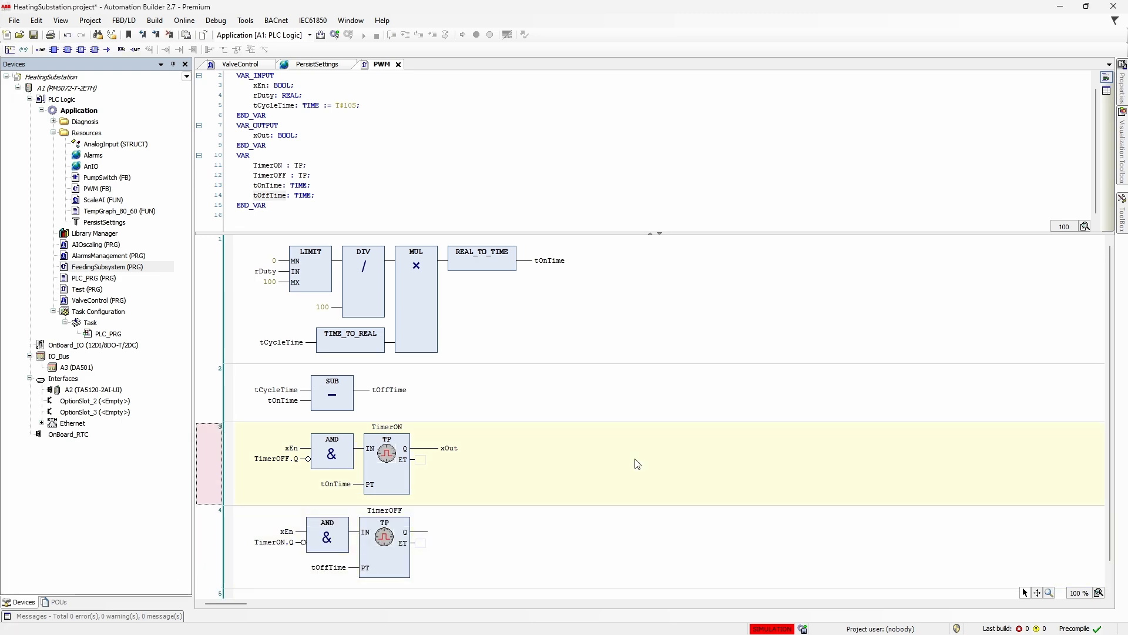
{"action": "scroll", "scroll_direction": "down", "scroll_amount": 3}
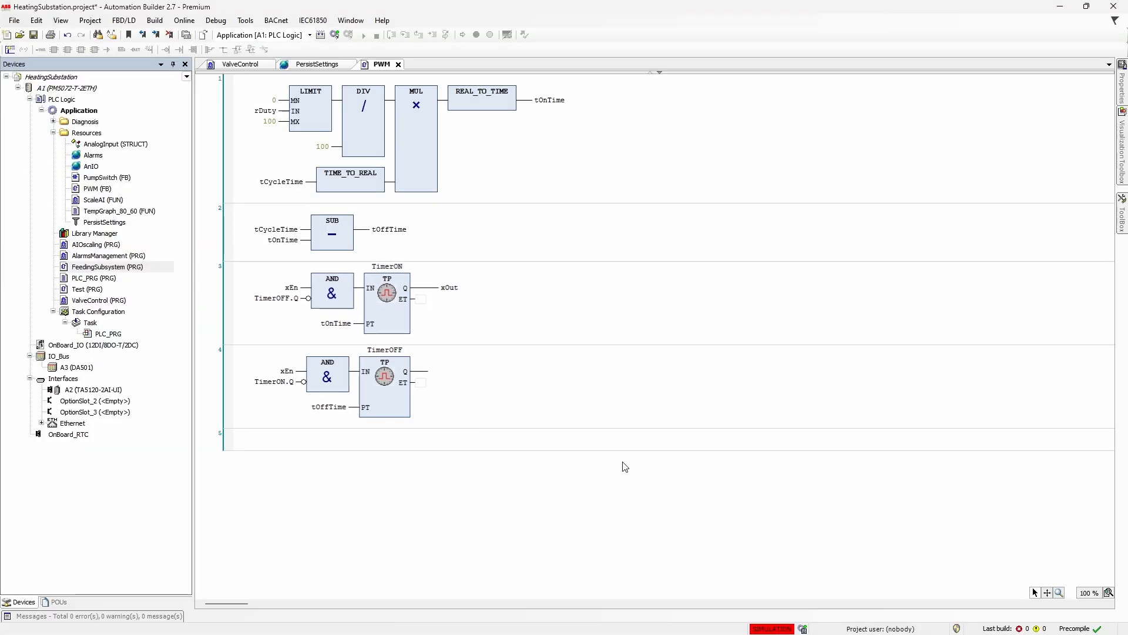
{"action": "left_click", "coordinate": [239, 64]}
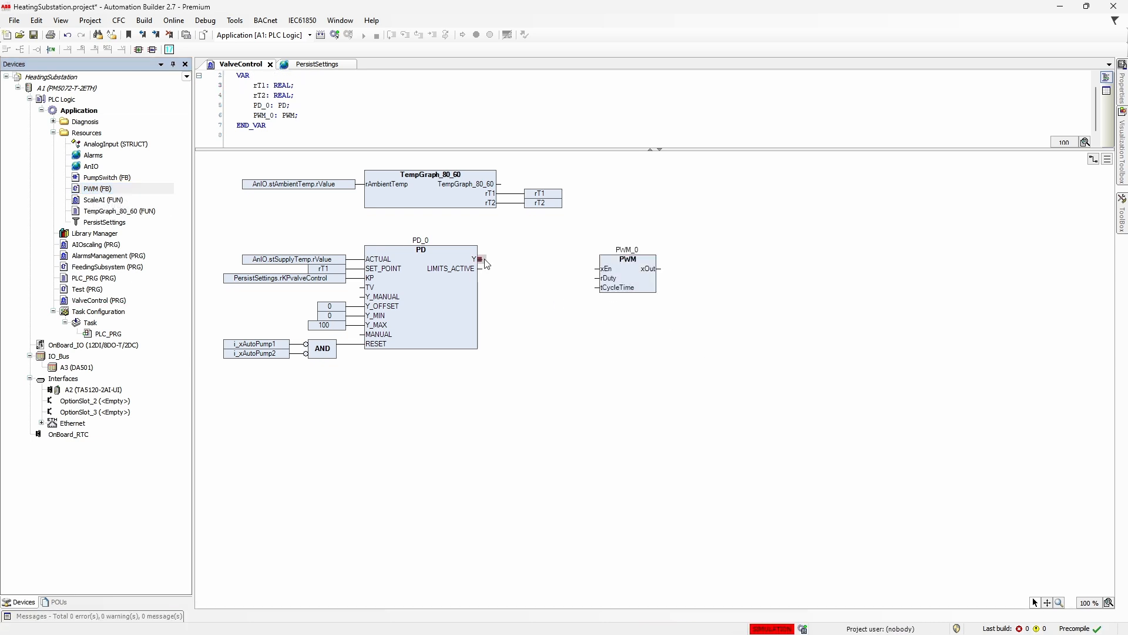
Connect PD_0 output Y to the PWM duty input and the PWM xOut to q_xOpenValve1
{"action": "left_click_drag", "start_coordinate": [481, 258], "coordinate": [600, 258]}
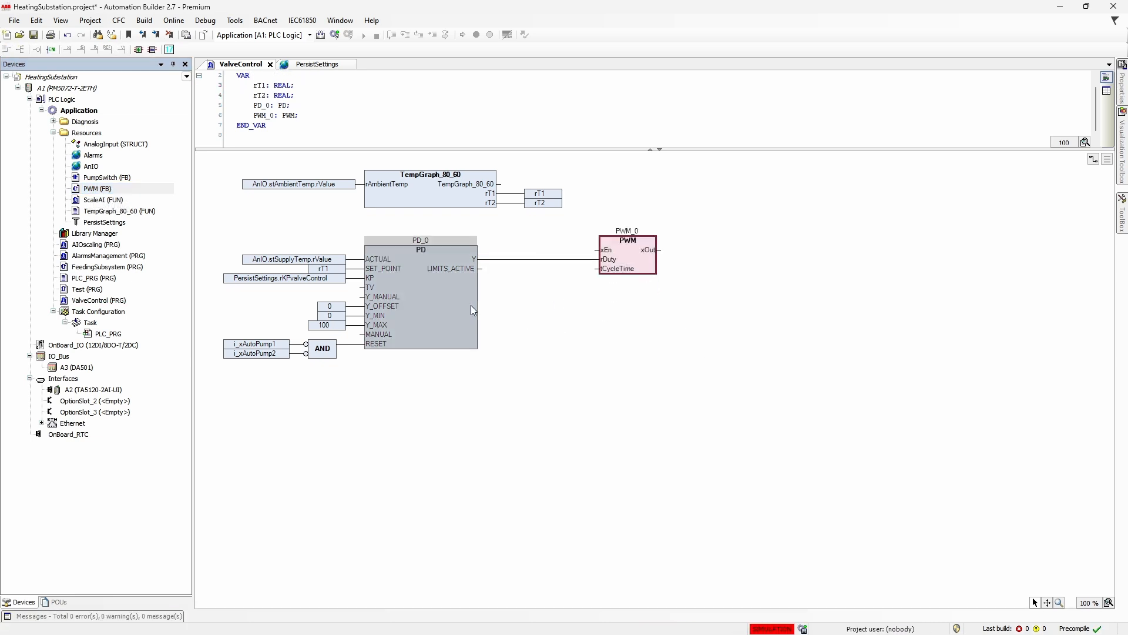
{"action": "left_click", "coordinate": [317, 64]}
{"action": "type", "text": "q_x"}
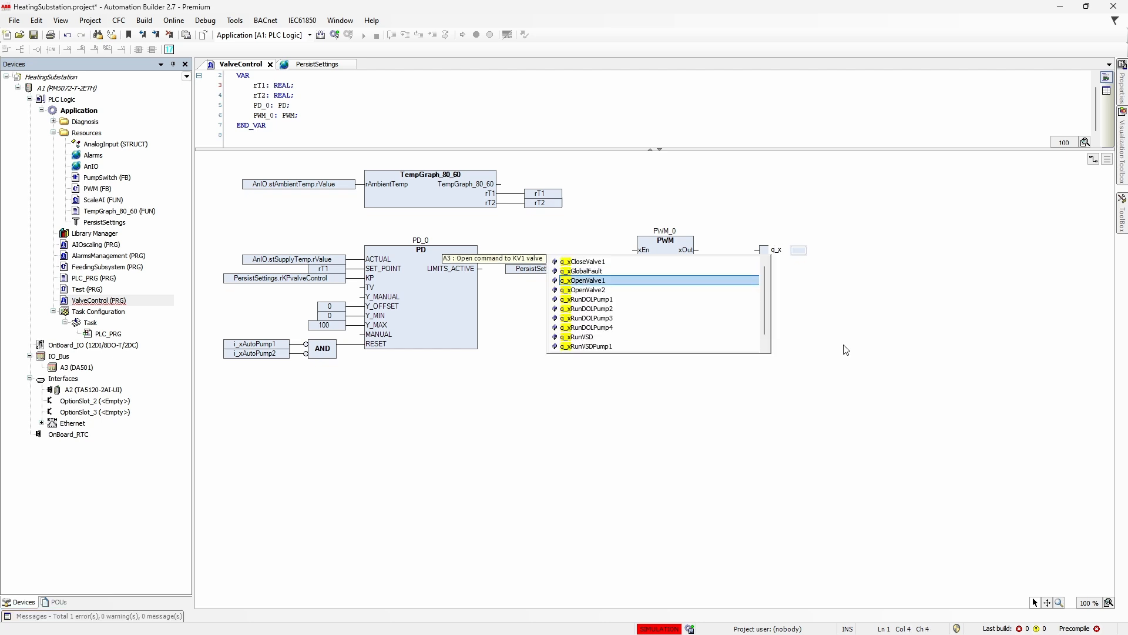
{"action": "left_click", "coordinate": [583, 280]}
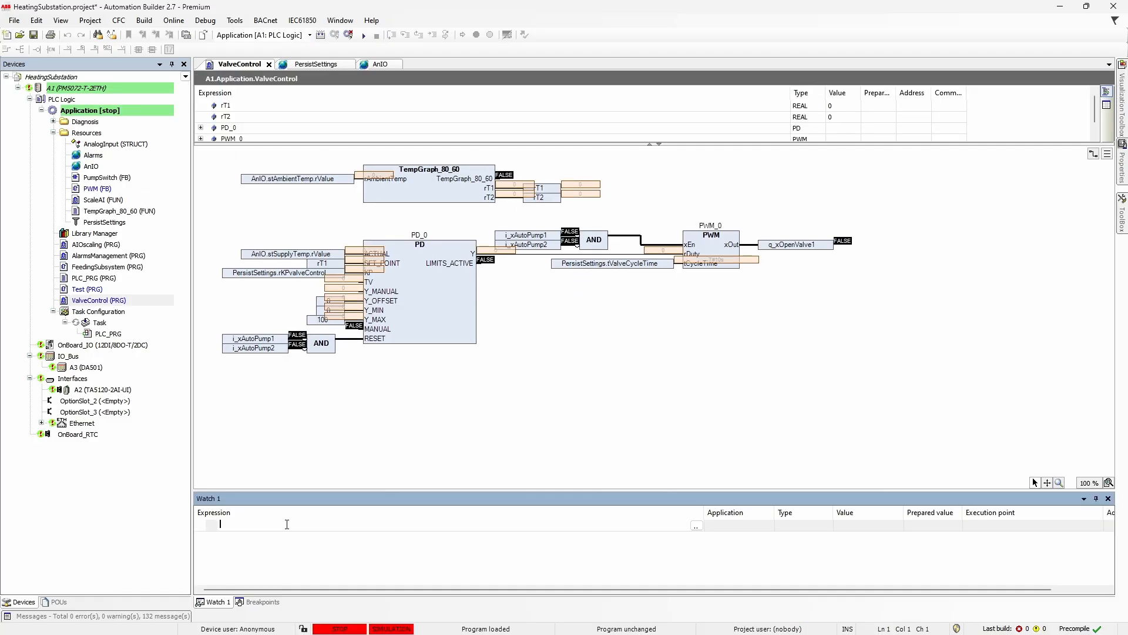
Watch i_iSupplyWaterTemp and force it to 450 in the simulation
{"action": "type", "text": "i_iSupplyWaterTemp"}
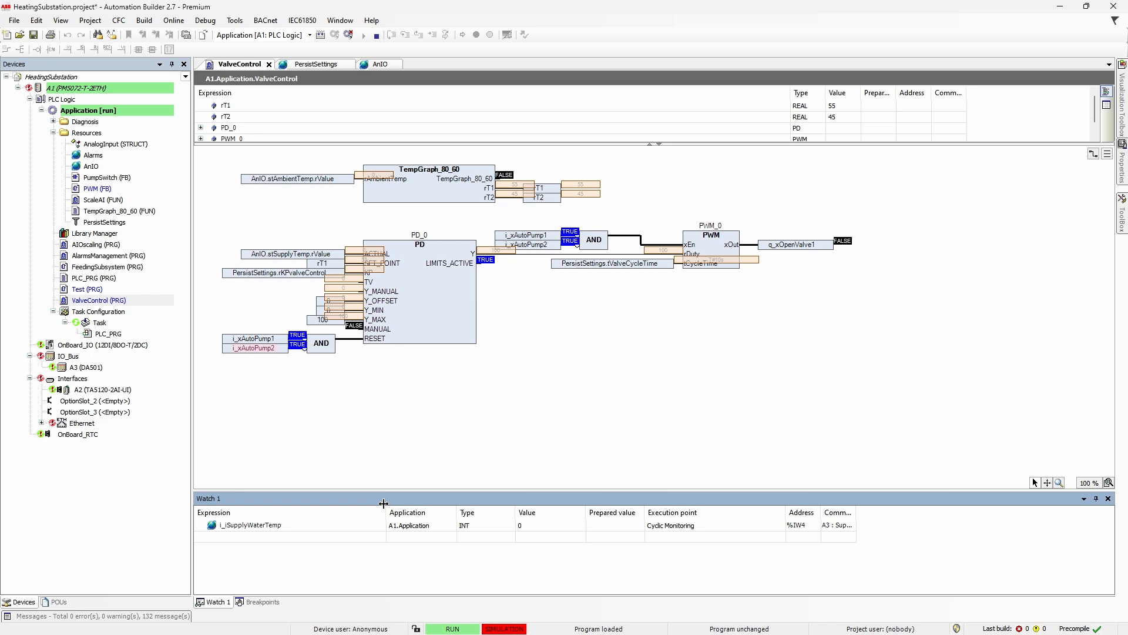
{"action": "type", "text": "450"}
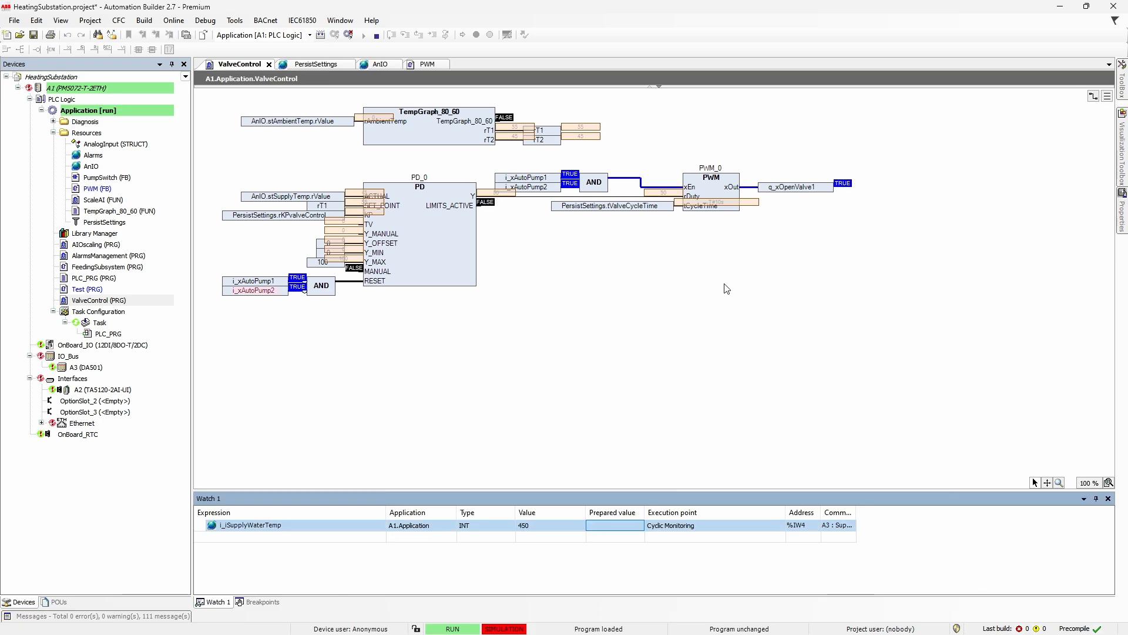
{"action": "mouse_move", "coordinate": [777, 227]}
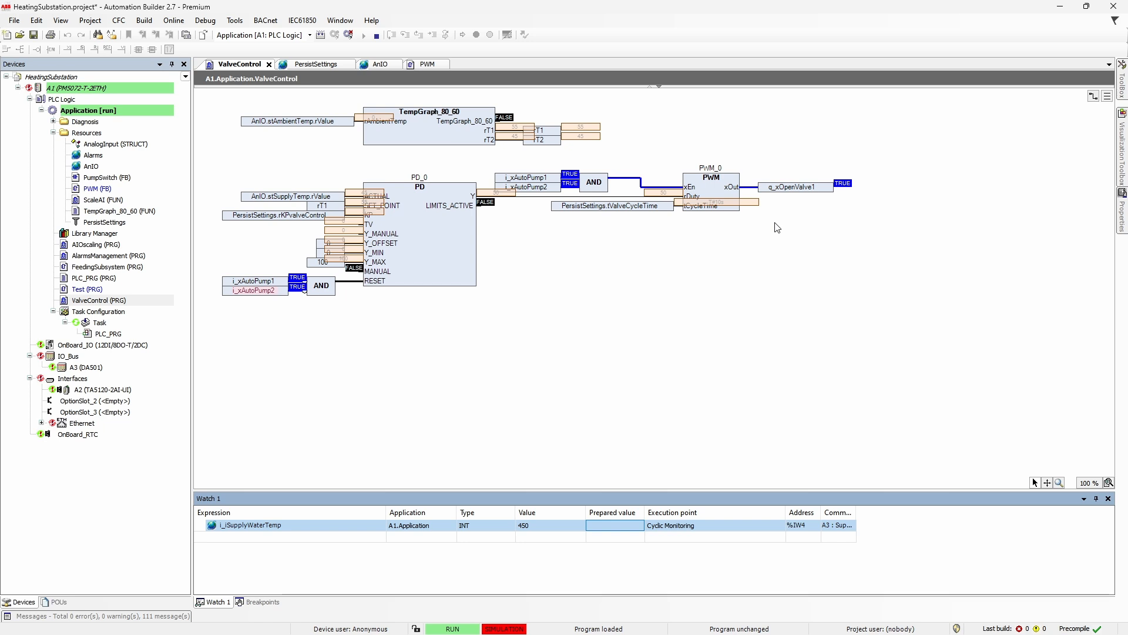
Force i_iSupplyWaterTemp to 540 to test the valve output
{"action": "double_click", "coordinate": [614, 525]}
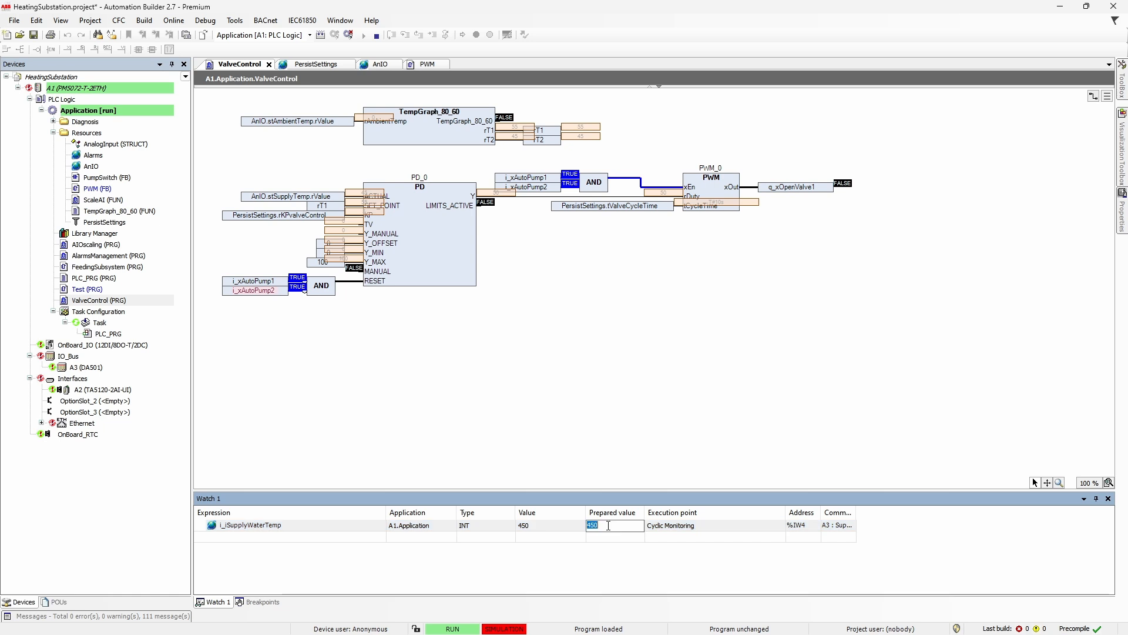
{"action": "type", "text": "540"}
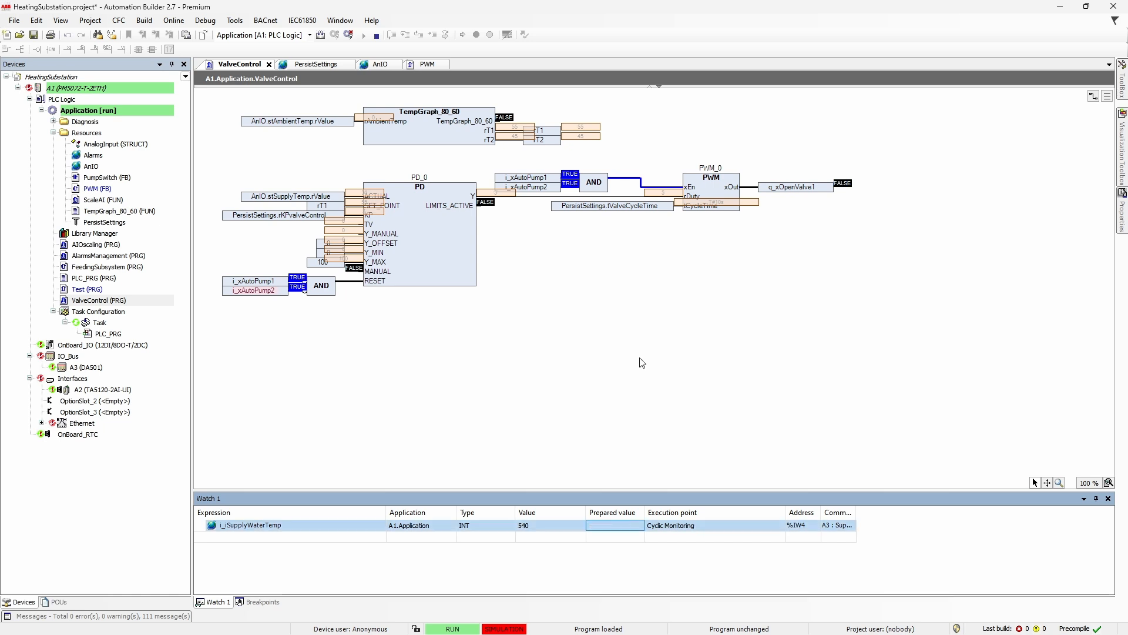
{"action": "mouse_move", "coordinate": [617, 410]}
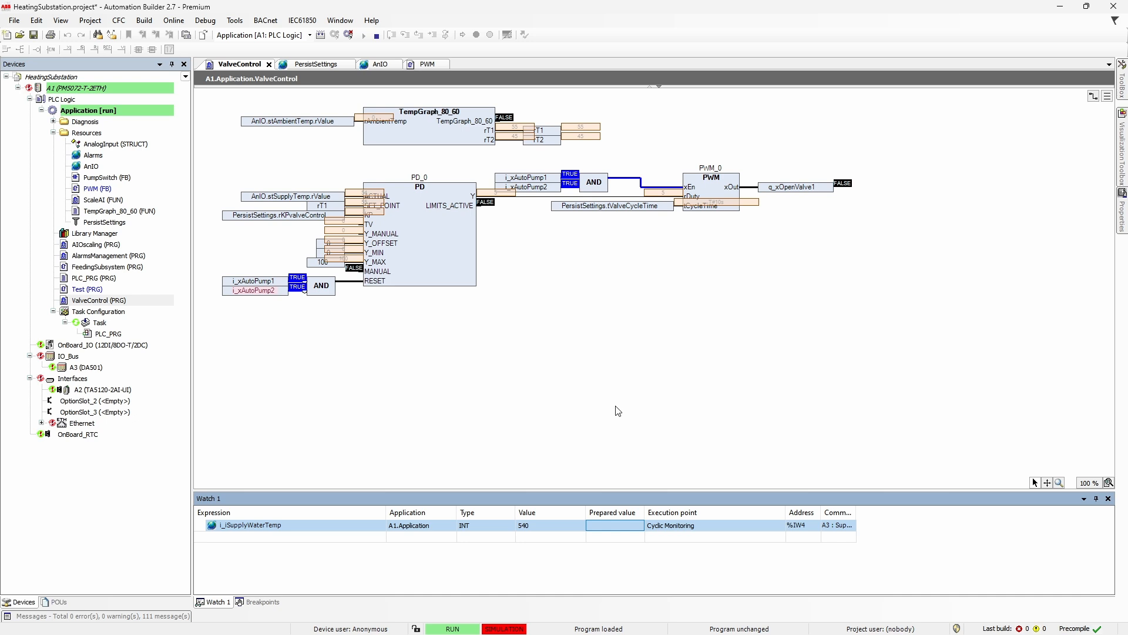
{"action": "mouse_move", "coordinate": [847, 209]}
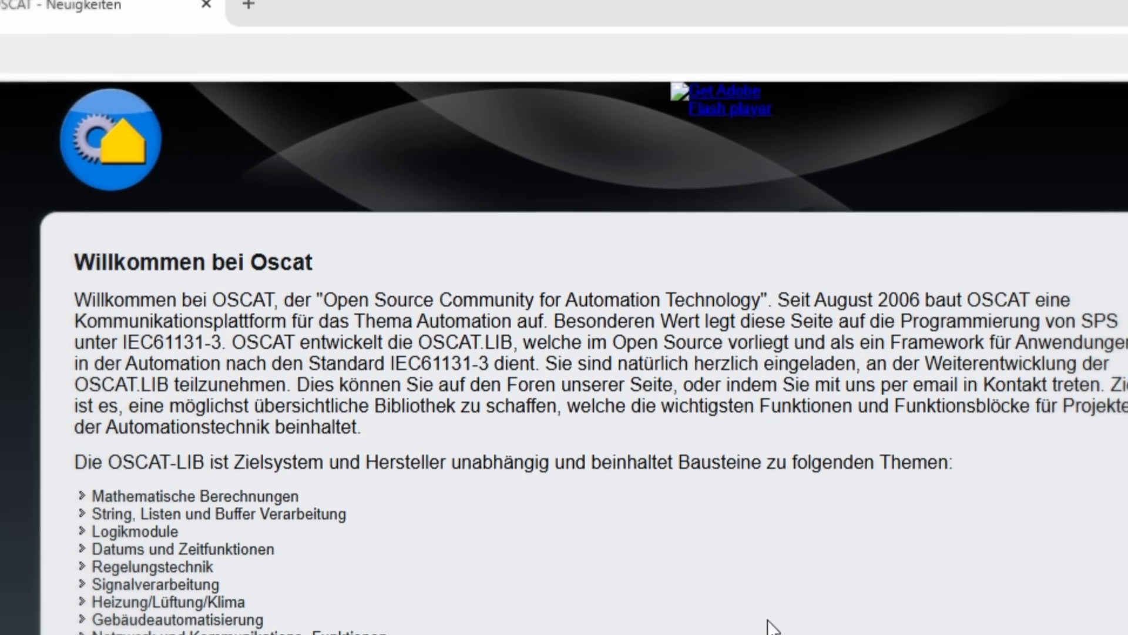
Browse the OSCAT-Basic download list on oscat.de, then view the CODESYS Store OSCAT BASIC page
{"action": "left_click_drag", "start_coordinate": [325, 302], "coordinate": [759, 302]}
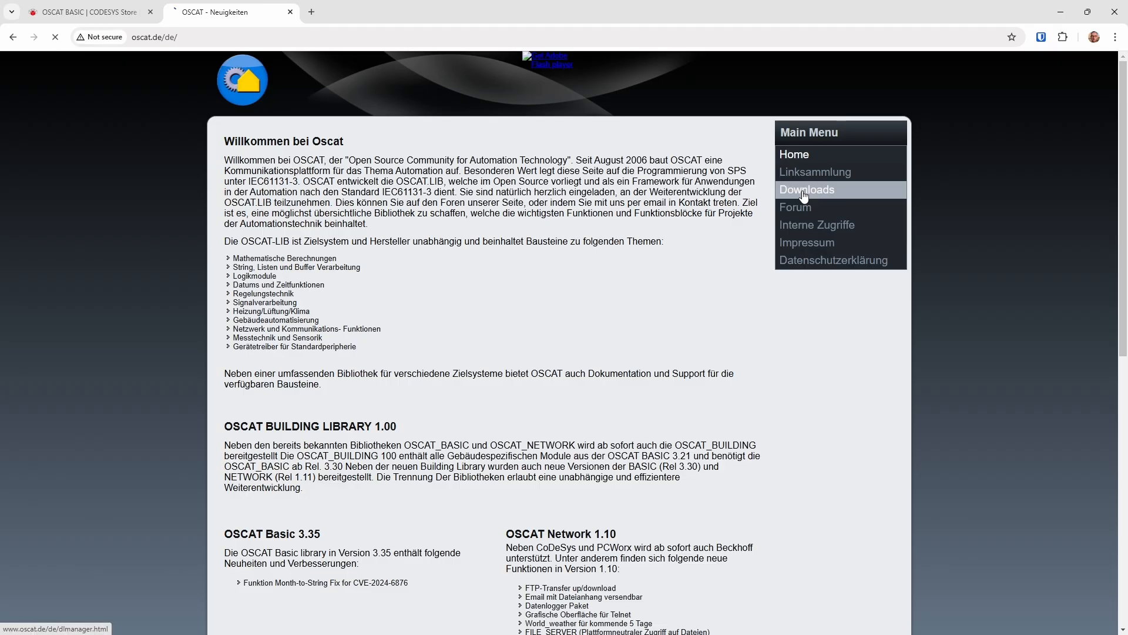
{"action": "left_click", "coordinate": [806, 190]}
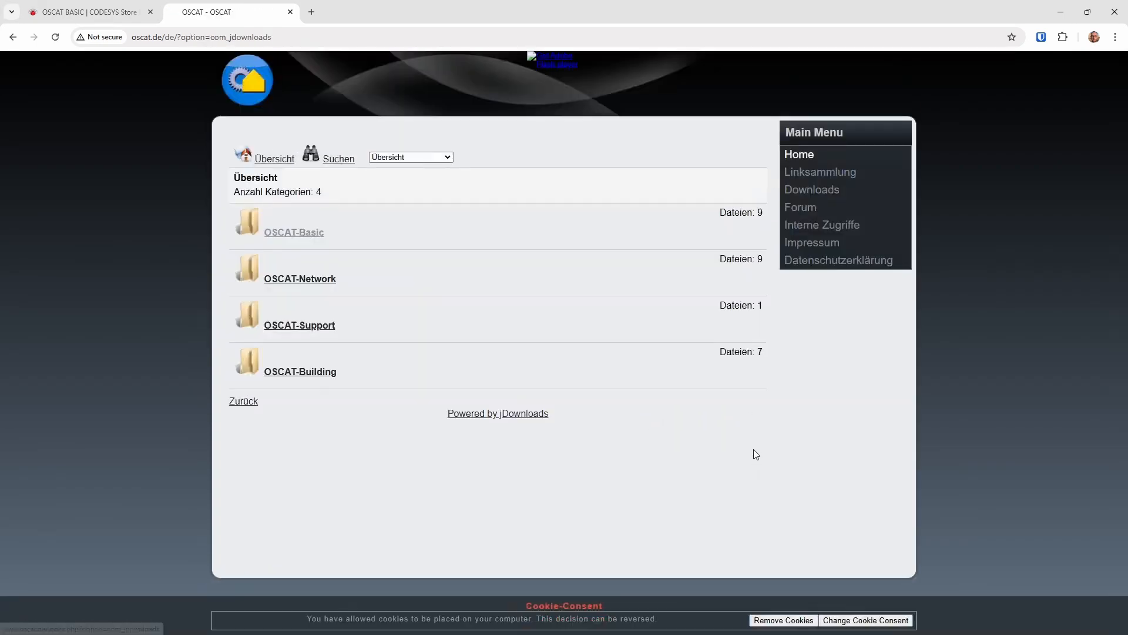
{"action": "mouse_move", "coordinate": [294, 220]}
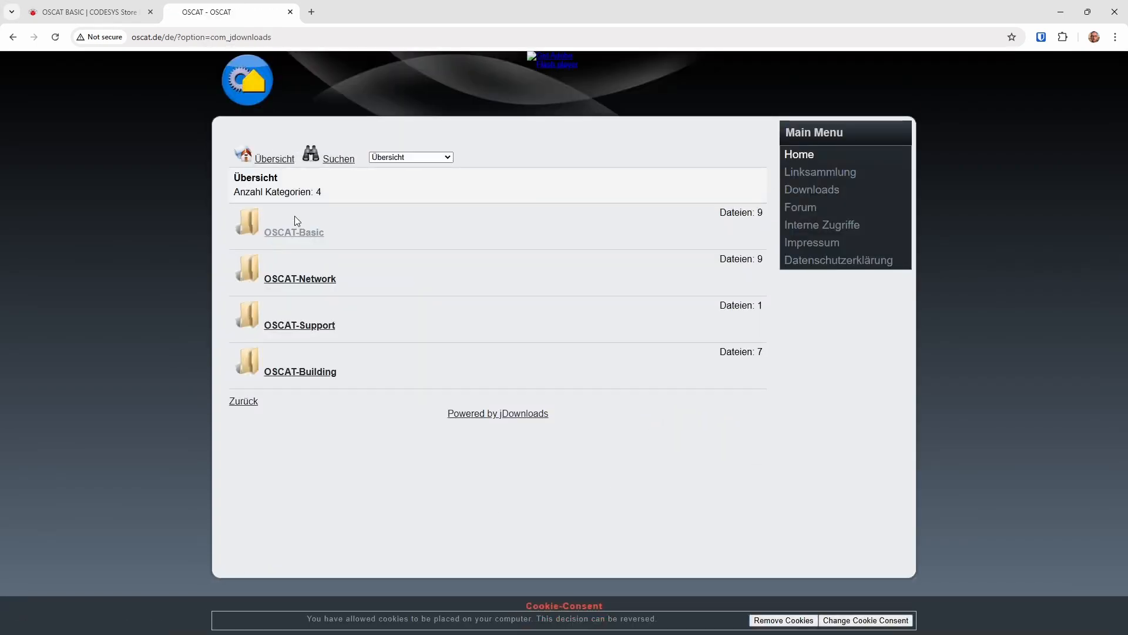
{"action": "left_click", "coordinate": [294, 231]}
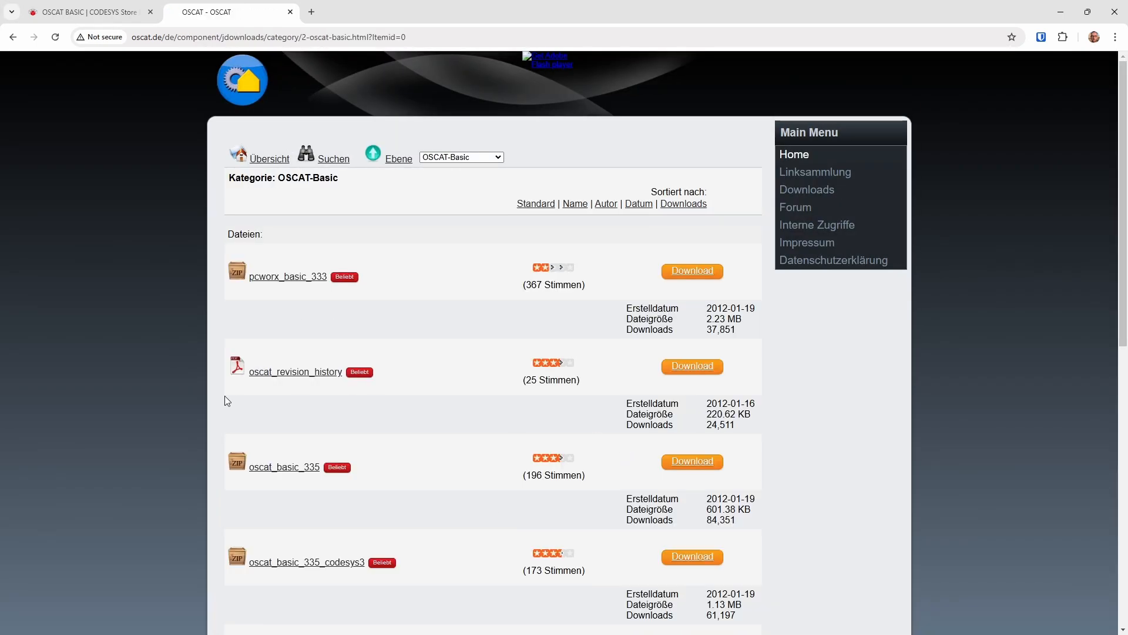
{"action": "scroll", "scroll_direction": "down", "scroll_amount": 3}
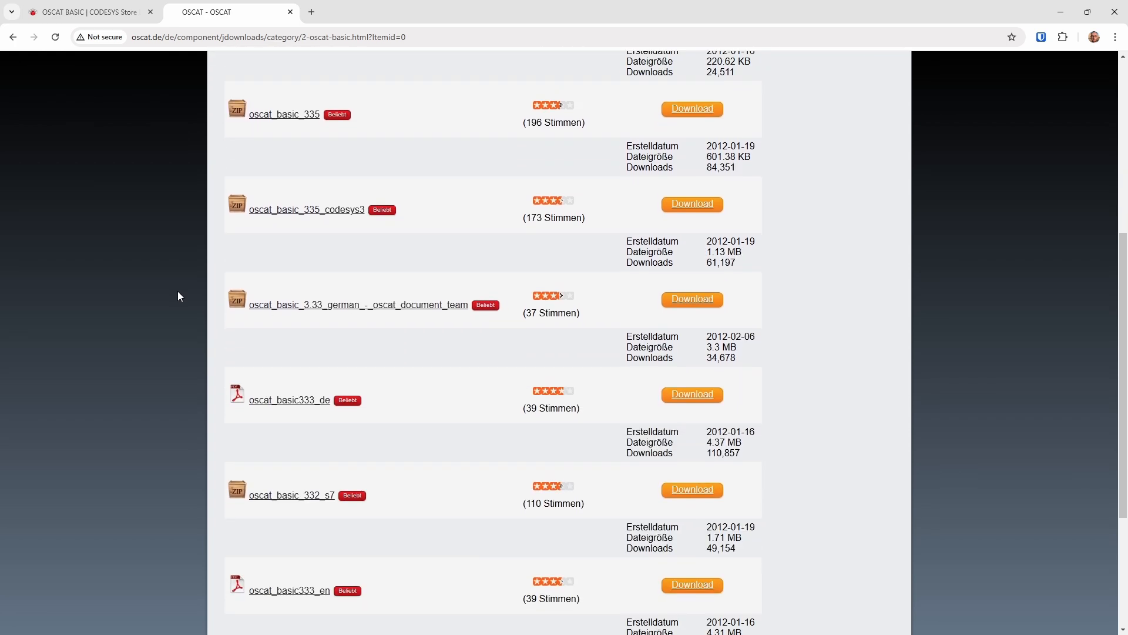
{"action": "left_click", "coordinate": [86, 11]}
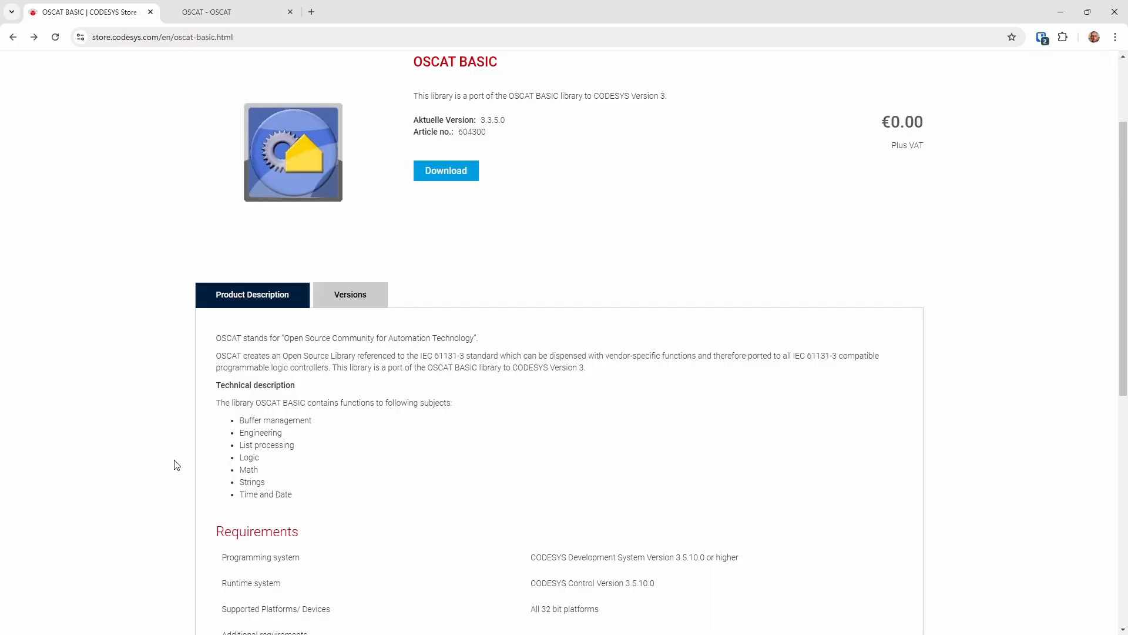
{"action": "mouse_move", "coordinate": [406, 440]}
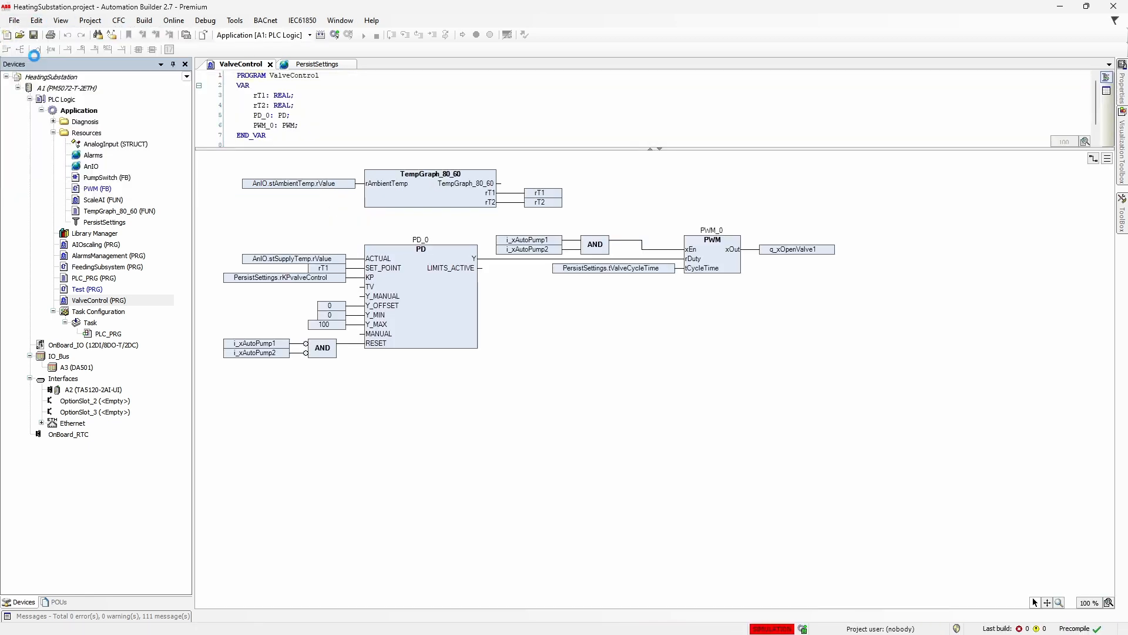
In Package Manager, view the Details and Installation Log of the installed OSCAT BASIC 3.3.4.0 package
{"action": "left_click", "coordinate": [210, 20]}
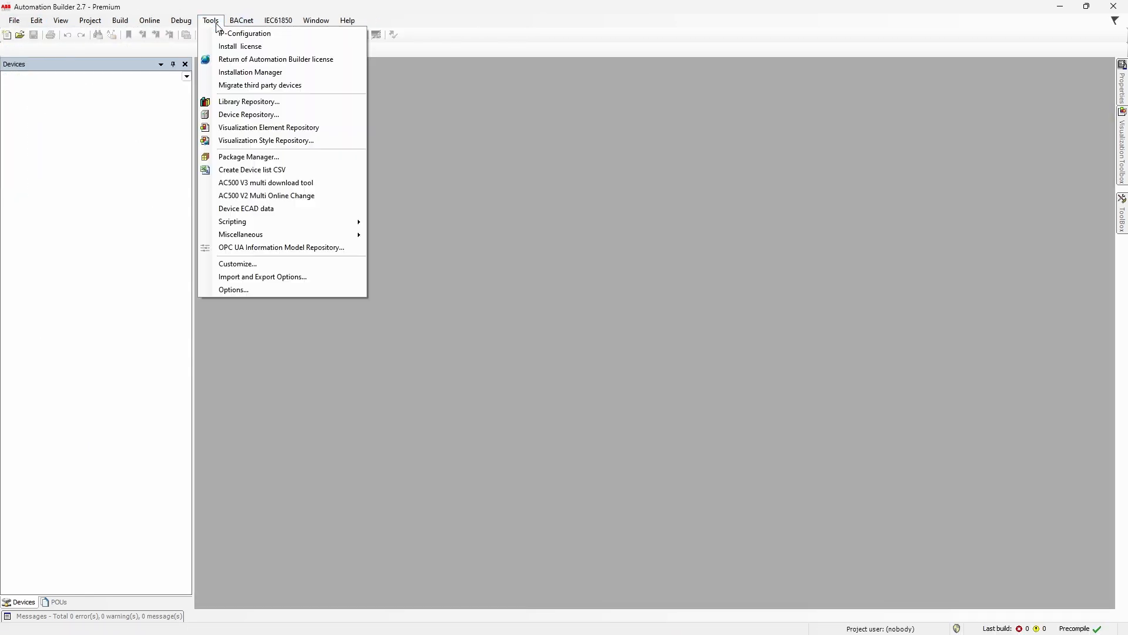
{"action": "left_click", "coordinate": [248, 156]}
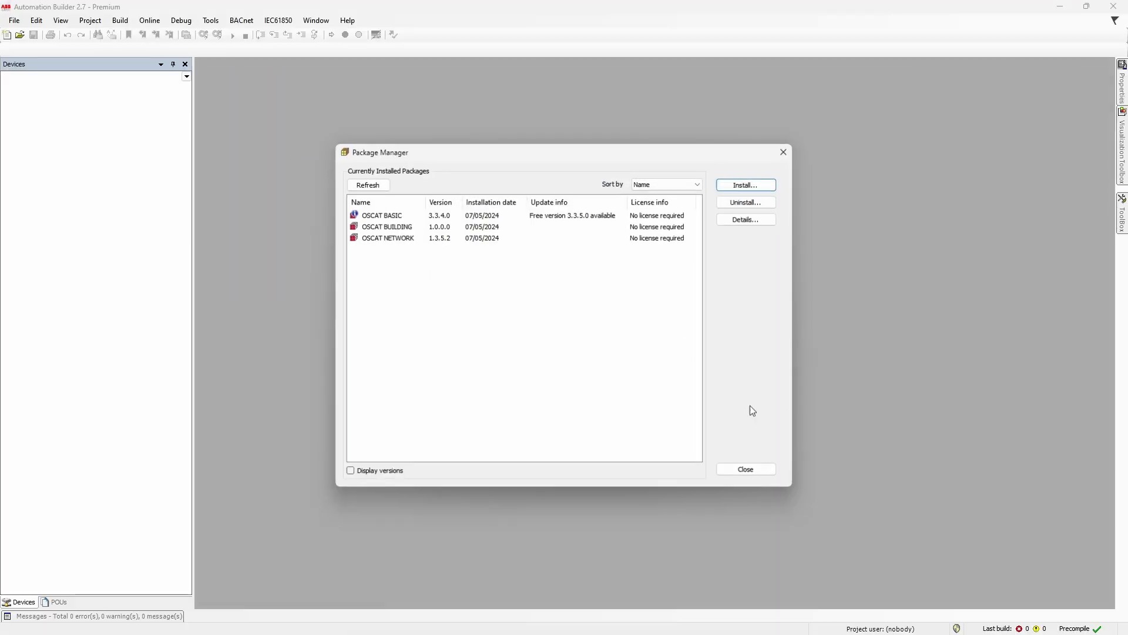
{"action": "left_click", "coordinate": [381, 215]}
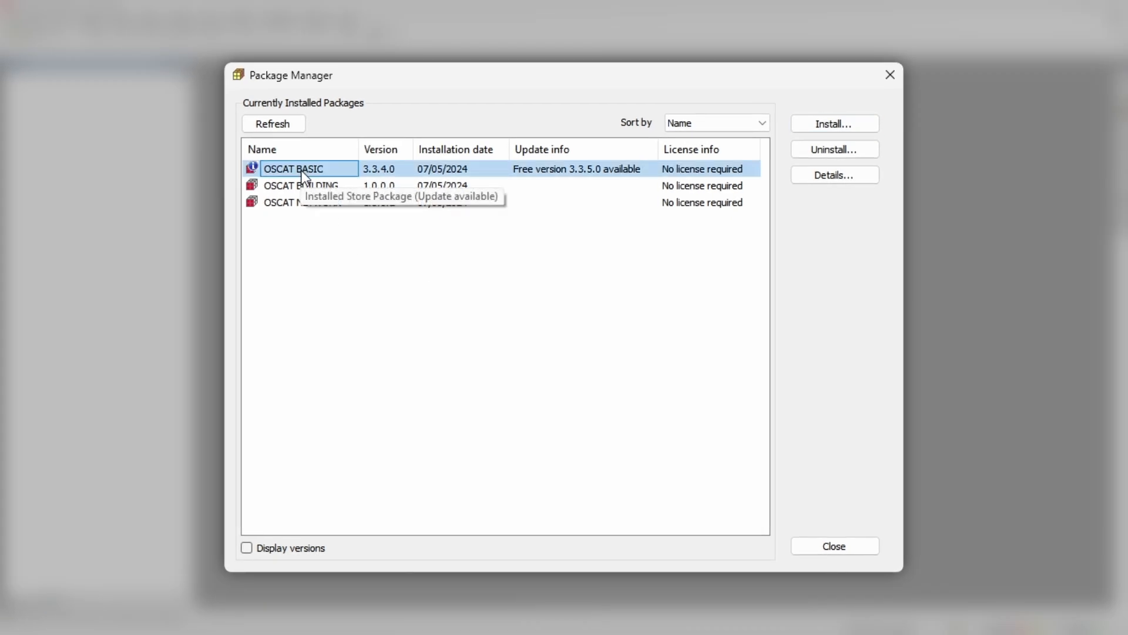
{"action": "mouse_move", "coordinate": [690, 176]}
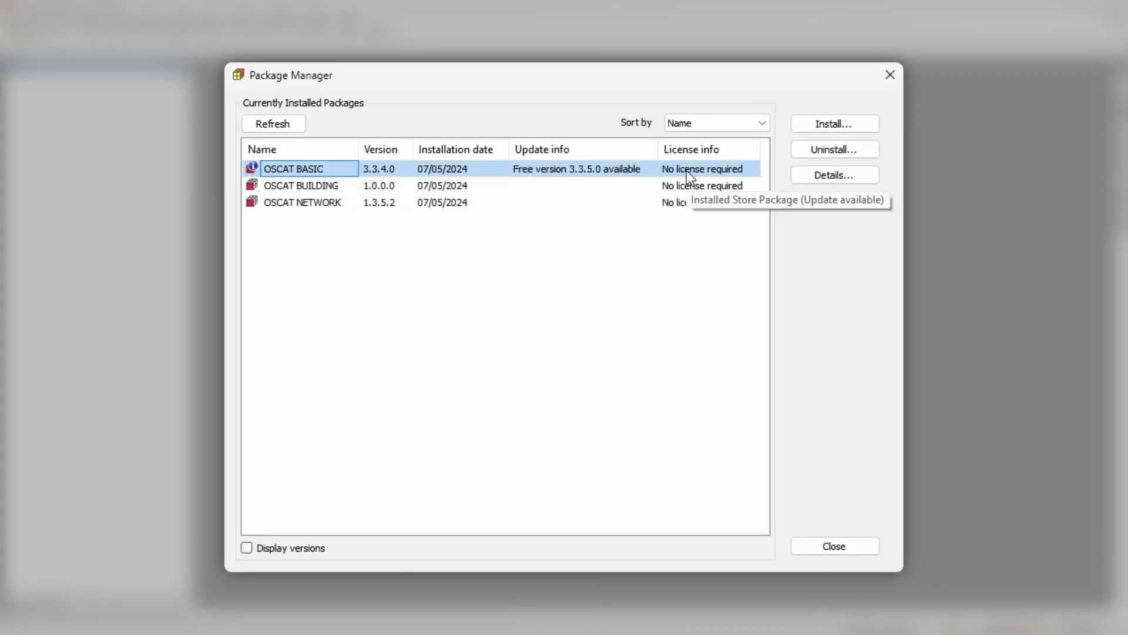
{"action": "left_click", "coordinate": [835, 174]}
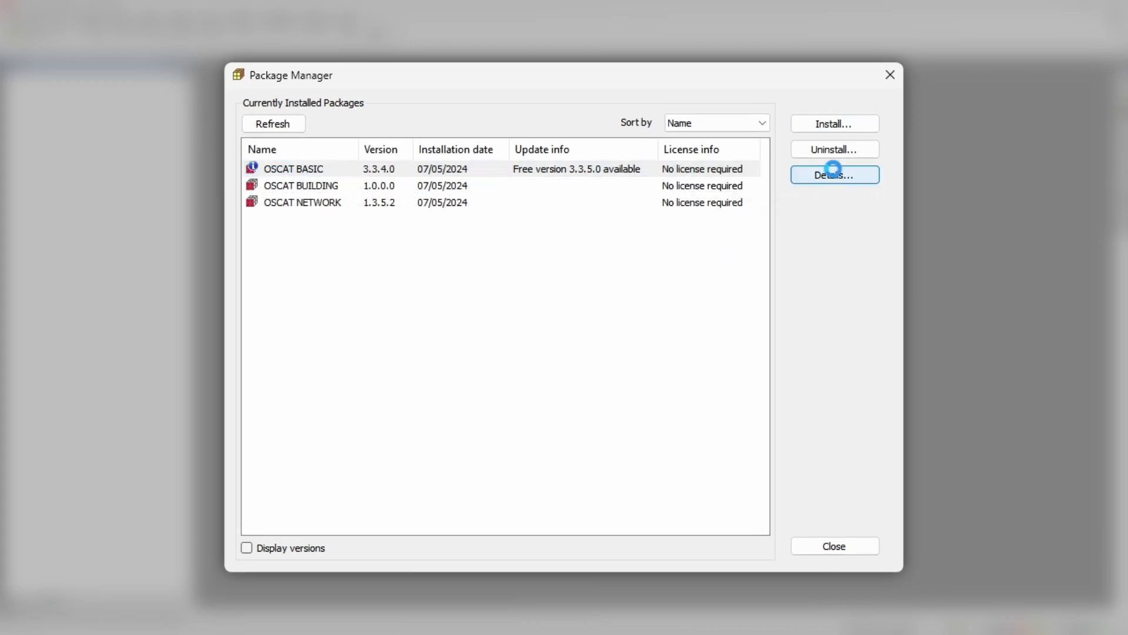
{"action": "left_click", "coordinate": [834, 175]}
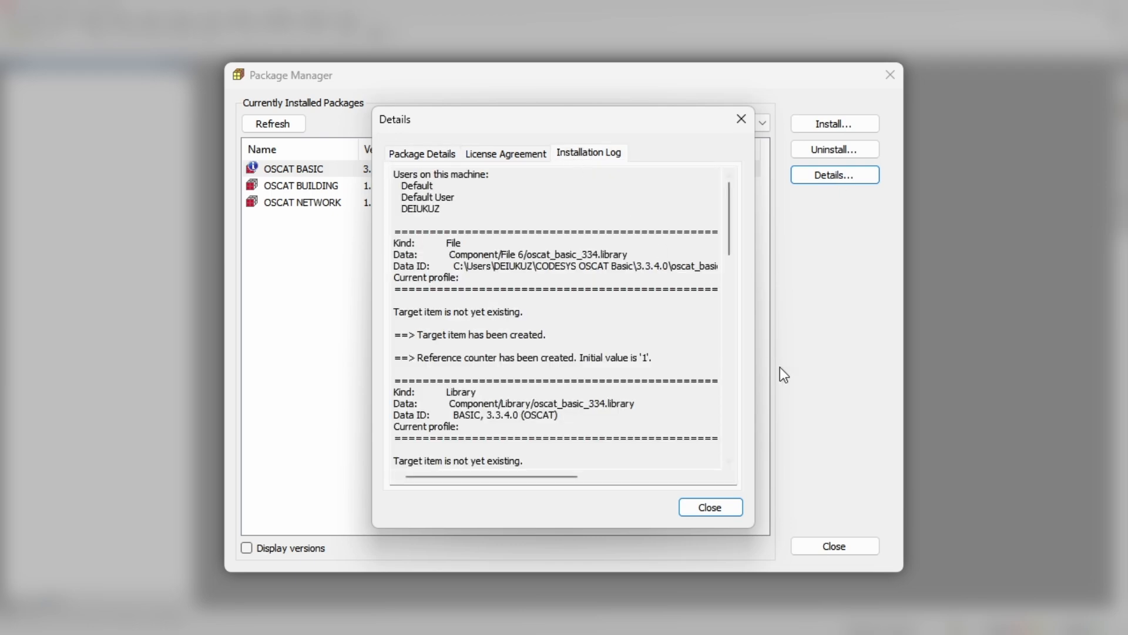
Open the OSCAT Basic 3.3.4.0 install folder in File Explorer from the installation log path
{"action": "double_click", "coordinate": [562, 266]}
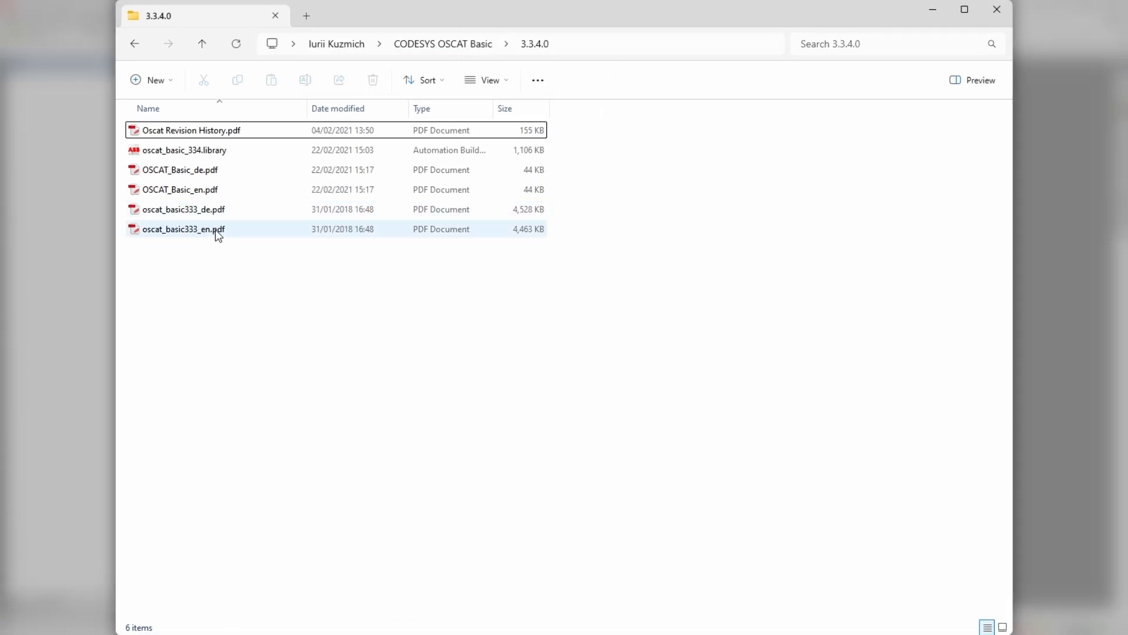
Read section 23.12 DEAD_ZONE in the oscat_basic333_en.pdf manual
{"action": "double_click", "coordinate": [183, 229]}
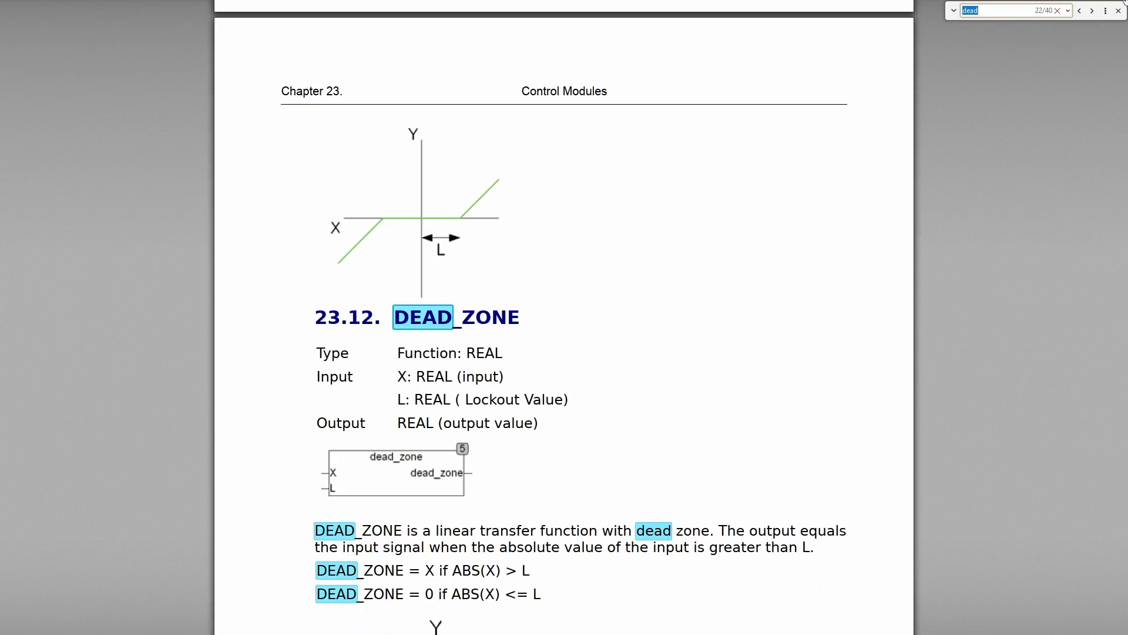
{"action": "scroll", "scroll_direction": "down", "scroll_amount": 3}
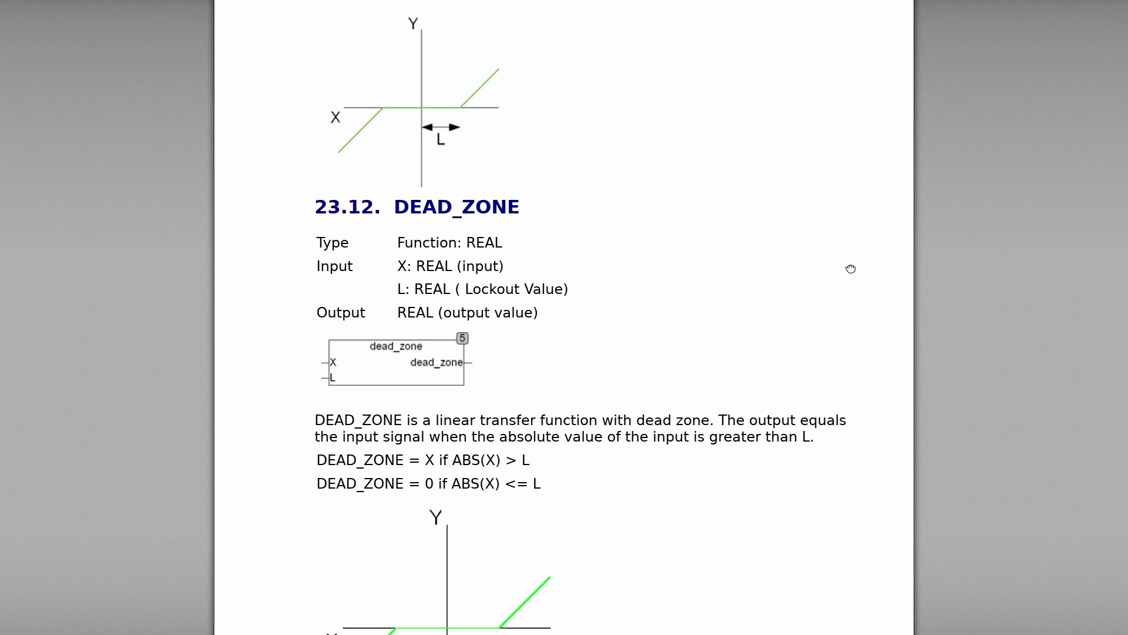
{"action": "scroll", "scroll_direction": "down", "scroll_amount": 3}
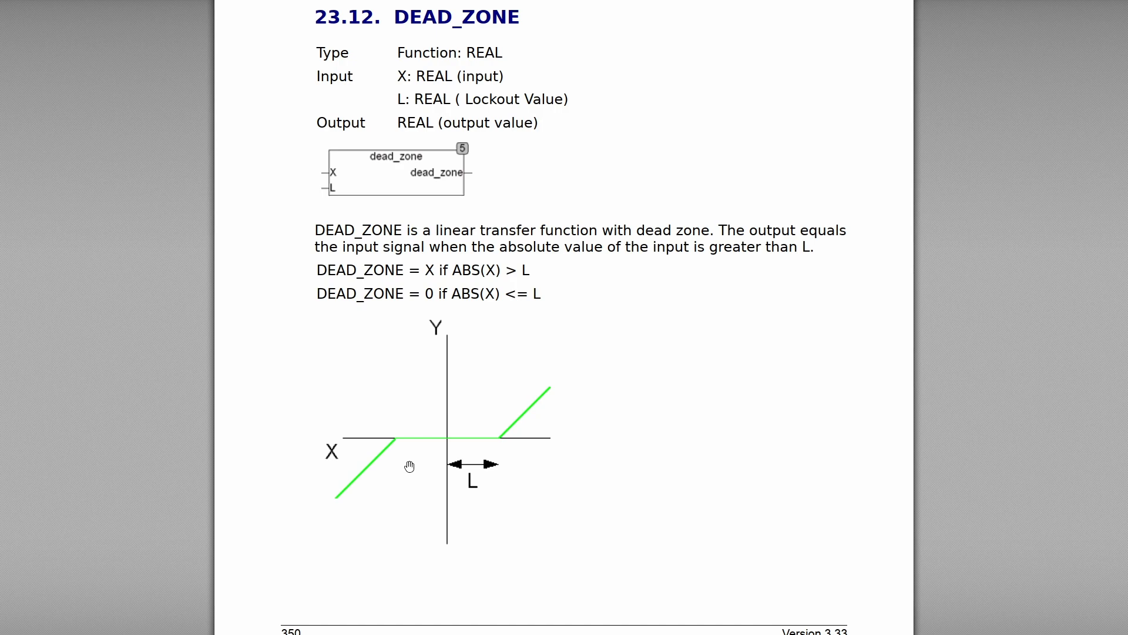
{"action": "mouse_move", "coordinate": [464, 439]}
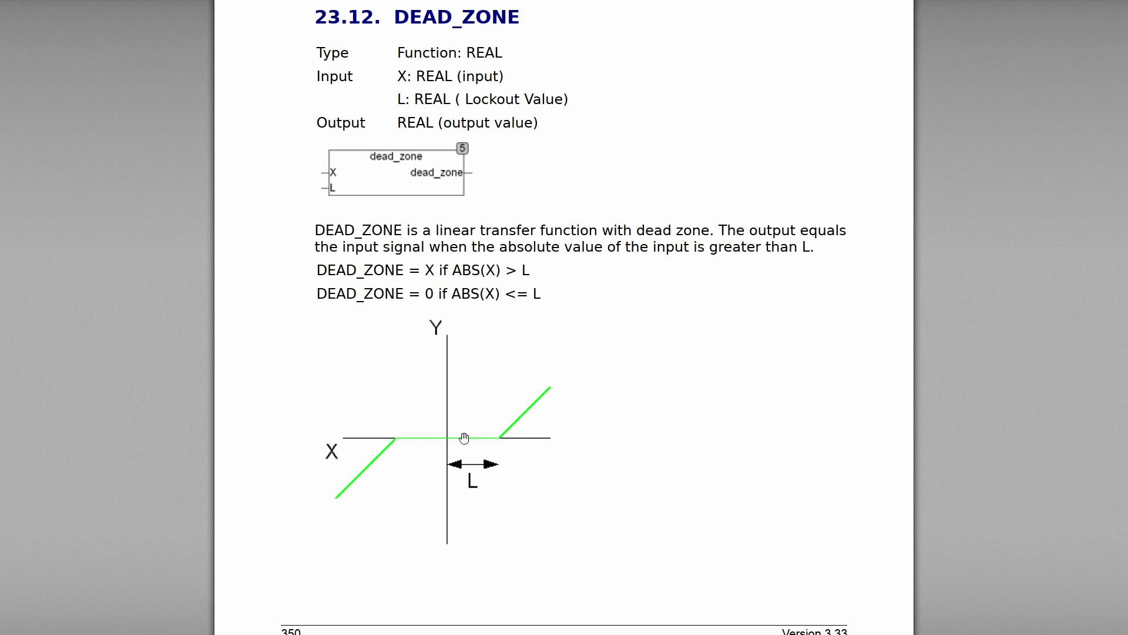
{"action": "mouse_move", "coordinate": [474, 445]}
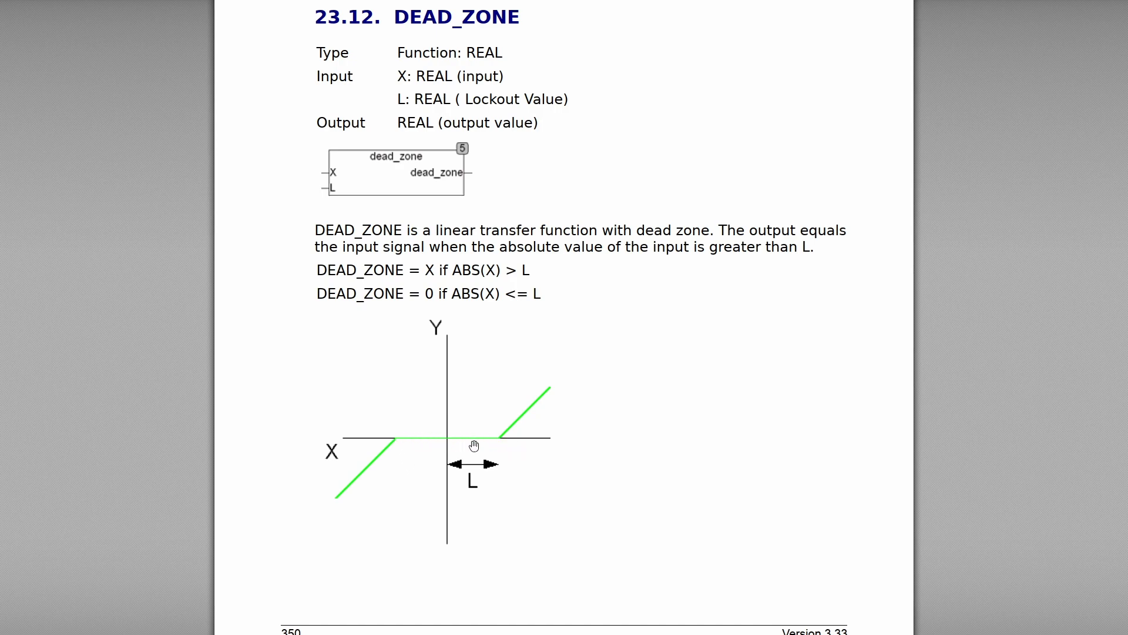
{"action": "mouse_move", "coordinate": [422, 441]}
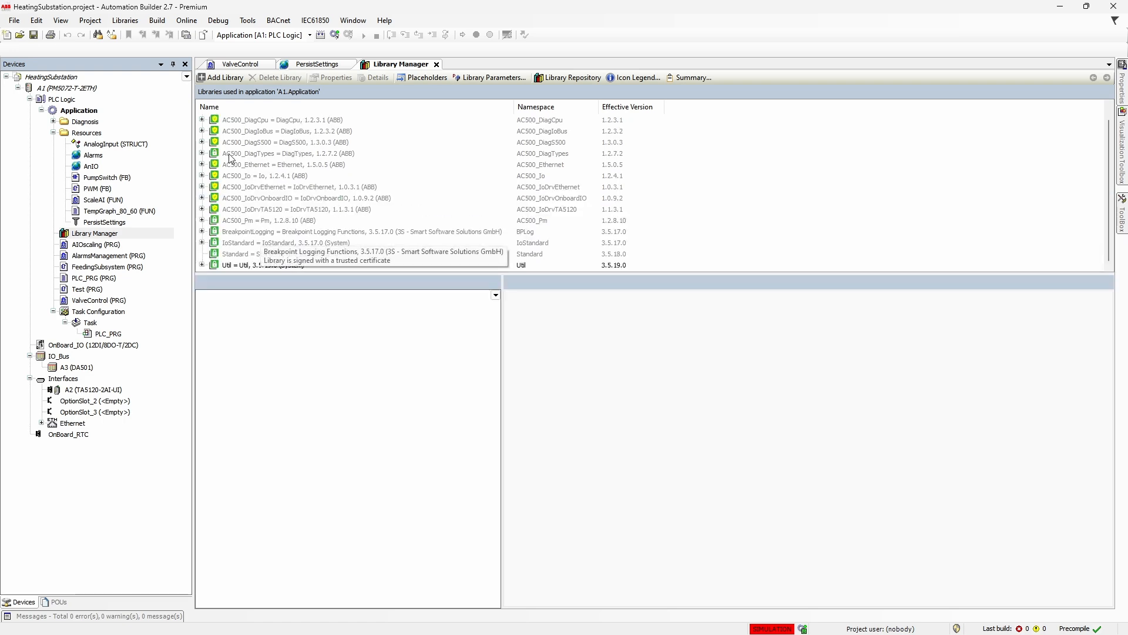
Add the BASIC (OSCAT) library to the project and show the PersistSettings variable list
{"action": "left_click", "coordinate": [223, 78]}
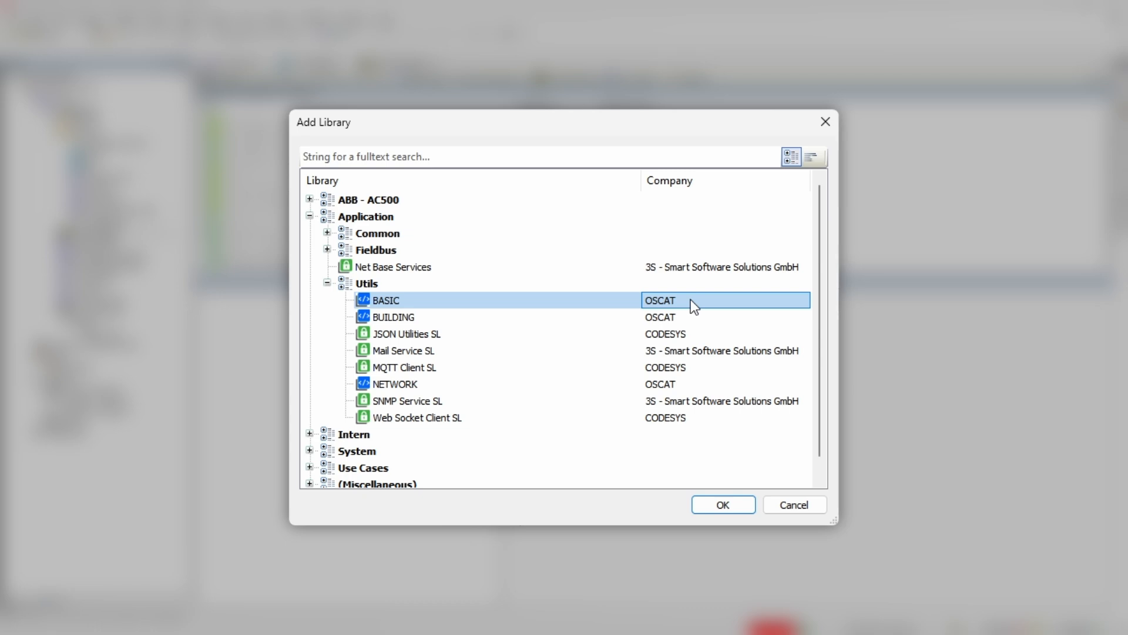
{"action": "left_click", "coordinate": [723, 504]}
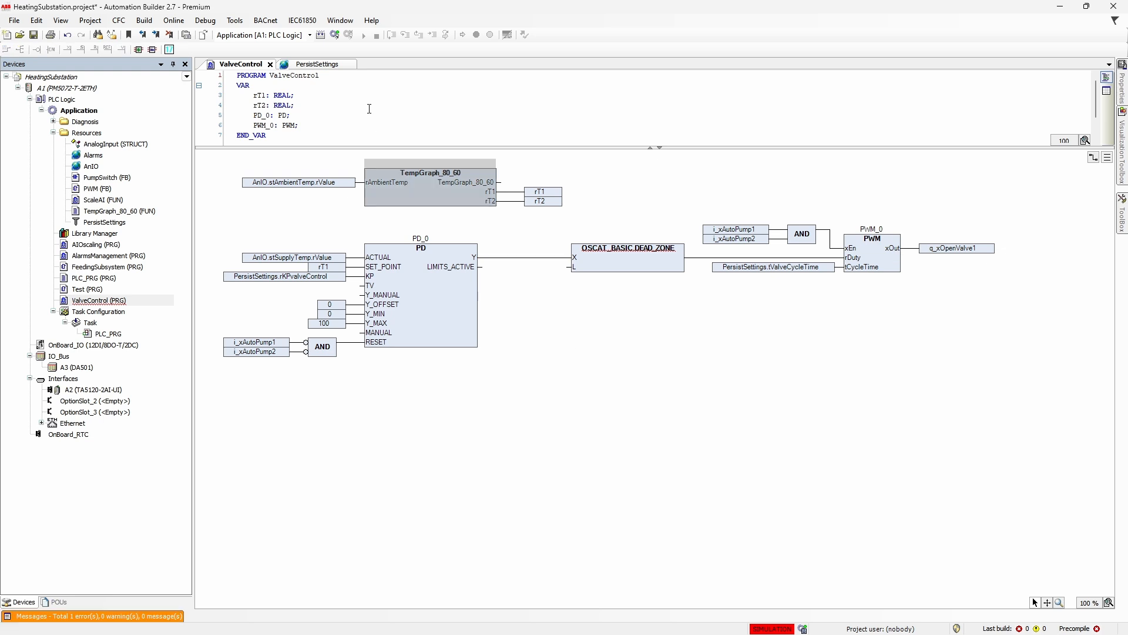
{"action": "left_click", "coordinate": [315, 64]}
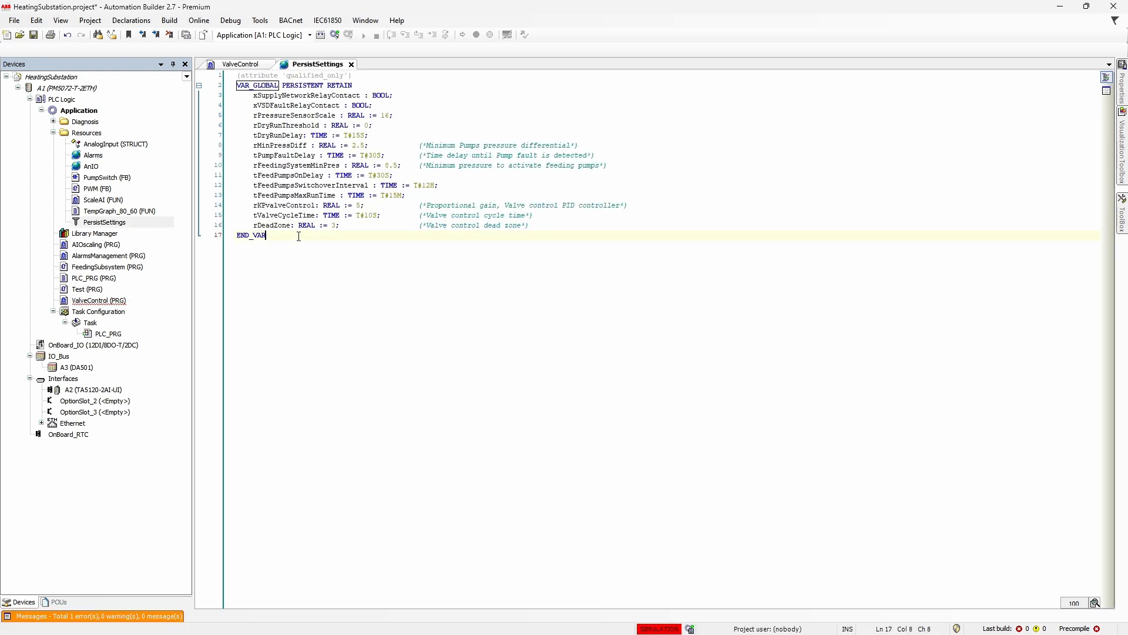
{"action": "mouse_move", "coordinate": [271, 225]}
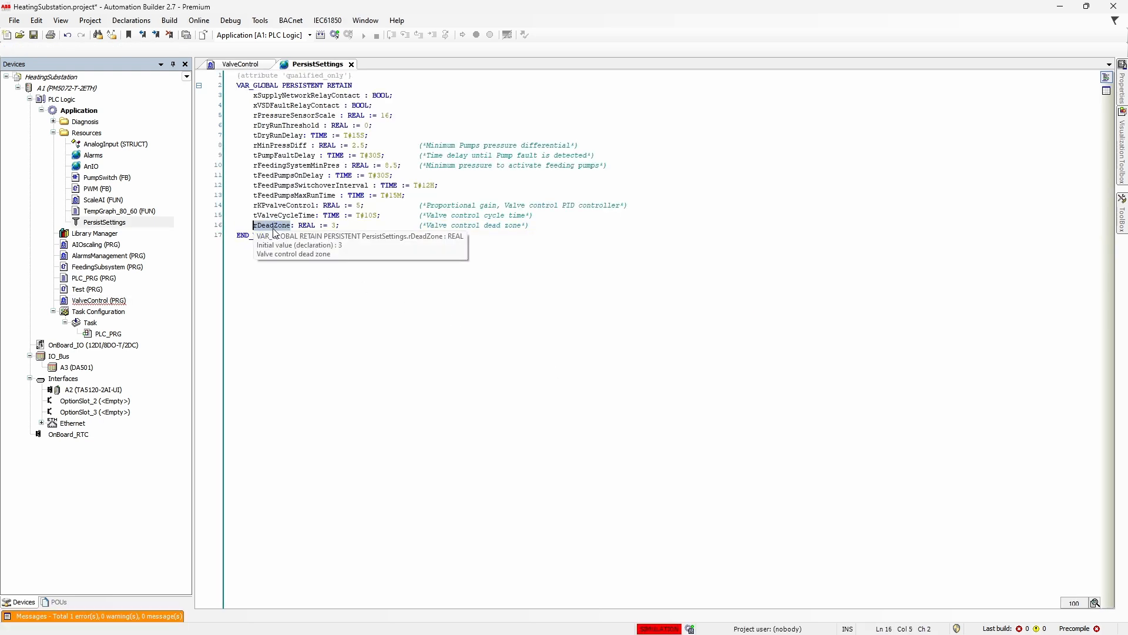
{"action": "left_click", "coordinate": [243, 64]}
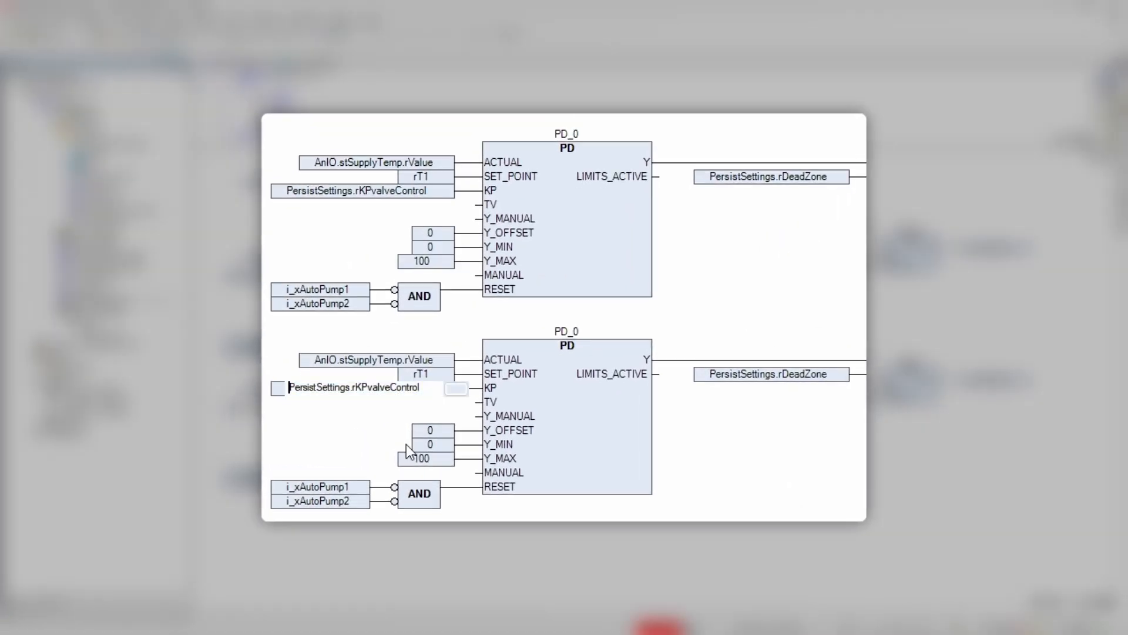
Prefix the closing PD controller's KP input with -1* to negate its gain
{"action": "type", "text": "-1*"}
{"action": "type", "text": "q_x"}
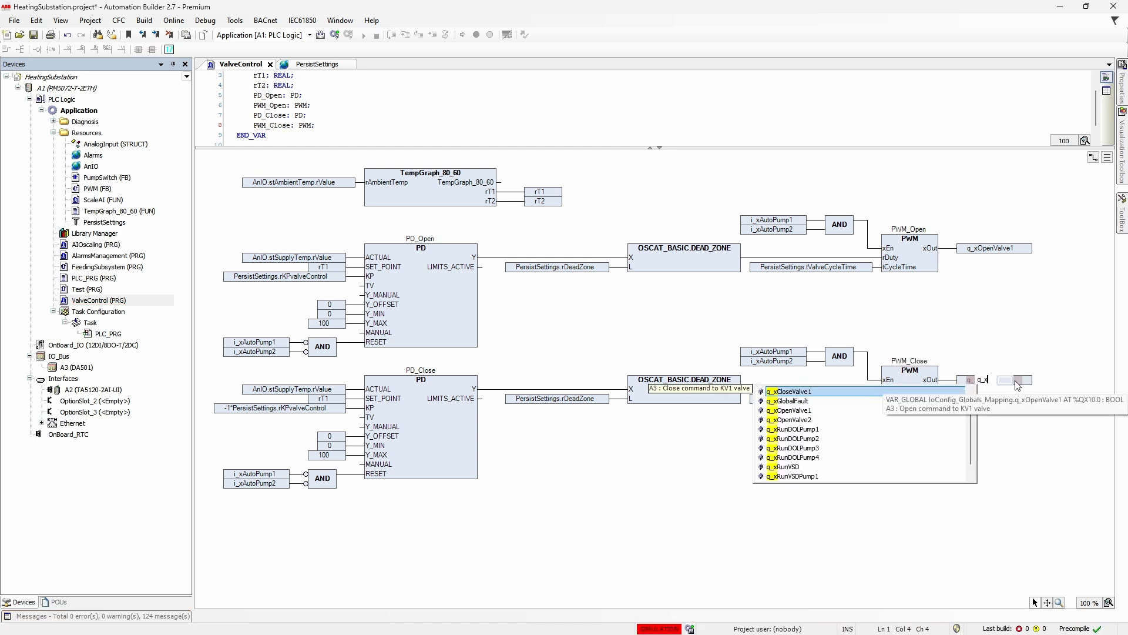
Assign q_xCloseValve1 to PWM_Close's output and write new i_iSupplyWaterTemp values (555, 57) in simulation
{"action": "left_click", "coordinate": [791, 391]}
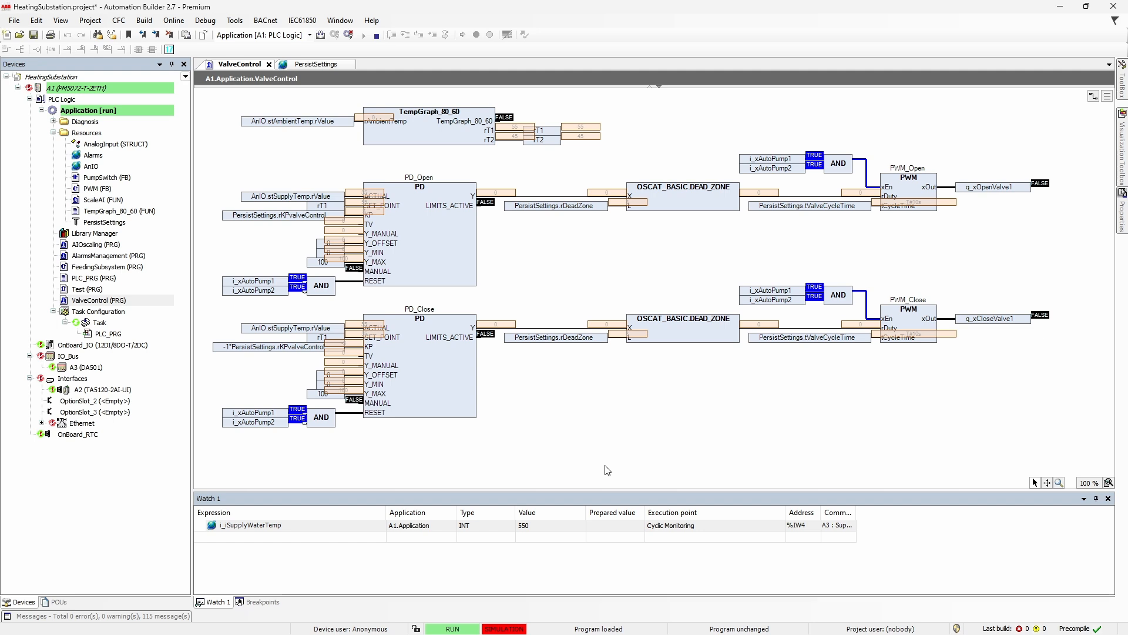
{"action": "type", "text": "555"}
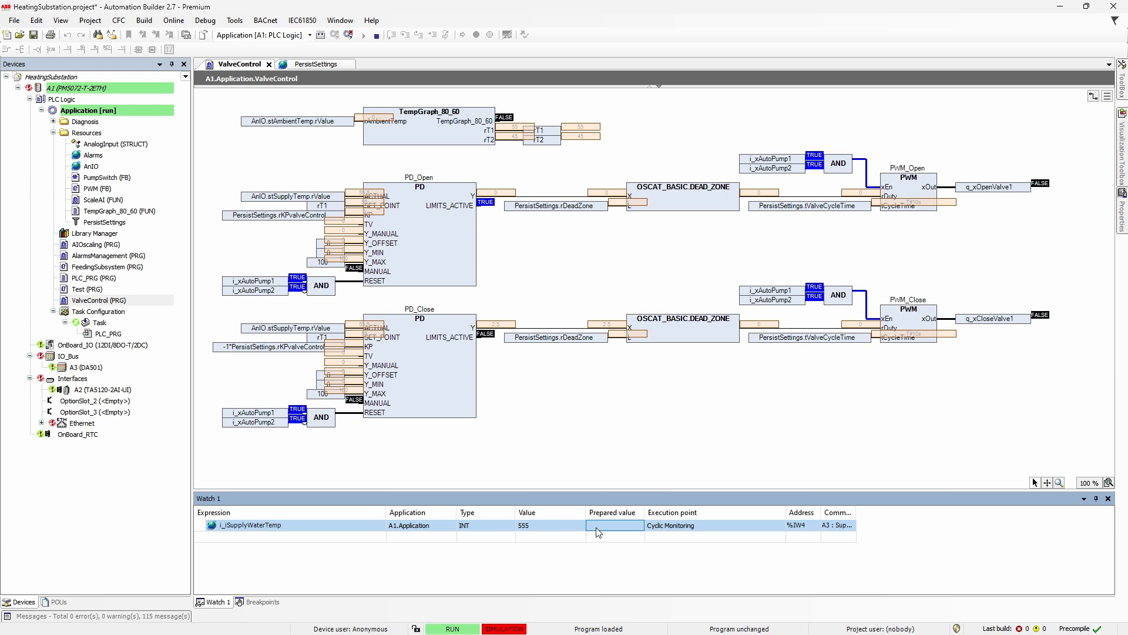
{"action": "type", "text": "57"}
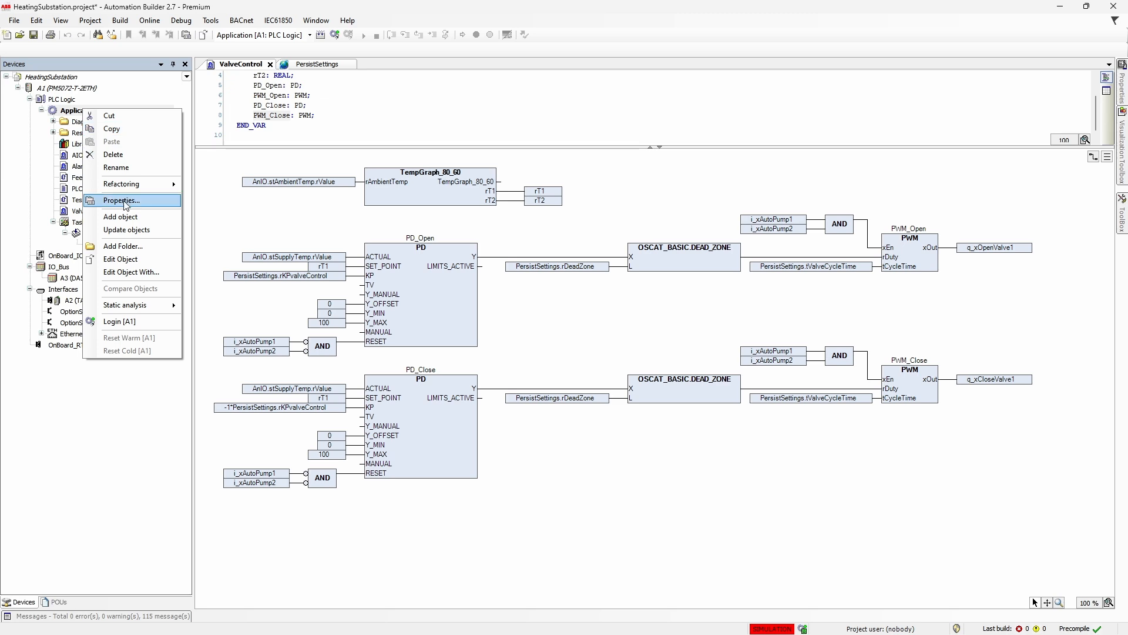
Add a Trace object named Valve under the Application
{"action": "left_click", "coordinate": [120, 216]}
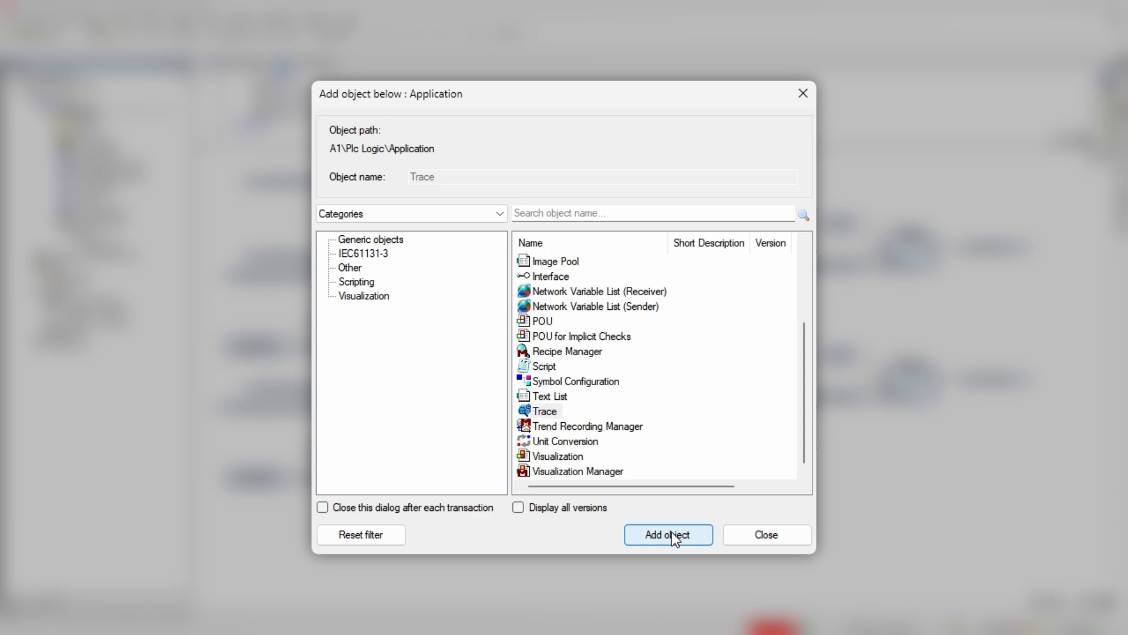
{"action": "left_click", "coordinate": [668, 533]}
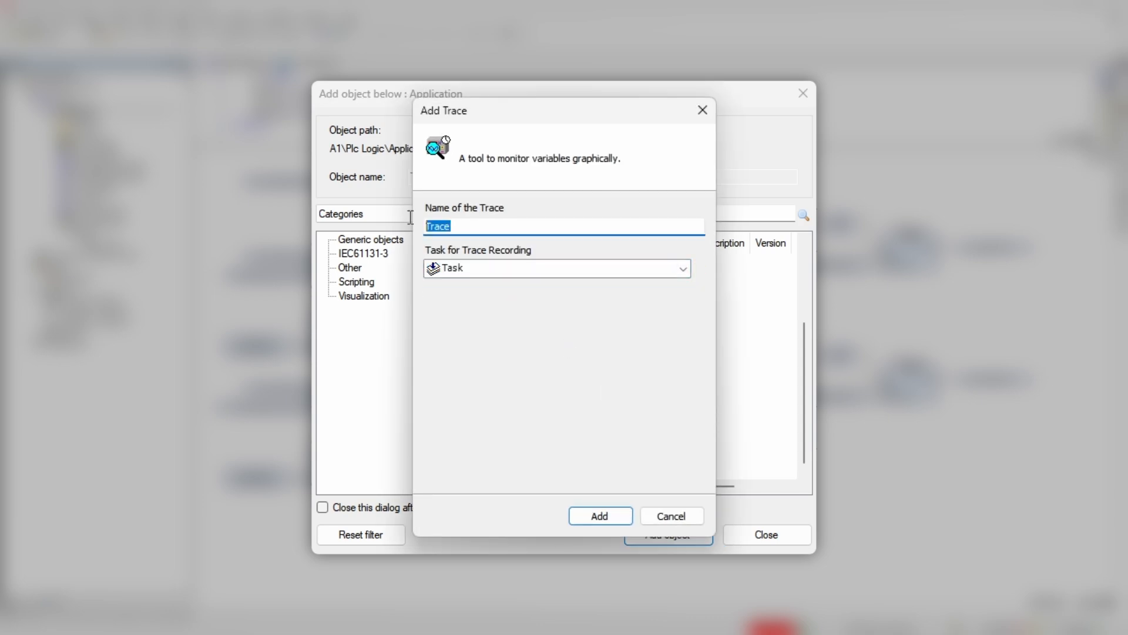
{"action": "left_click", "coordinate": [599, 516]}
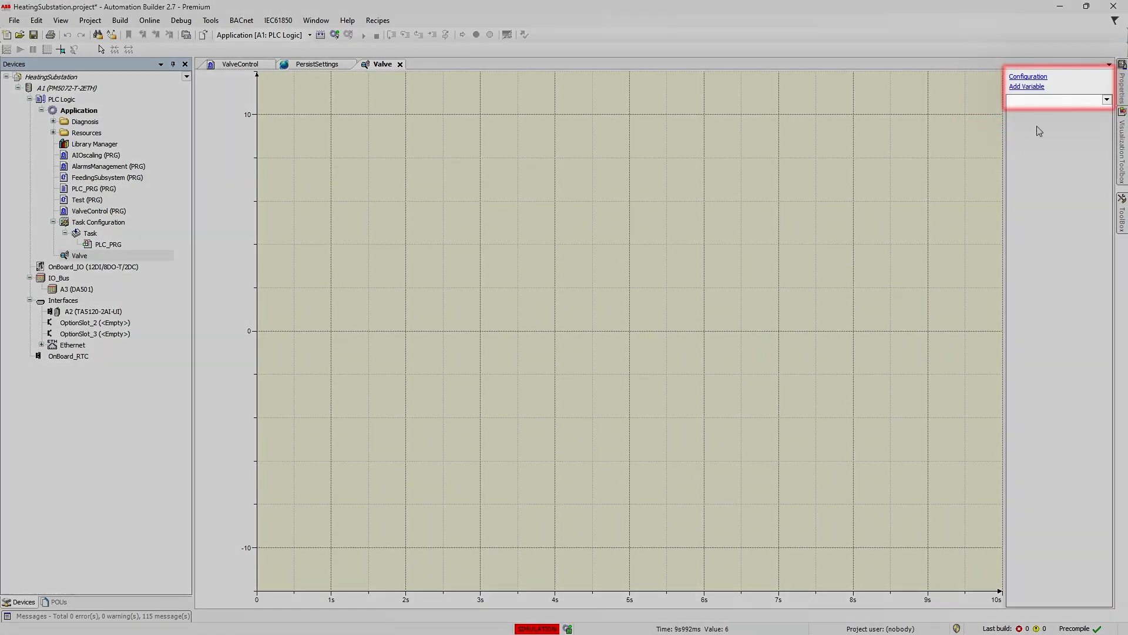
Add q_xOpenValve1 to the Valve trace with a red curve
{"action": "left_click", "coordinate": [1026, 85]}
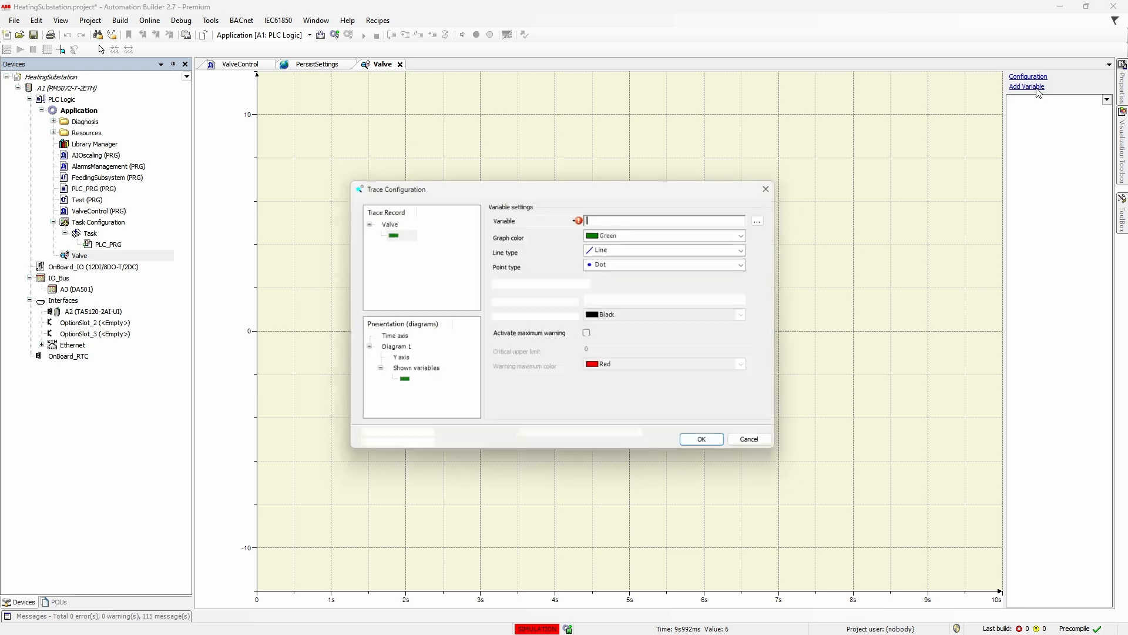
{"action": "type", "text": "q_Op"}
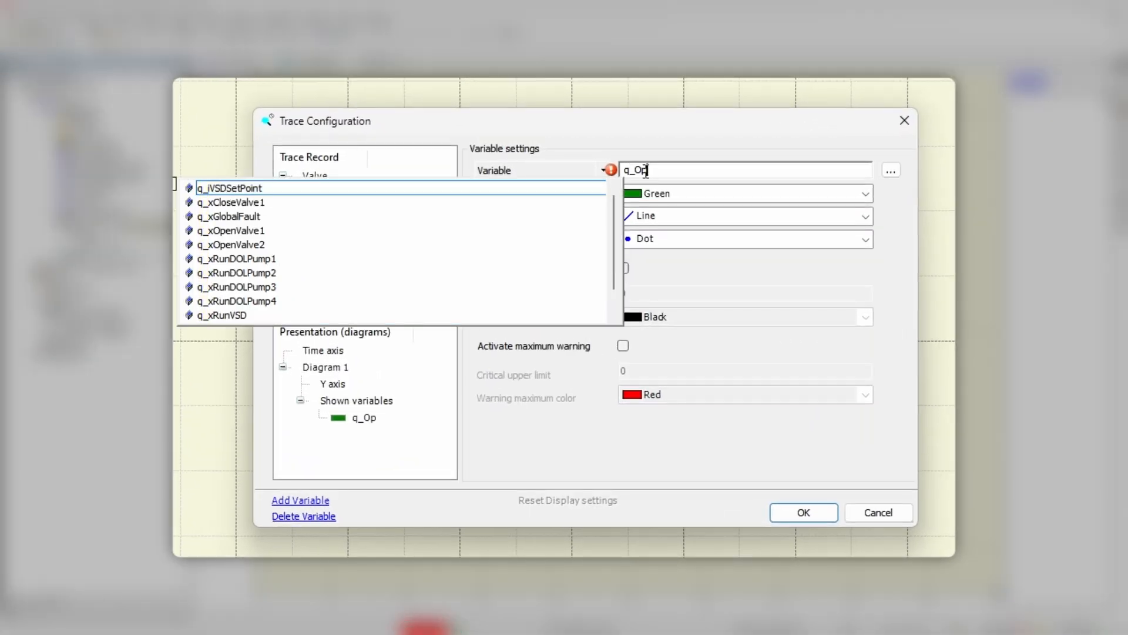
{"action": "left_click", "coordinate": [232, 231]}
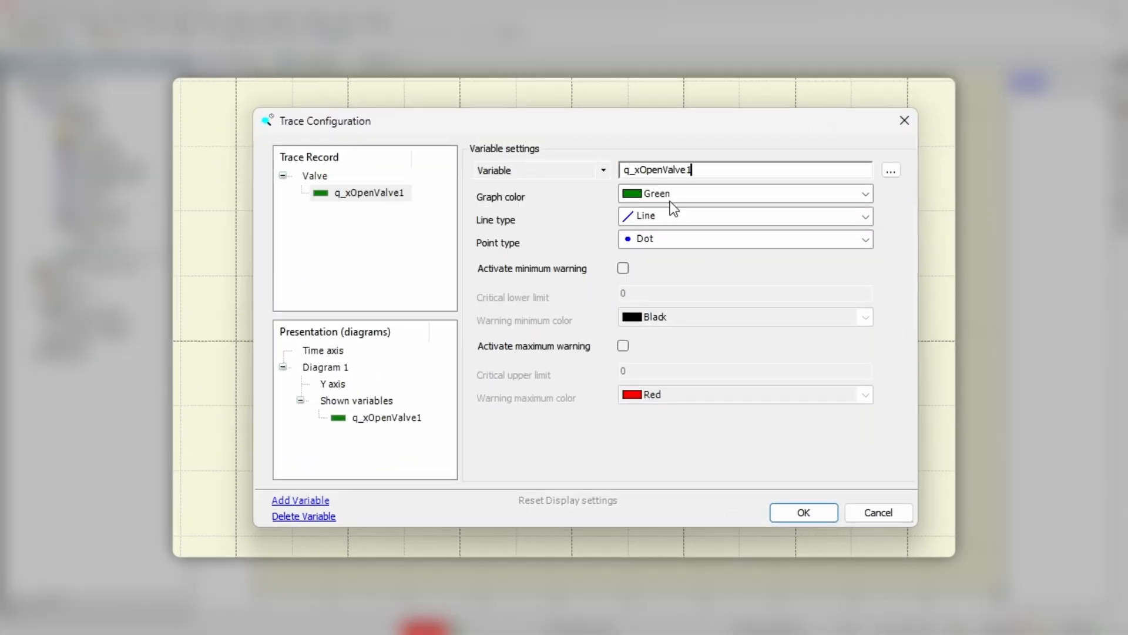
{"action": "left_click", "coordinate": [864, 193]}
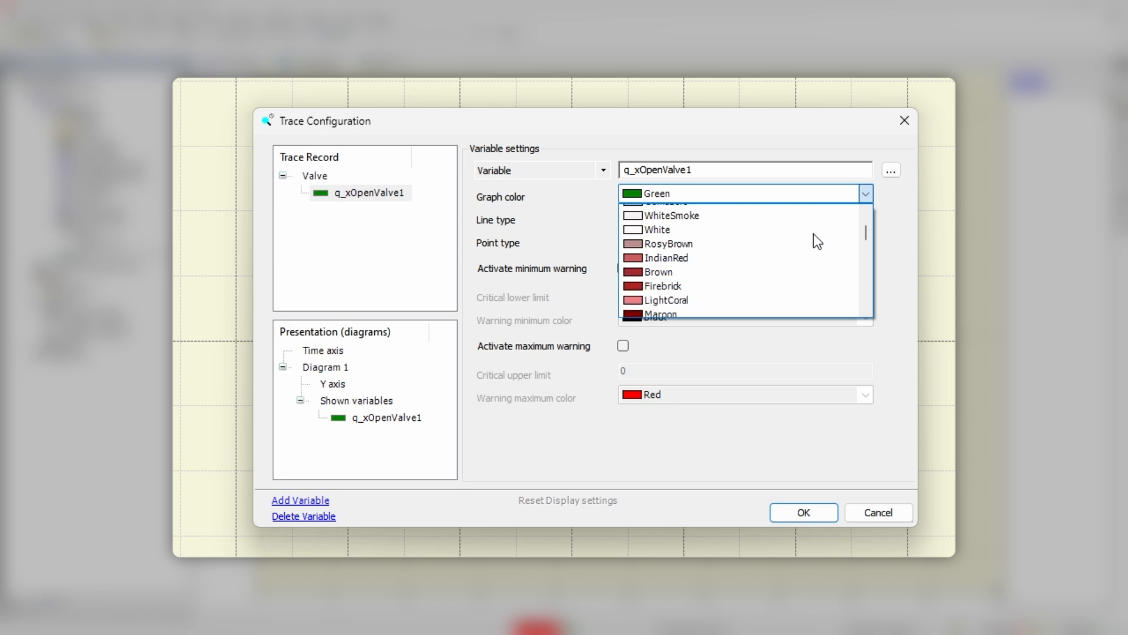
{"action": "left_click", "coordinate": [651, 193]}
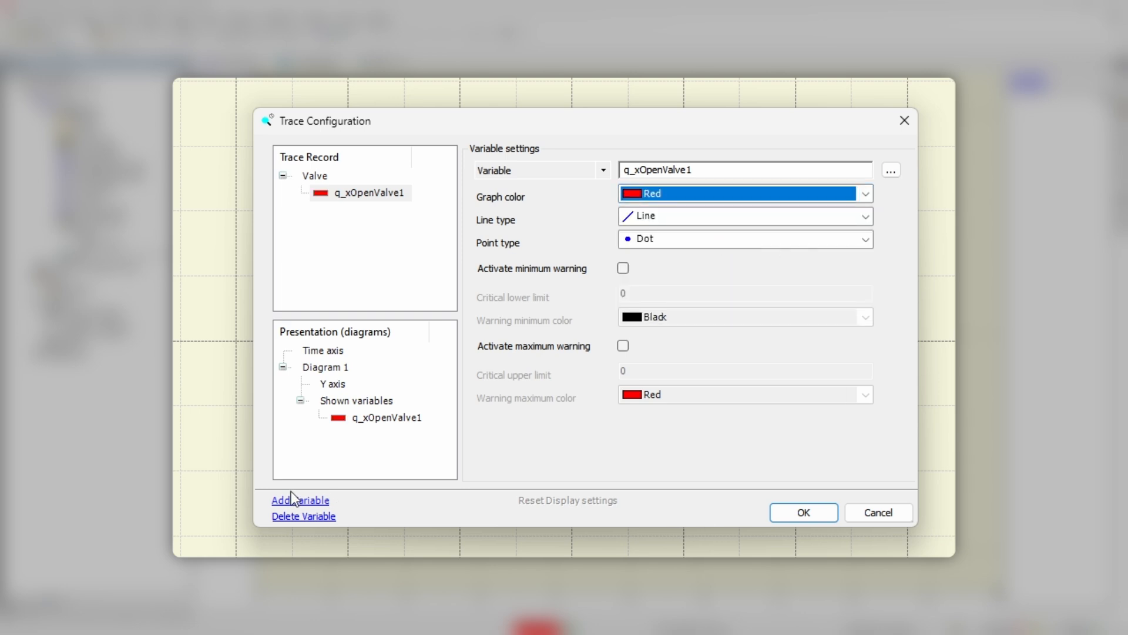
Add q_xCloseValve1 to the Valve trace with a blue curve
{"action": "left_click", "coordinate": [300, 500]}
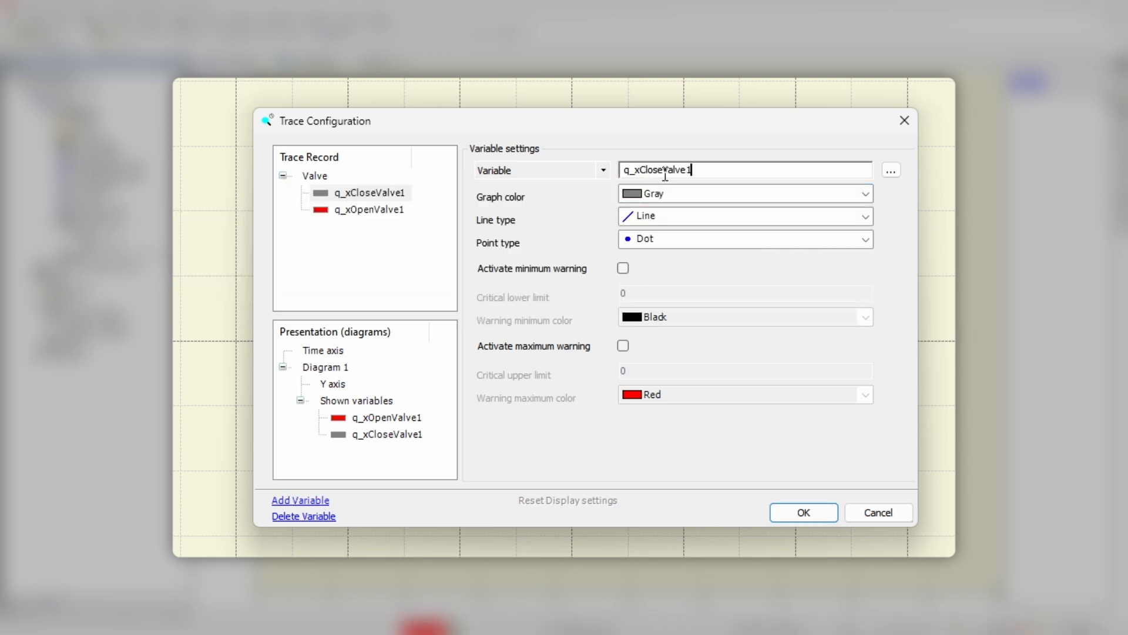
{"action": "left_click", "coordinate": [864, 192]}
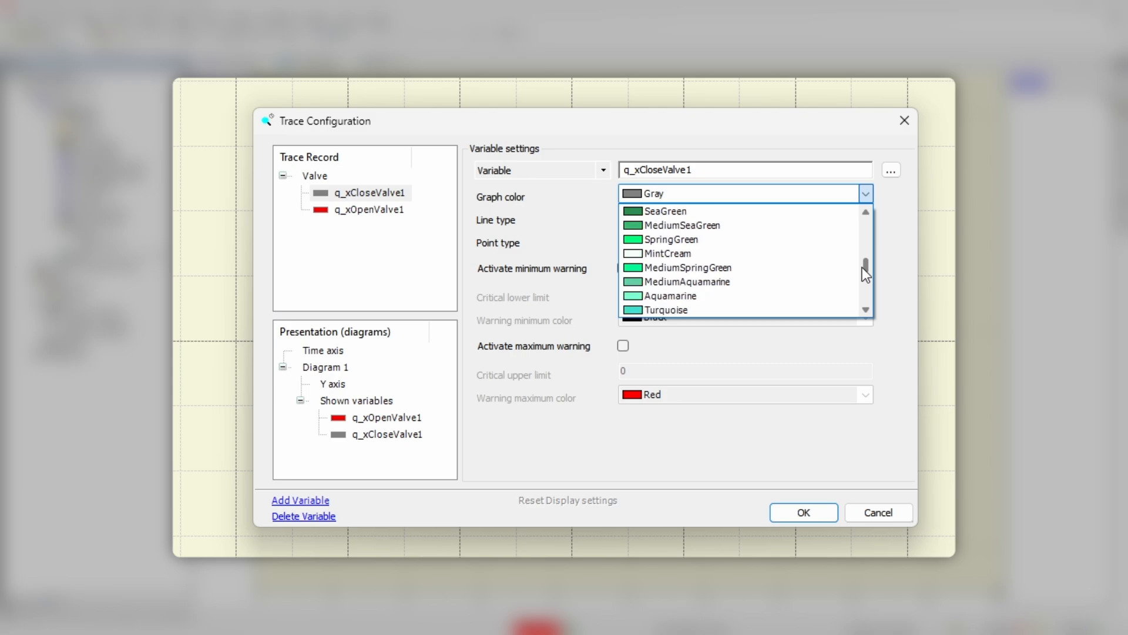
{"action": "left_click", "coordinate": [876, 511]}
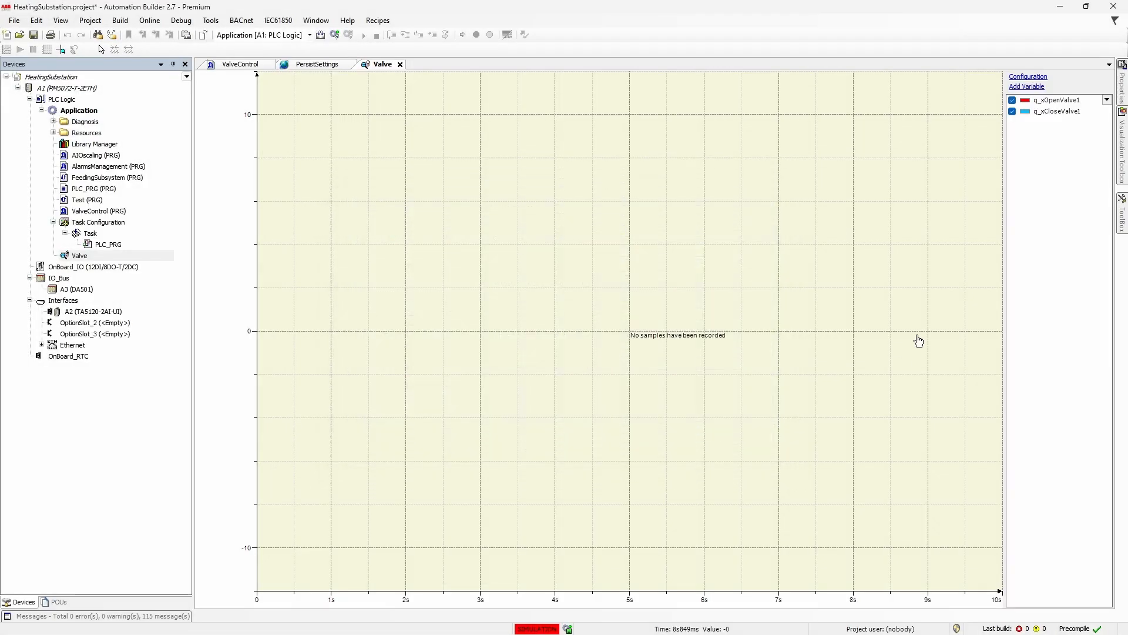
Enable Automatic restart and set Measure in every n-th cycle to 10 in the Valve trace configuration
{"action": "left_click", "coordinate": [1028, 76]}
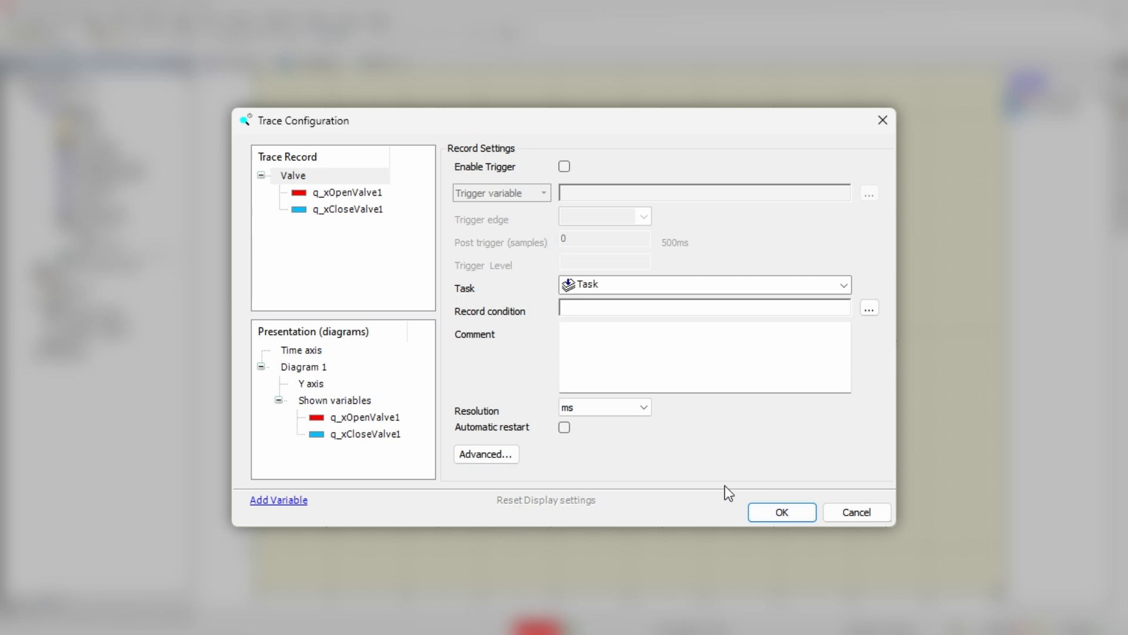
{"action": "mouse_move", "coordinate": [690, 486]}
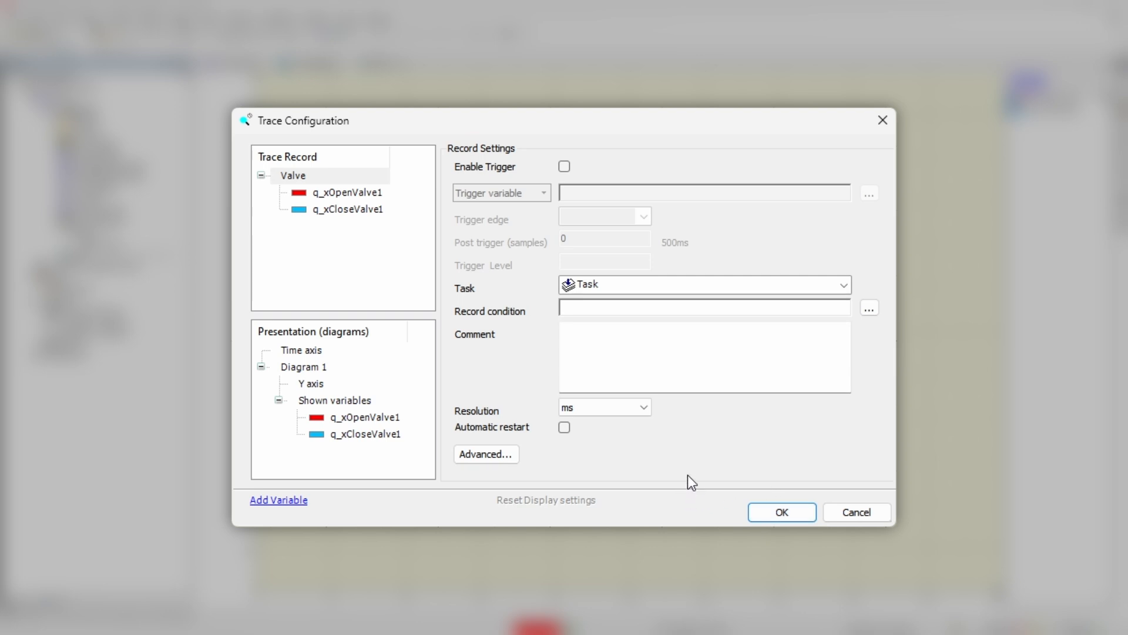
{"action": "left_click", "coordinate": [564, 426]}
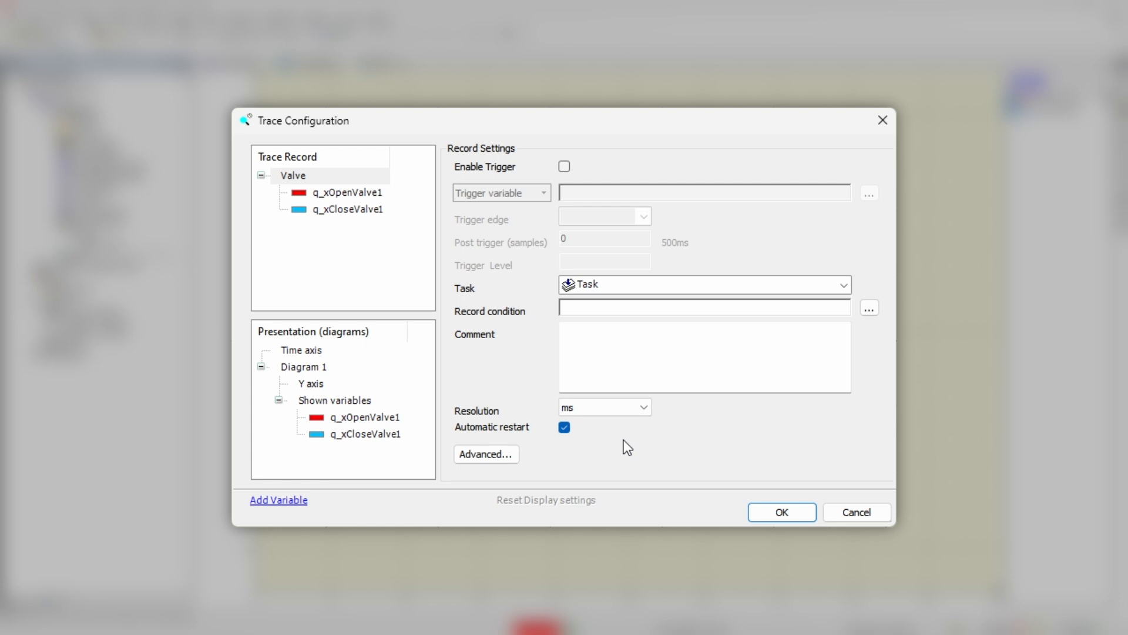
{"action": "left_click", "coordinate": [485, 454]}
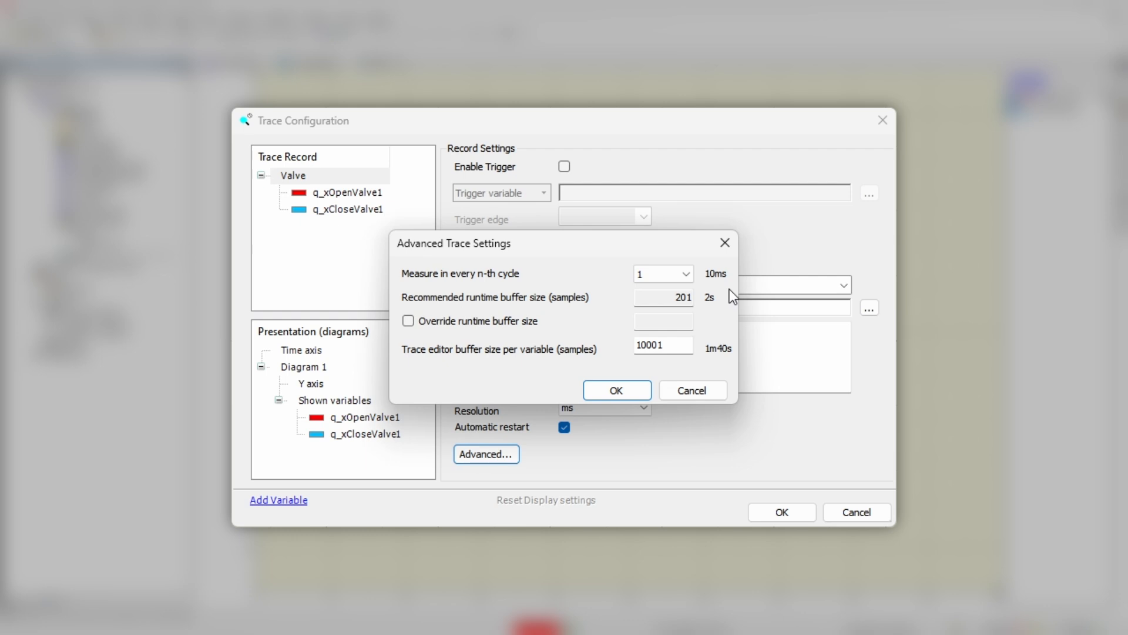
{"action": "left_click", "coordinate": [661, 274]}
{"action": "type", "text": "0"}
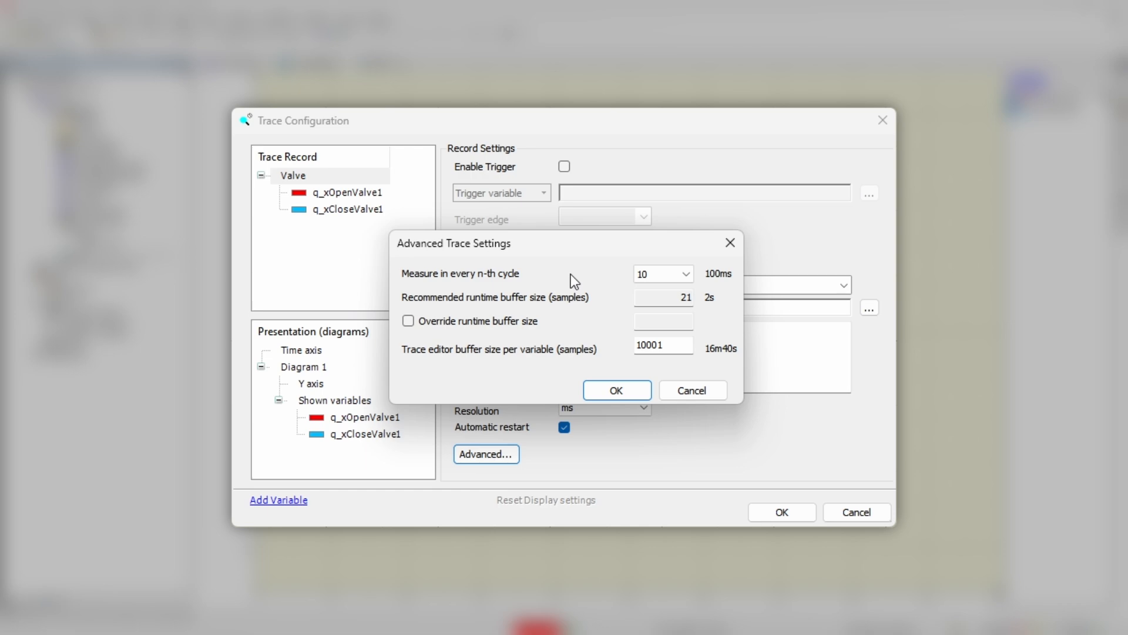
{"action": "mouse_move", "coordinate": [717, 358]}
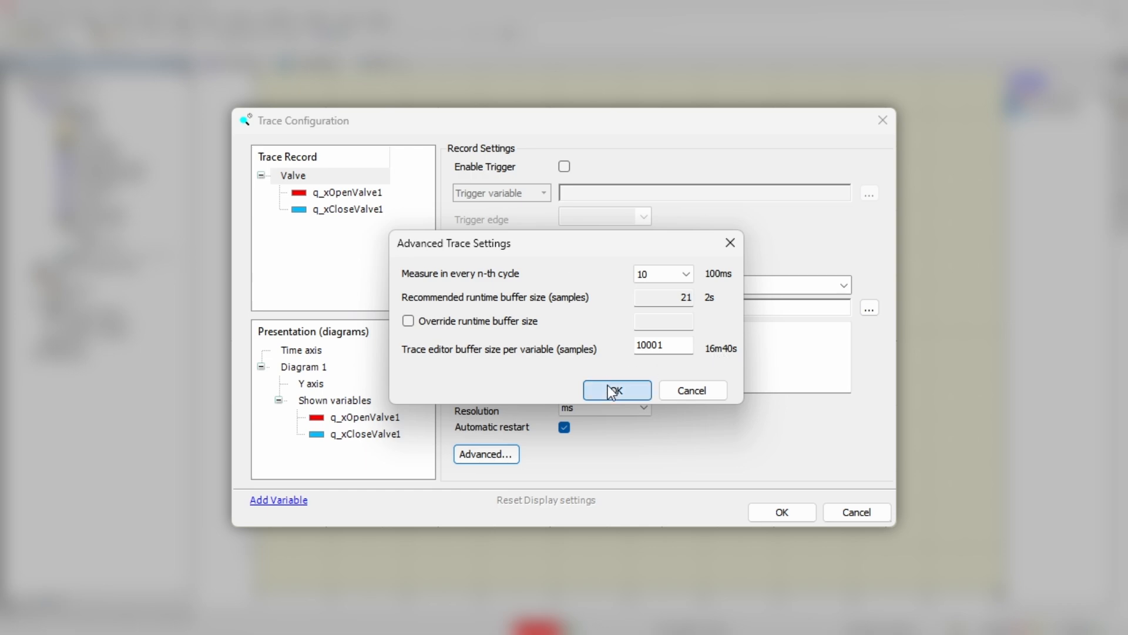
{"action": "left_click", "coordinate": [615, 390]}
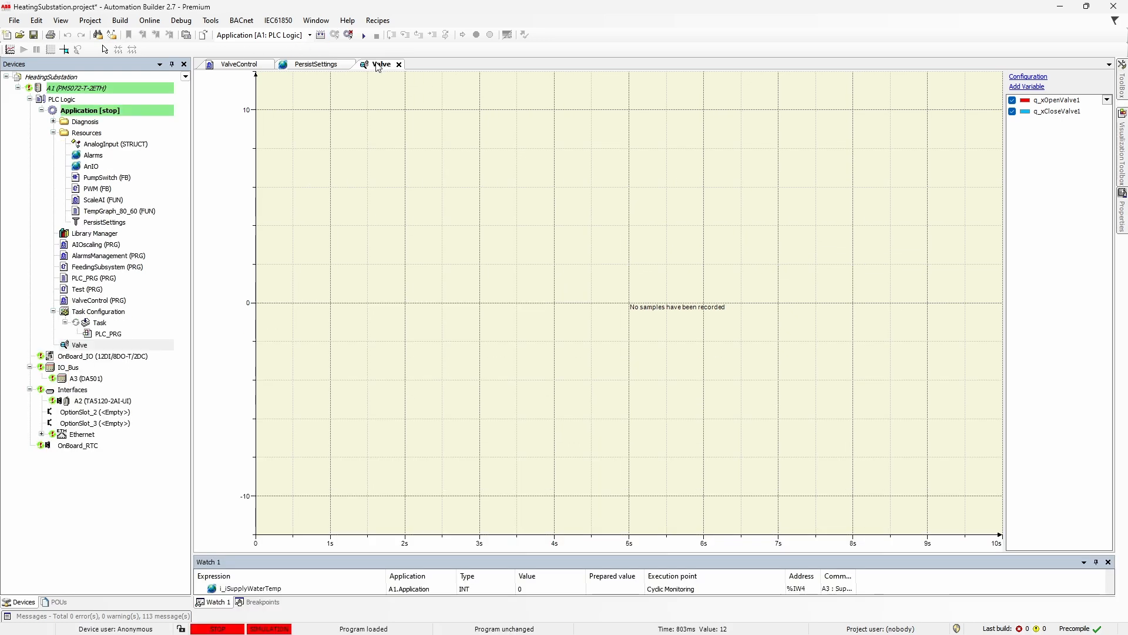
Dock the Valve trace above the ValveControl diagram and start the application so it records
{"action": "left_click", "coordinate": [239, 64]}
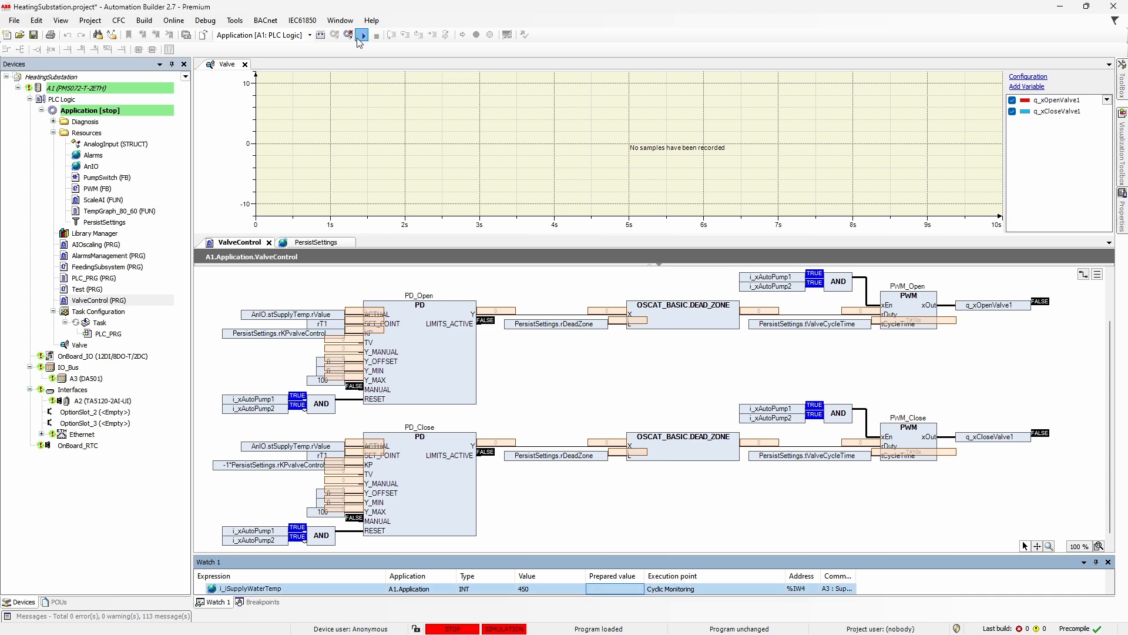
{"action": "left_click", "coordinate": [362, 34]}
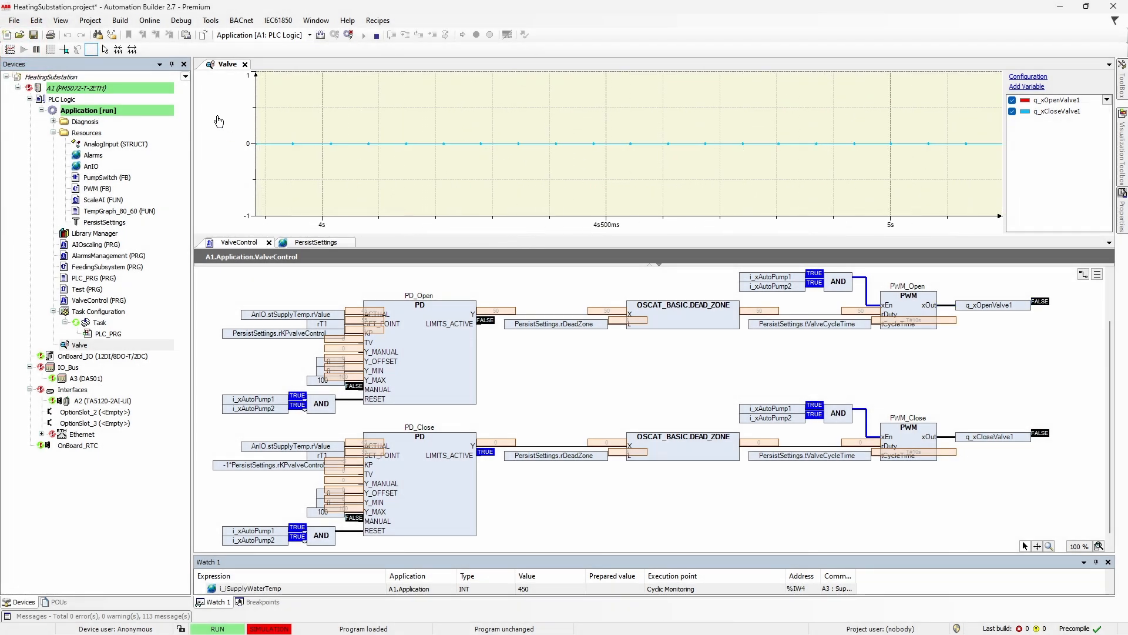
Compress the trace time axis until about 50 seconds of open-valve pulses are visible
{"action": "left_click", "coordinate": [117, 50]}
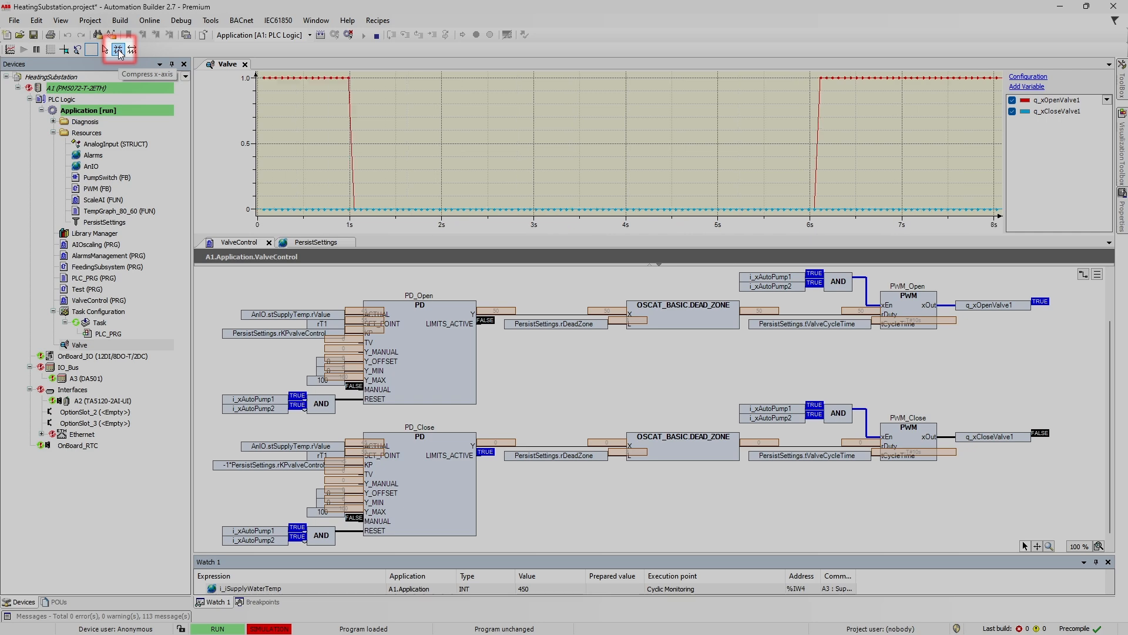
{"action": "left_click", "coordinate": [117, 50]}
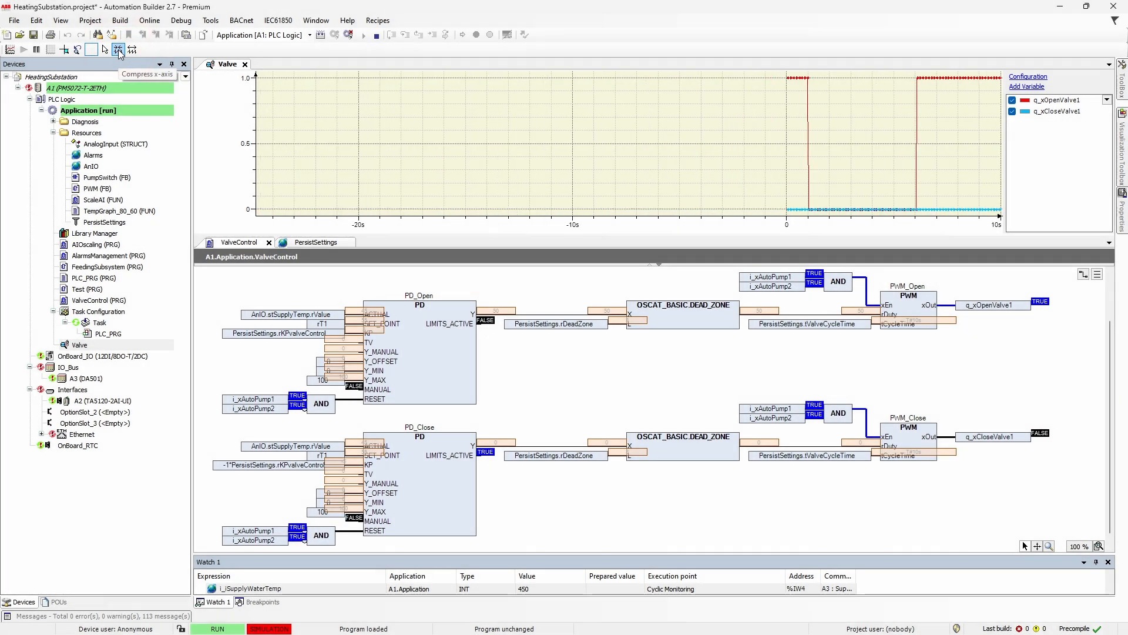
{"action": "left_click", "coordinate": [117, 49]}
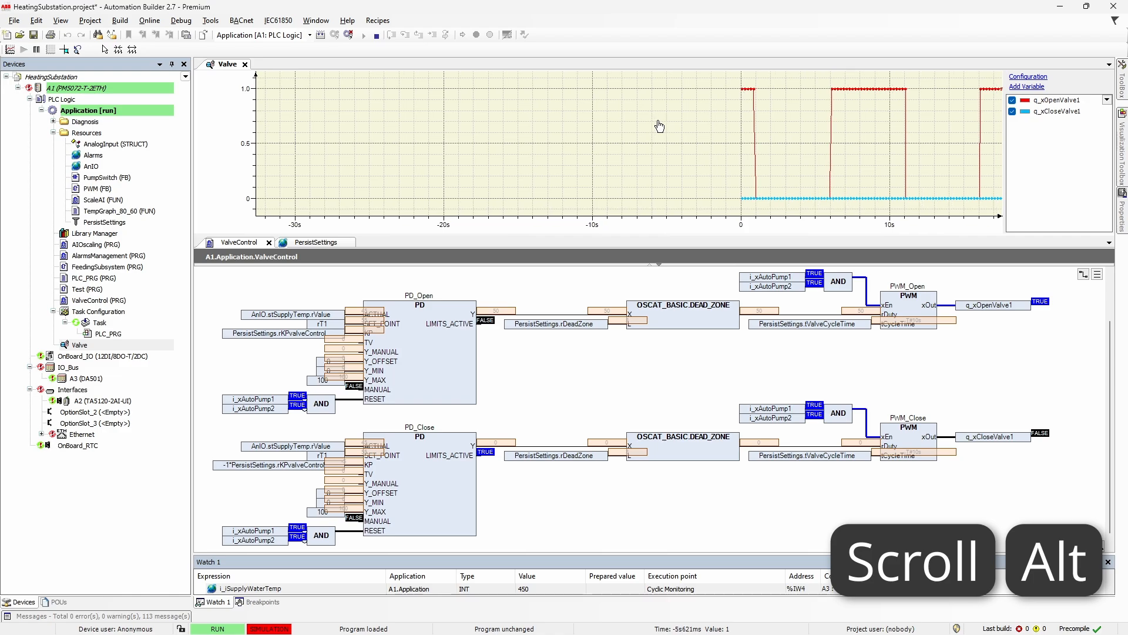
{"action": "scroll", "scroll_direction": "down", "scroll_amount": 3}
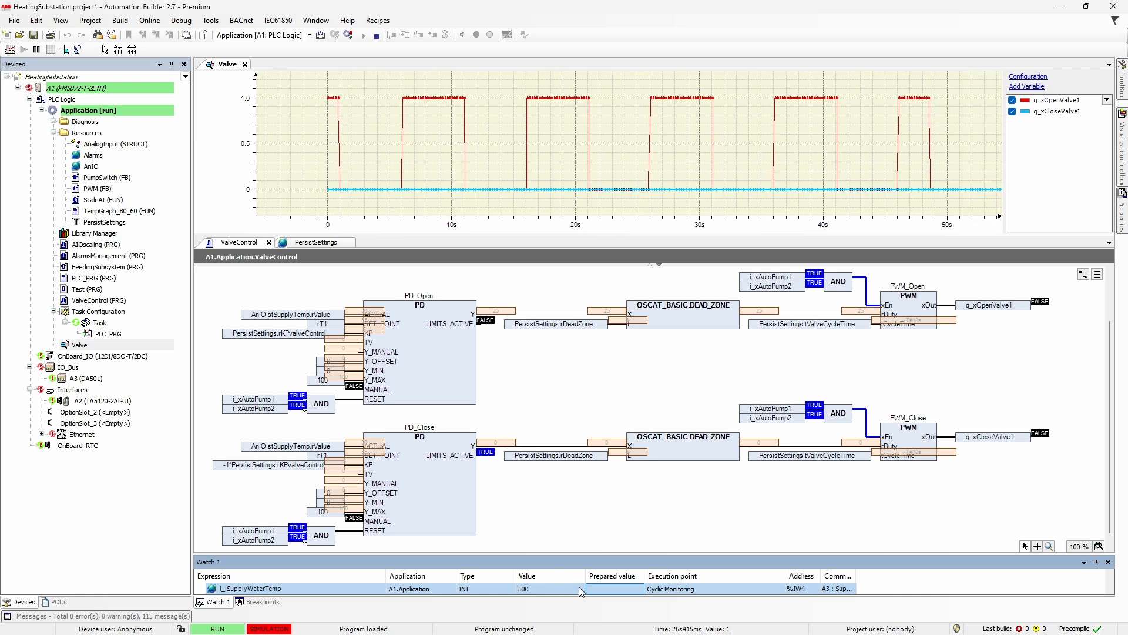
{"action": "type", "text": "545"}
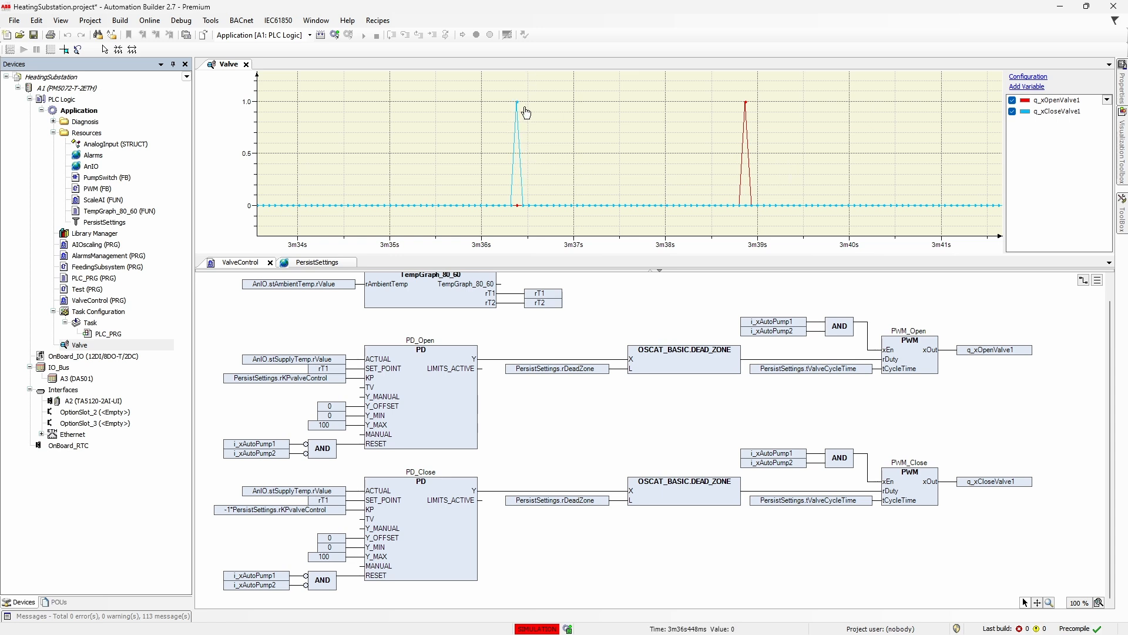
{"action": "mouse_move", "coordinate": [739, 130]}
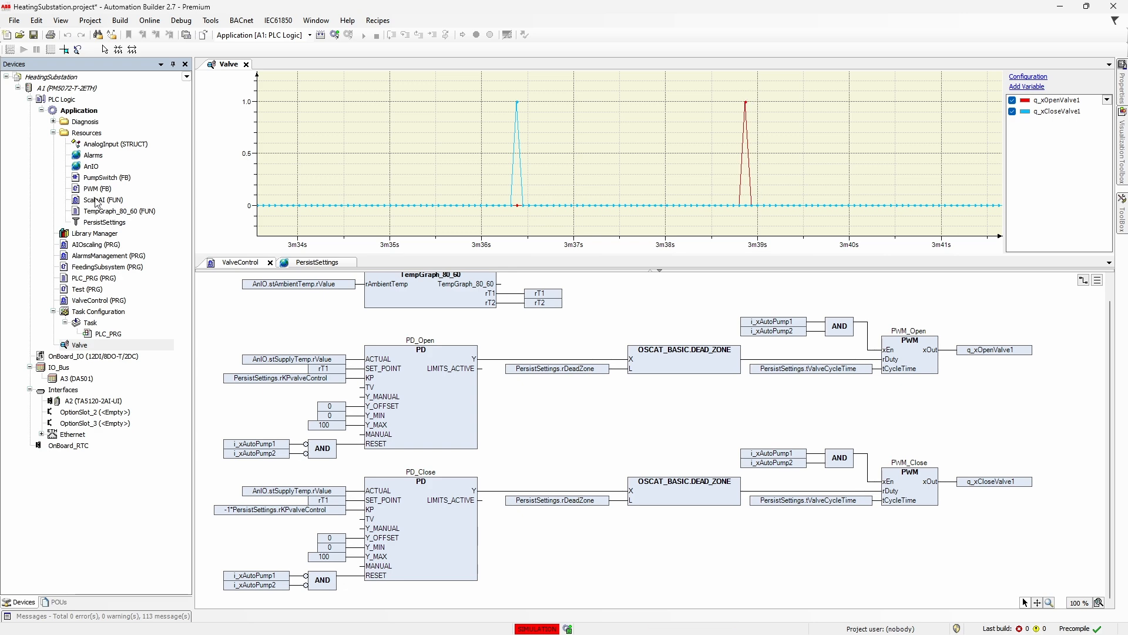
Show the ValveControl CFC editor alone with its variable declaration pane
{"action": "double_click", "coordinate": [95, 188]}
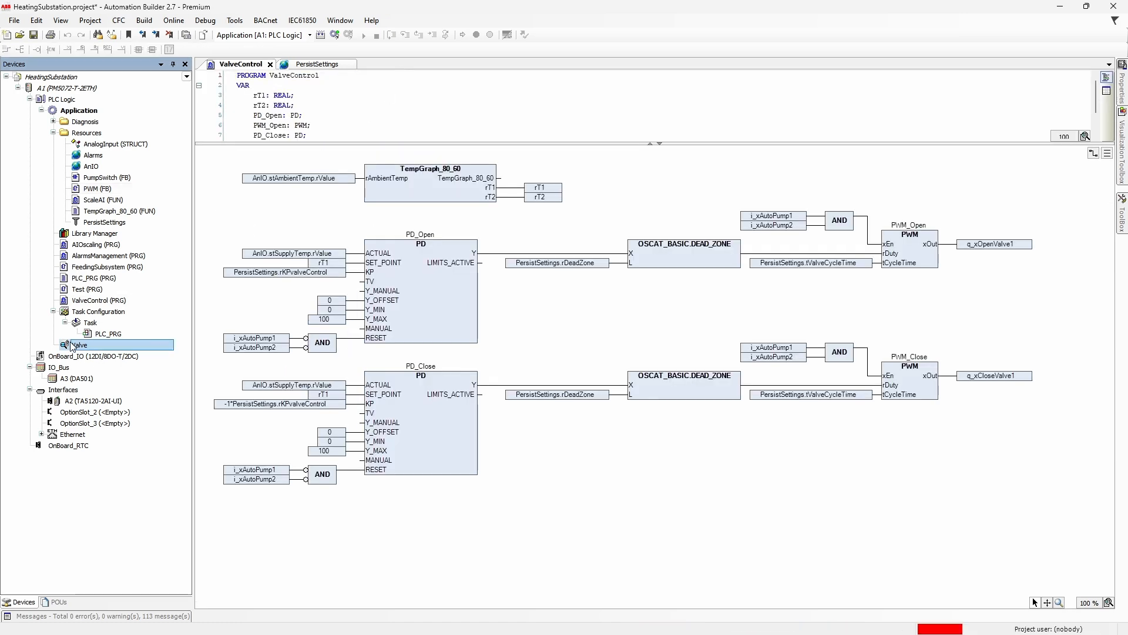
Reopen the Valve trace and choose a new 'Measure in every n-th cycle' sampling value in Advanced settings
{"action": "double_click", "coordinate": [78, 344]}
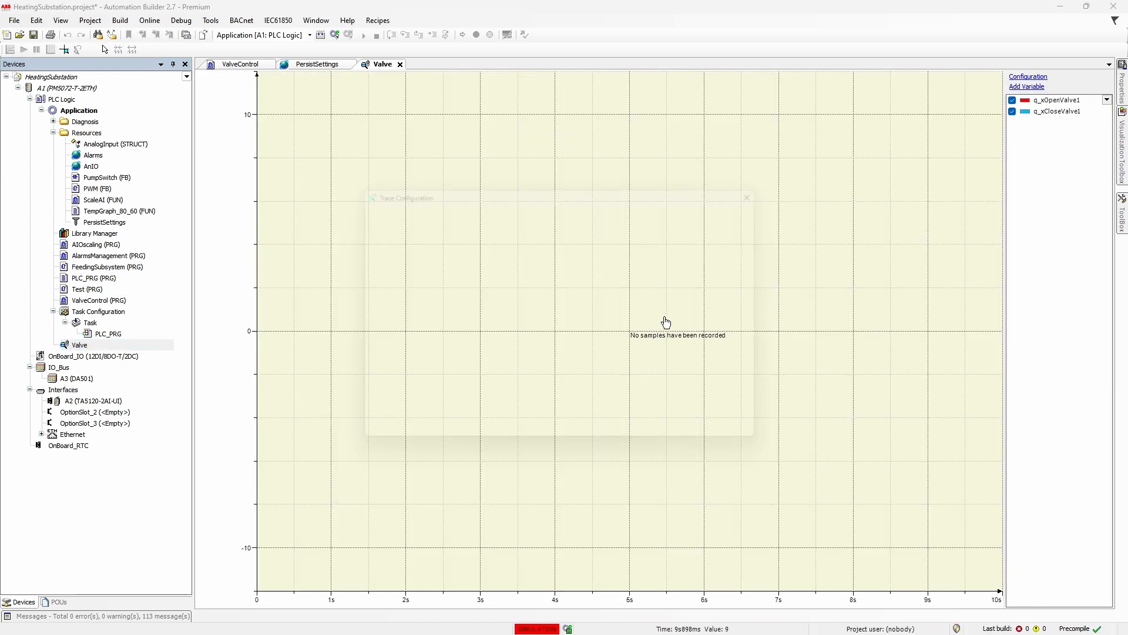
{"action": "left_click", "coordinate": [685, 274]}
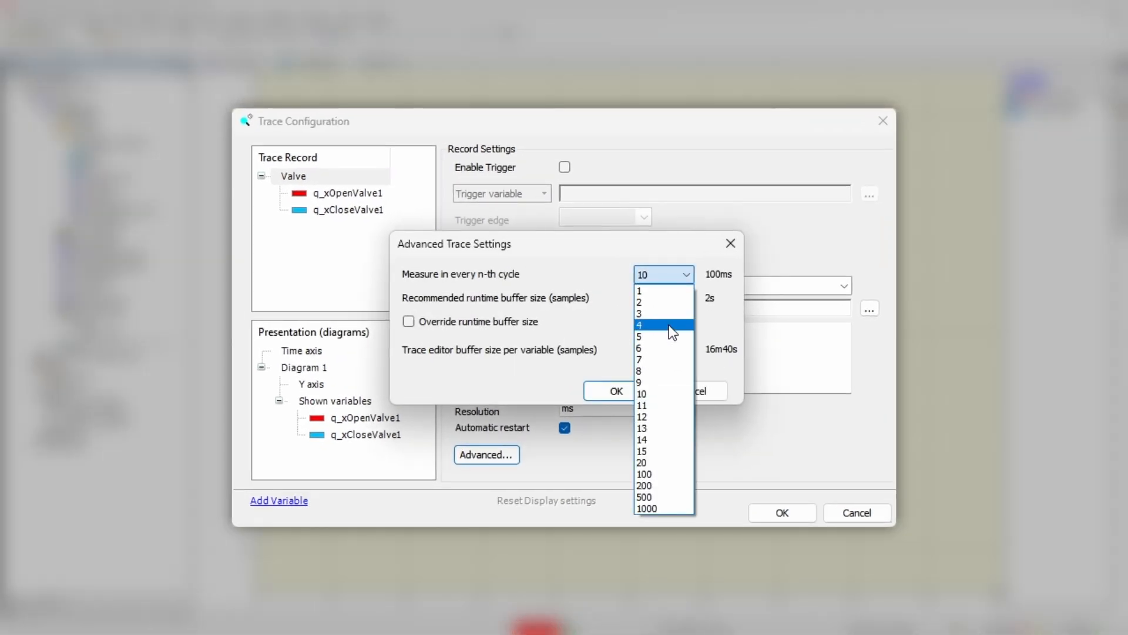
{"action": "left_click", "coordinate": [615, 390]}
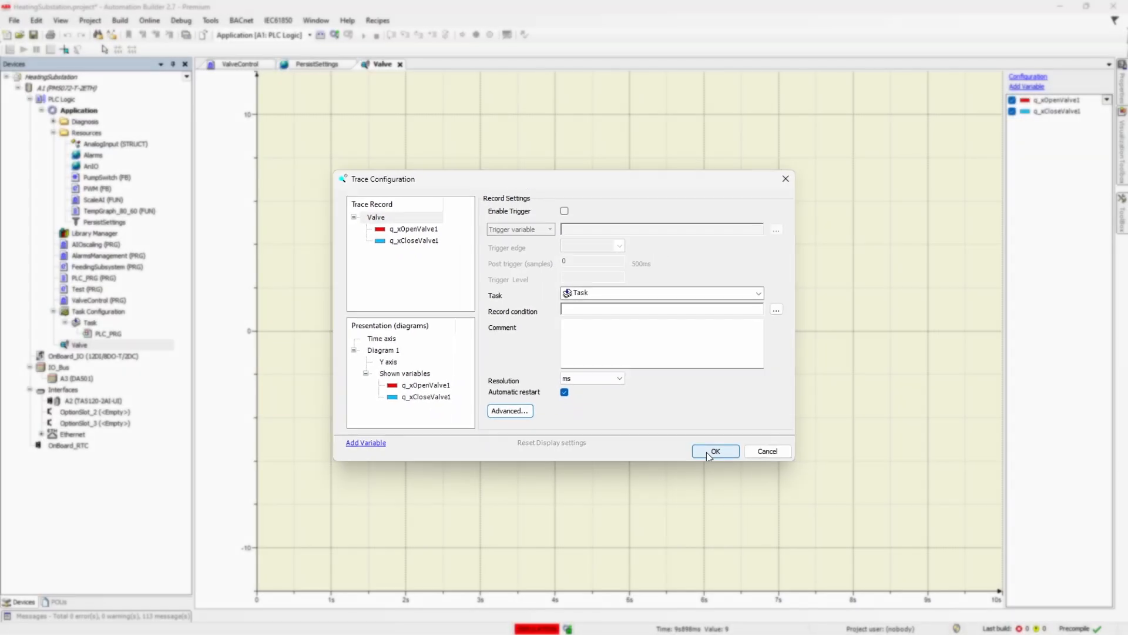
{"action": "left_click", "coordinate": [714, 452]}
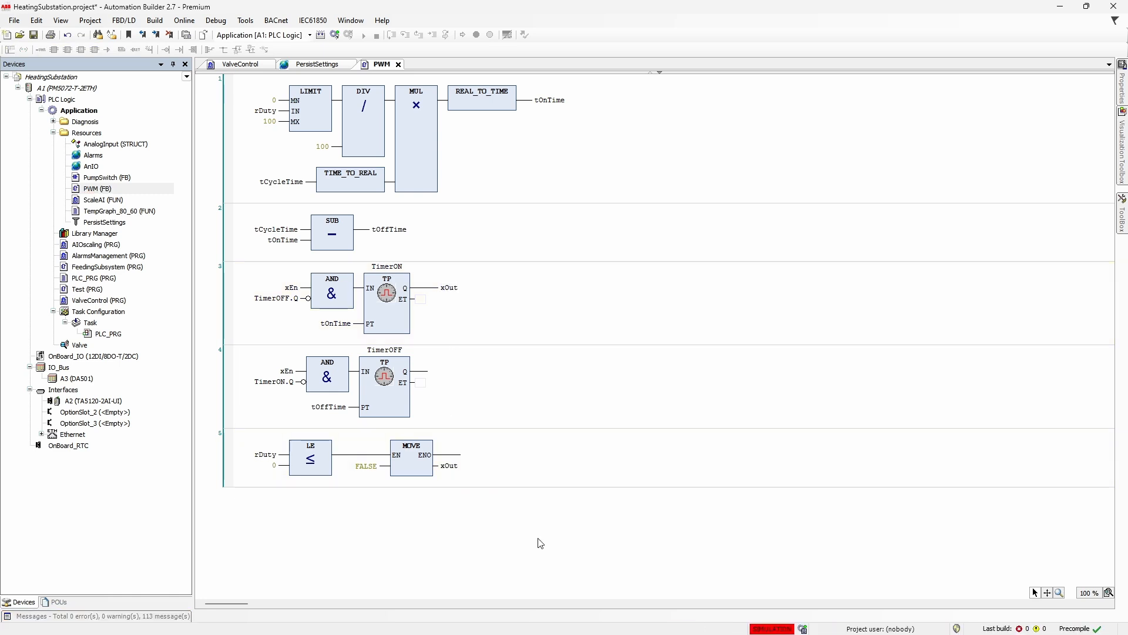
{"action": "mouse_move", "coordinate": [210, 469]}
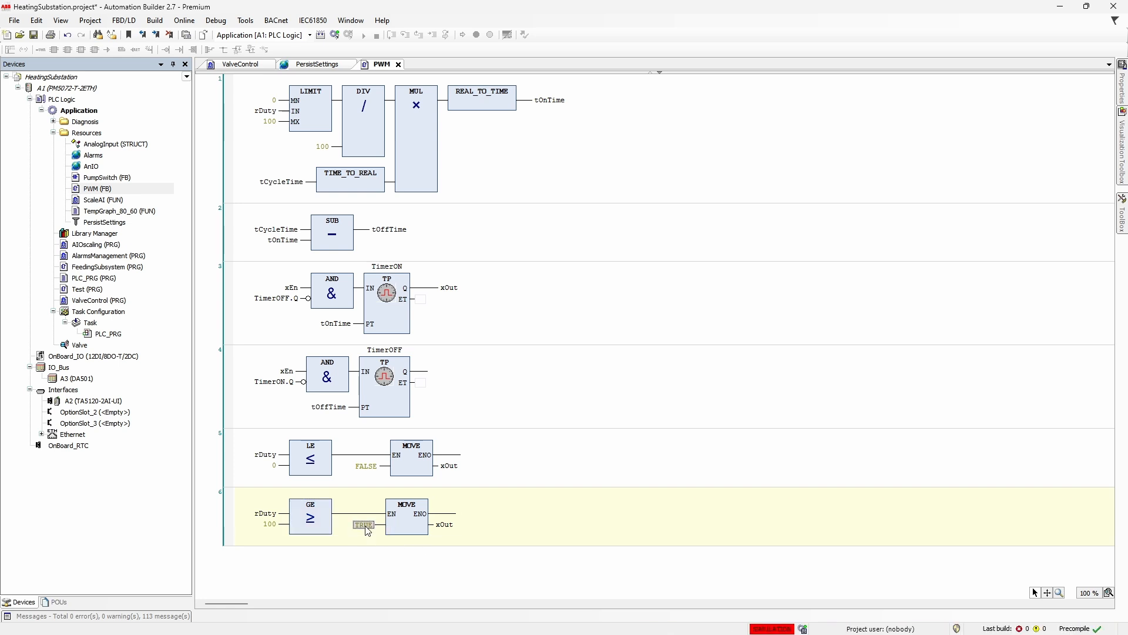
Force xOut TRUE via MOVE in the new network, then set the supply water temperature to 500 for simulation
{"action": "left_click", "coordinate": [240, 63]}
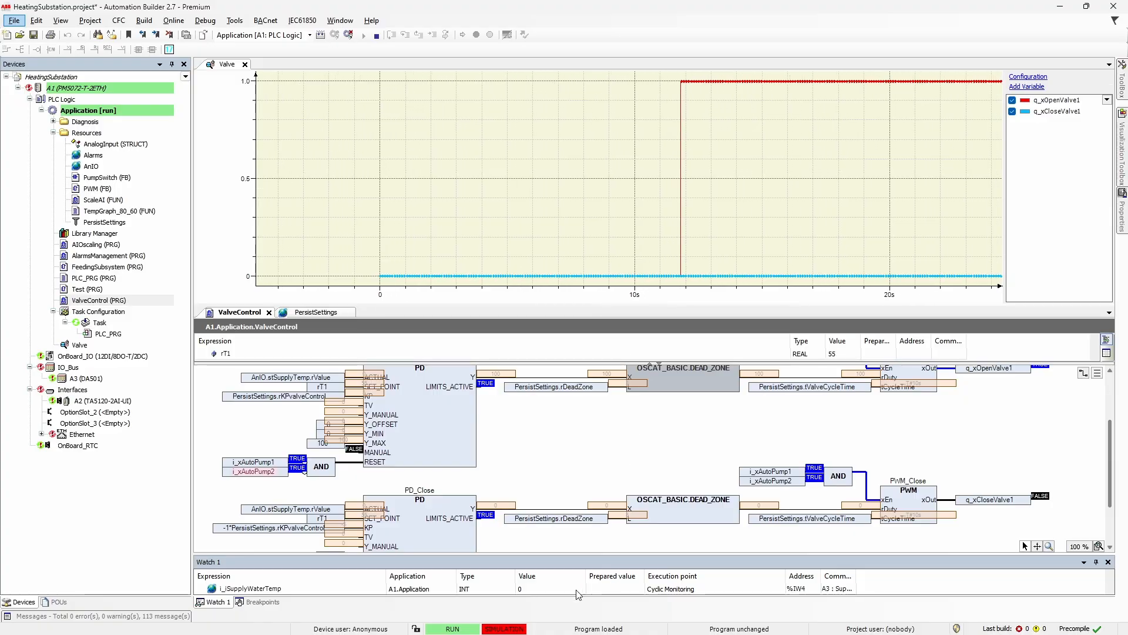
{"action": "type", "text": "500"}
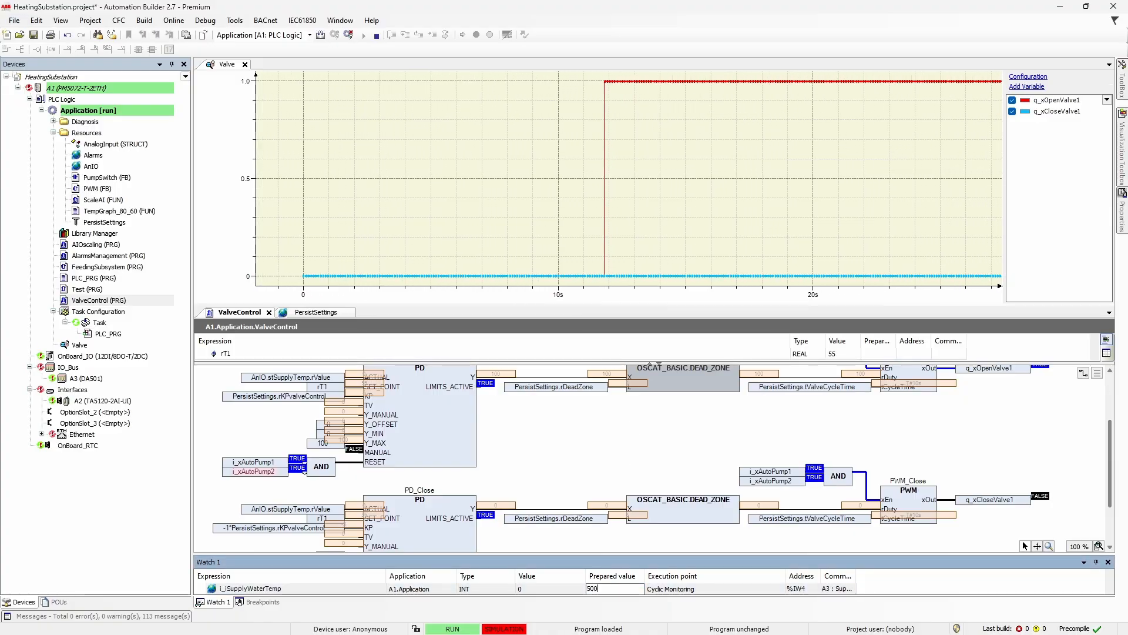